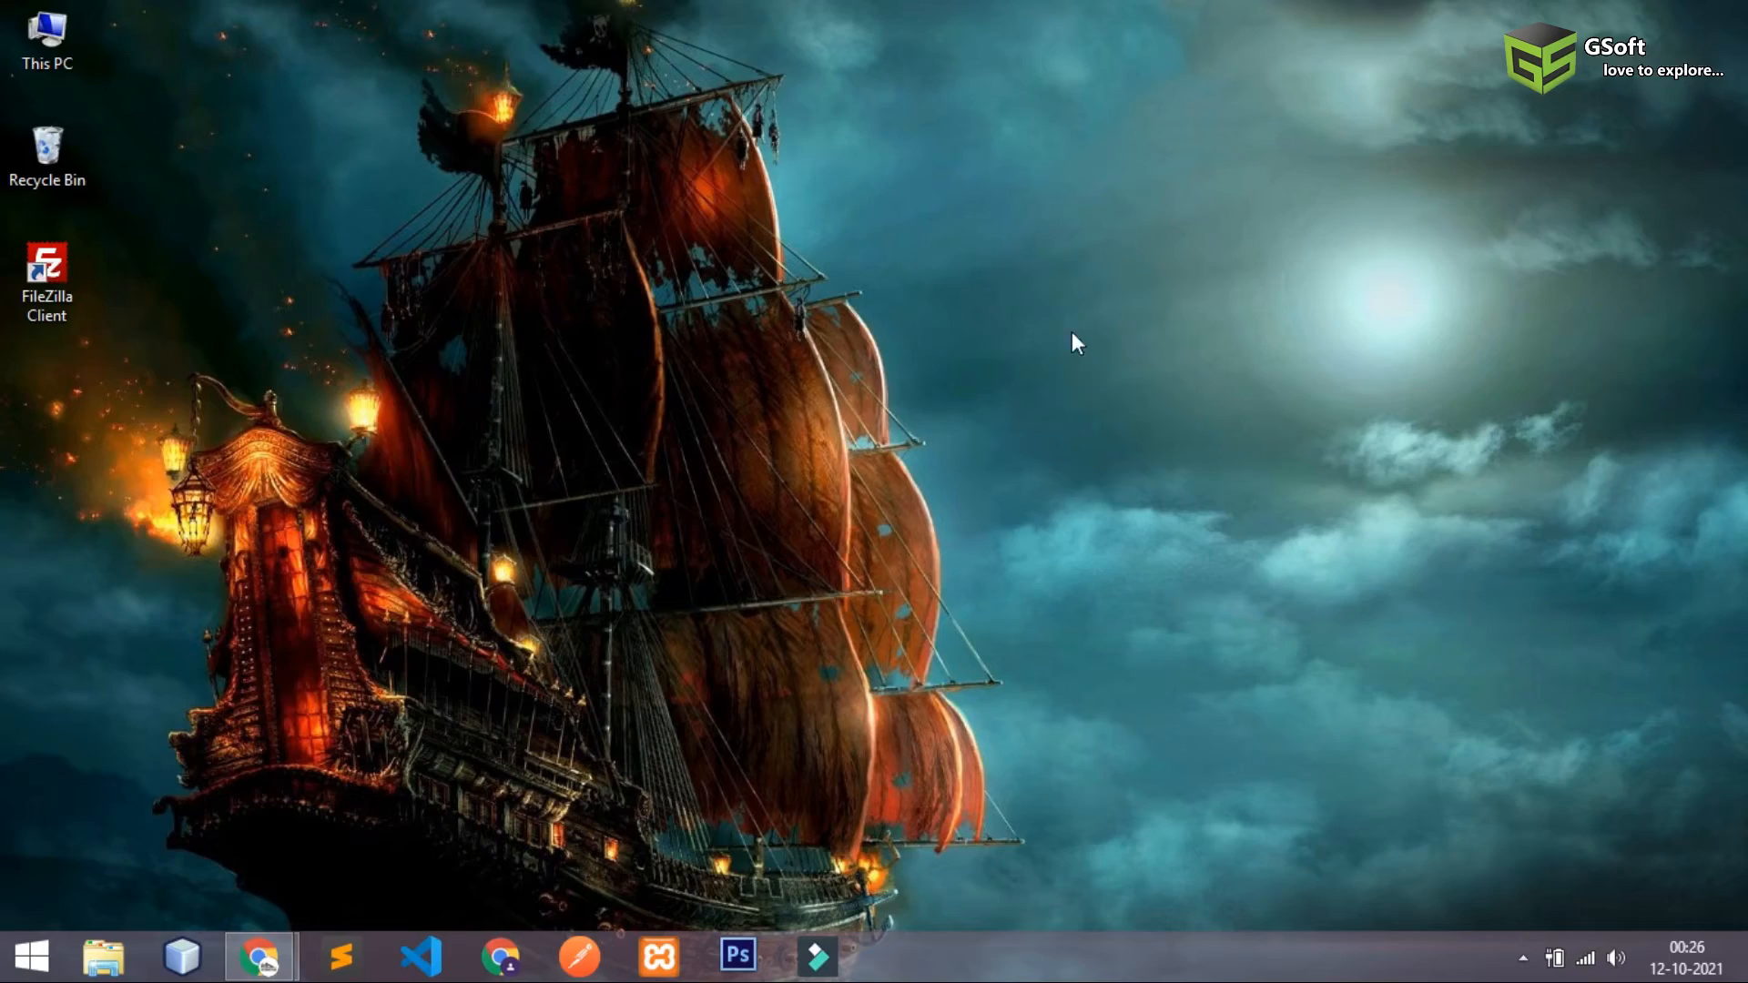
# - Compare the site served from the droplet IP with the parked cricketteam11.com page
pyautogui.click(258, 956)
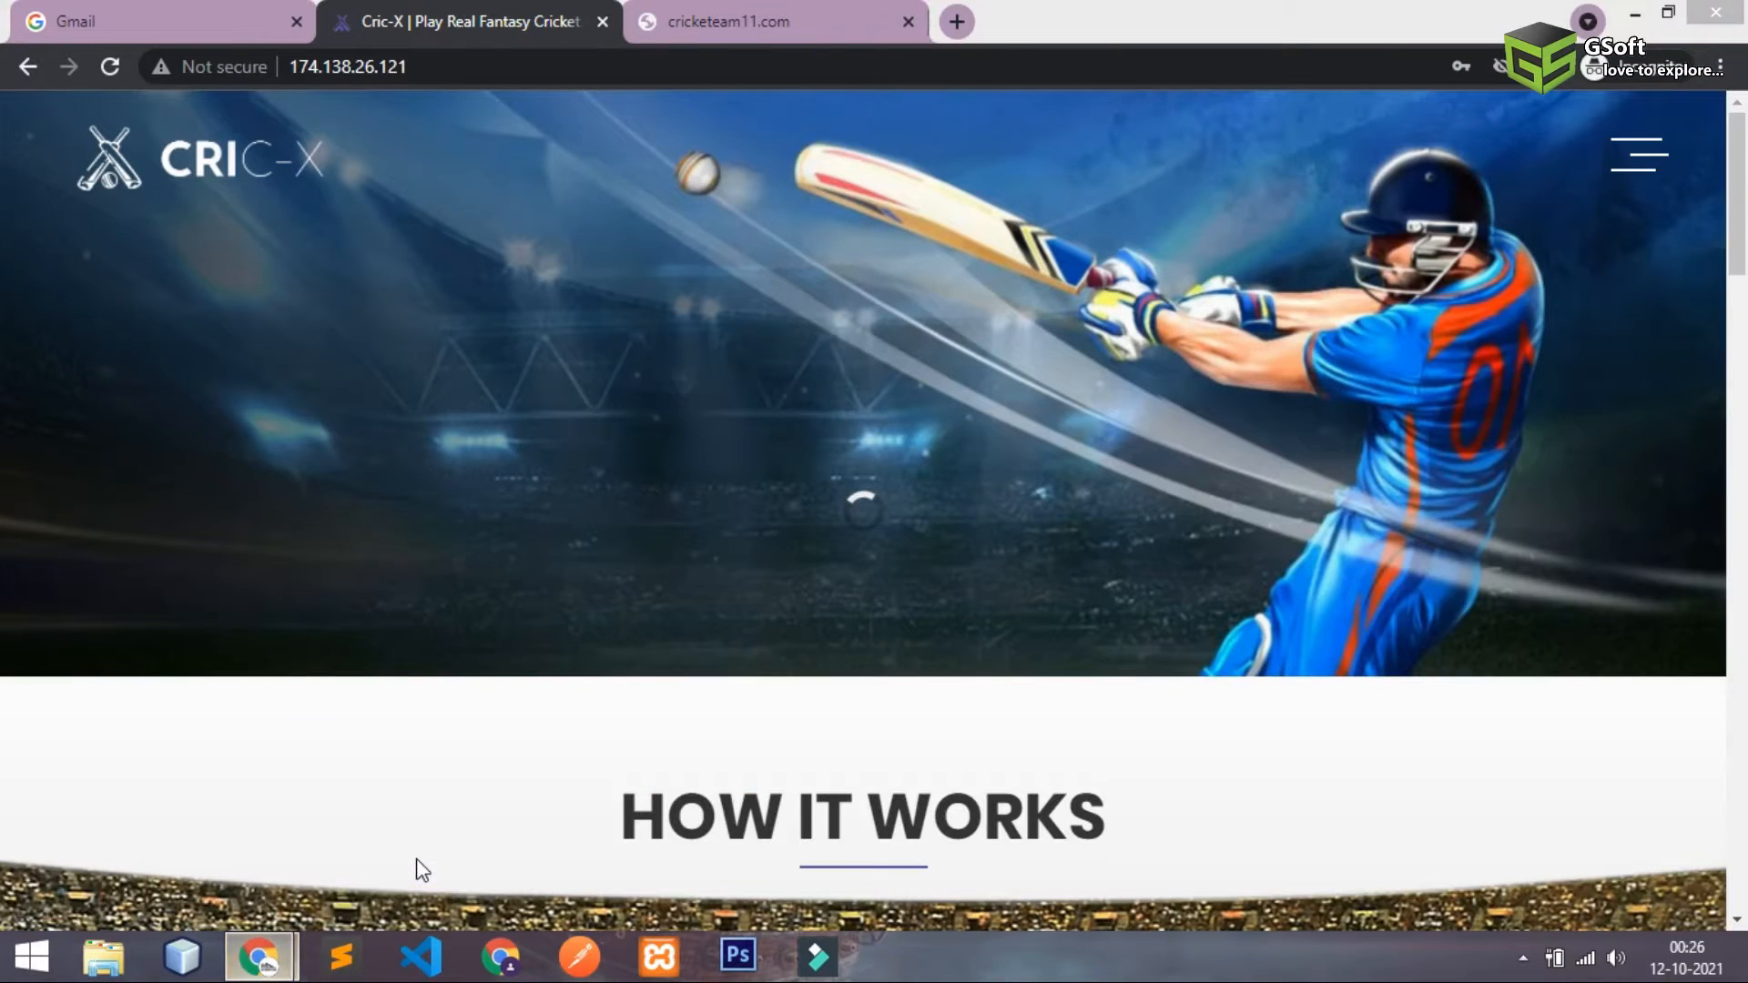
pyautogui.click(347, 66)
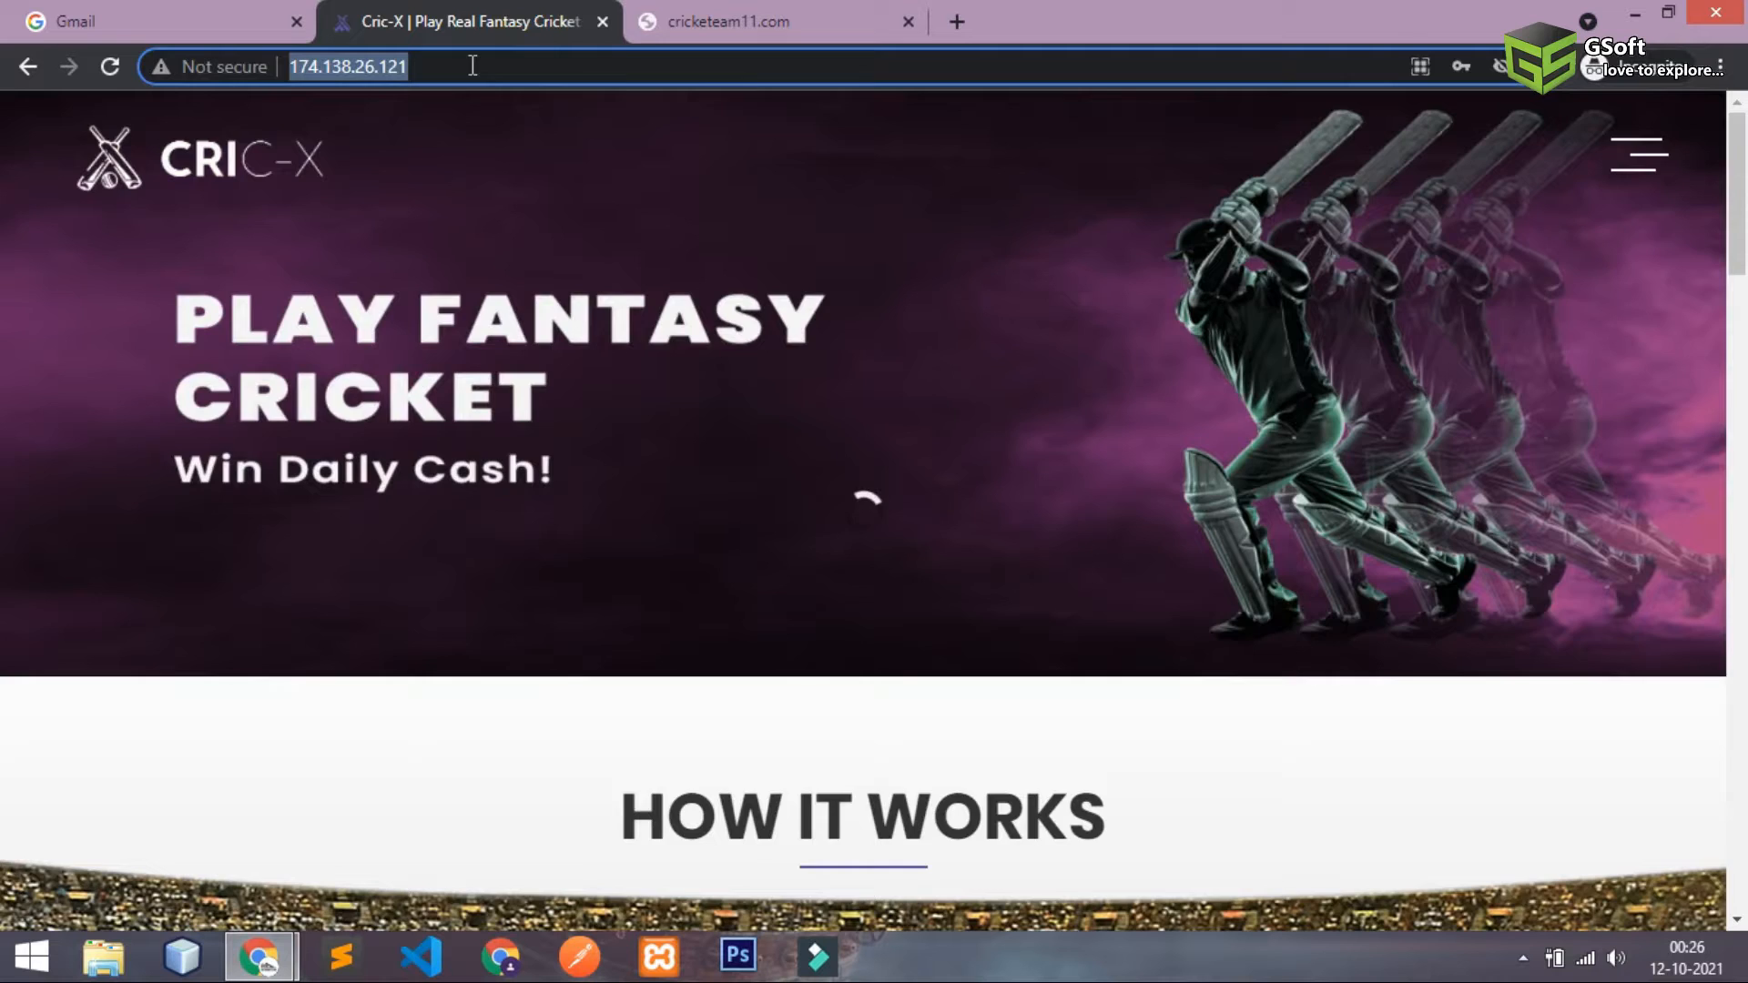
pyautogui.click(724, 20)
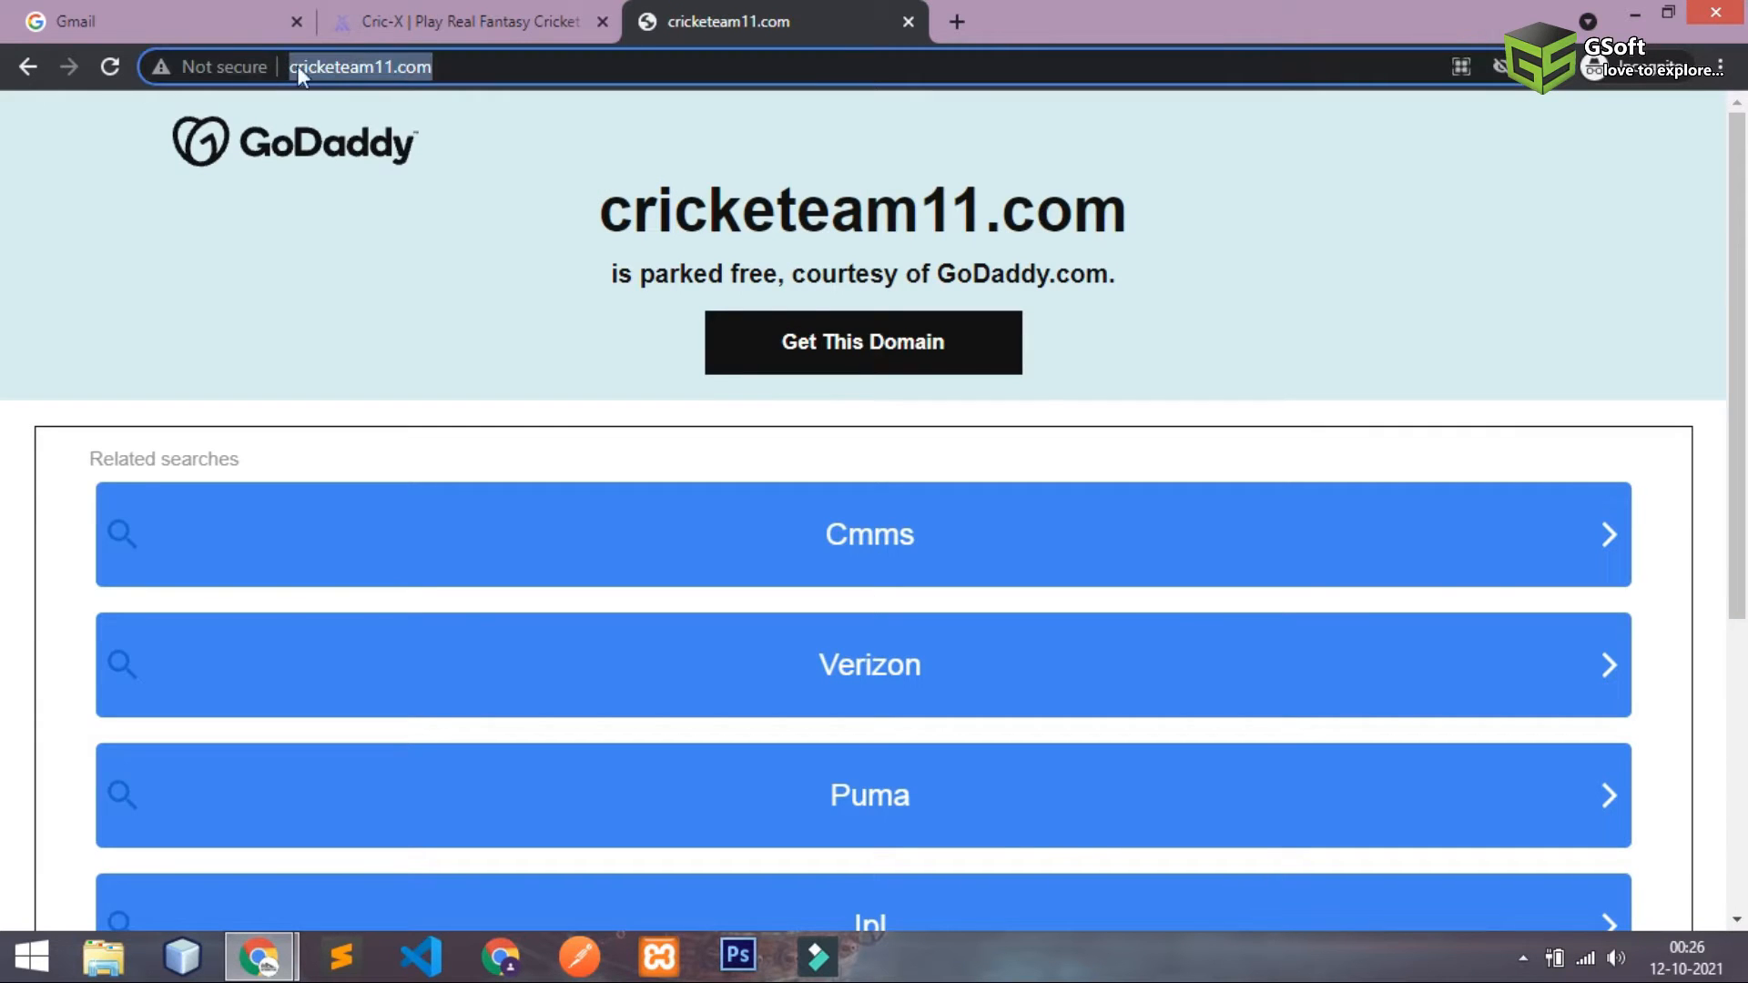
pyautogui.click(468, 21)
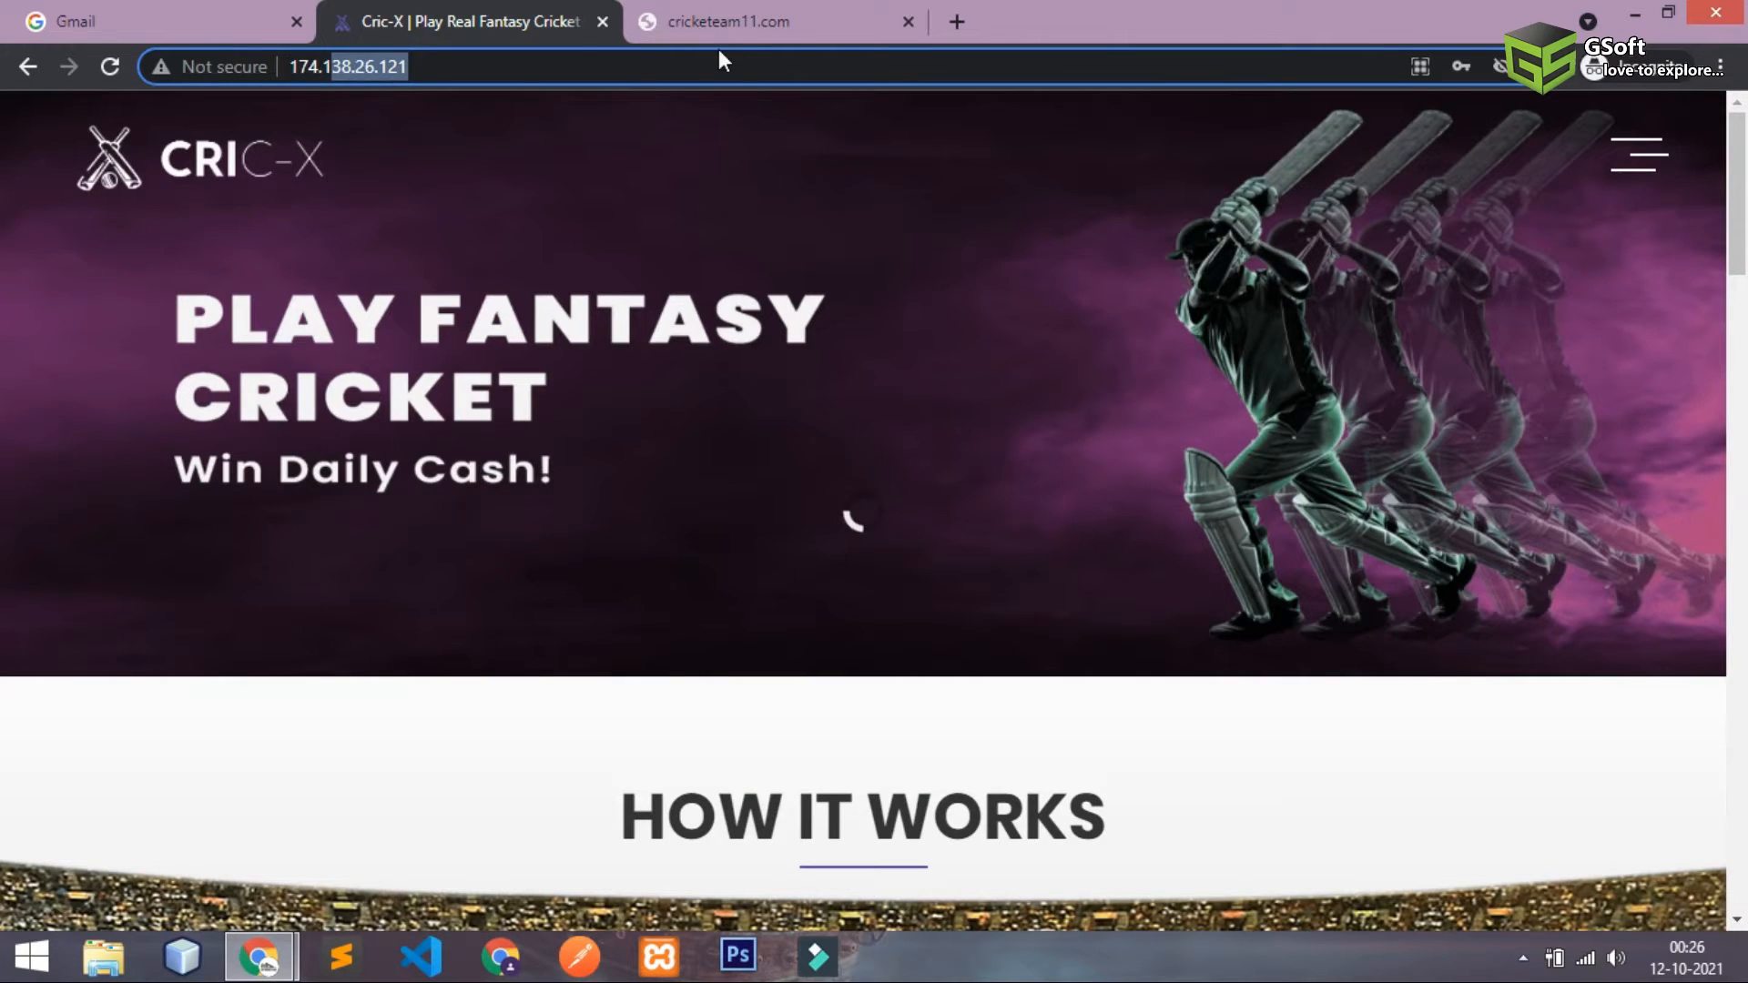
pyautogui.click(728, 21)
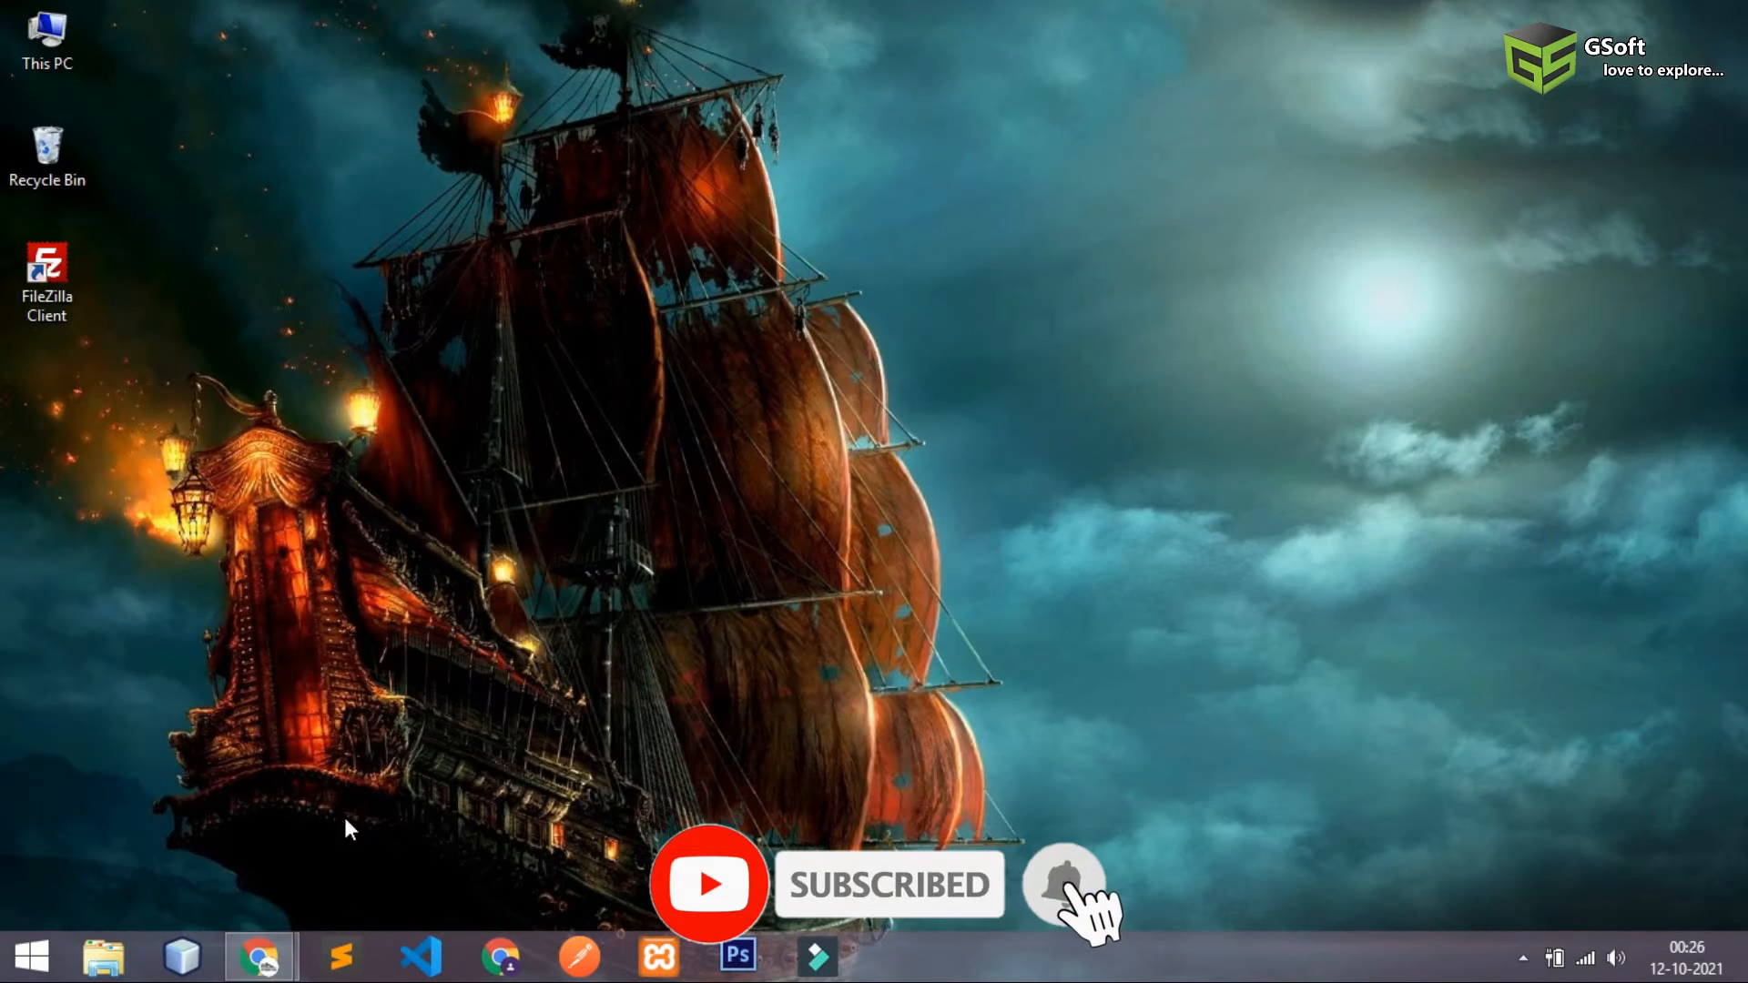
# - Open cricketteam11.com's DNS settings from the owned domains list and scroll to its records
pyautogui.click(259, 955)
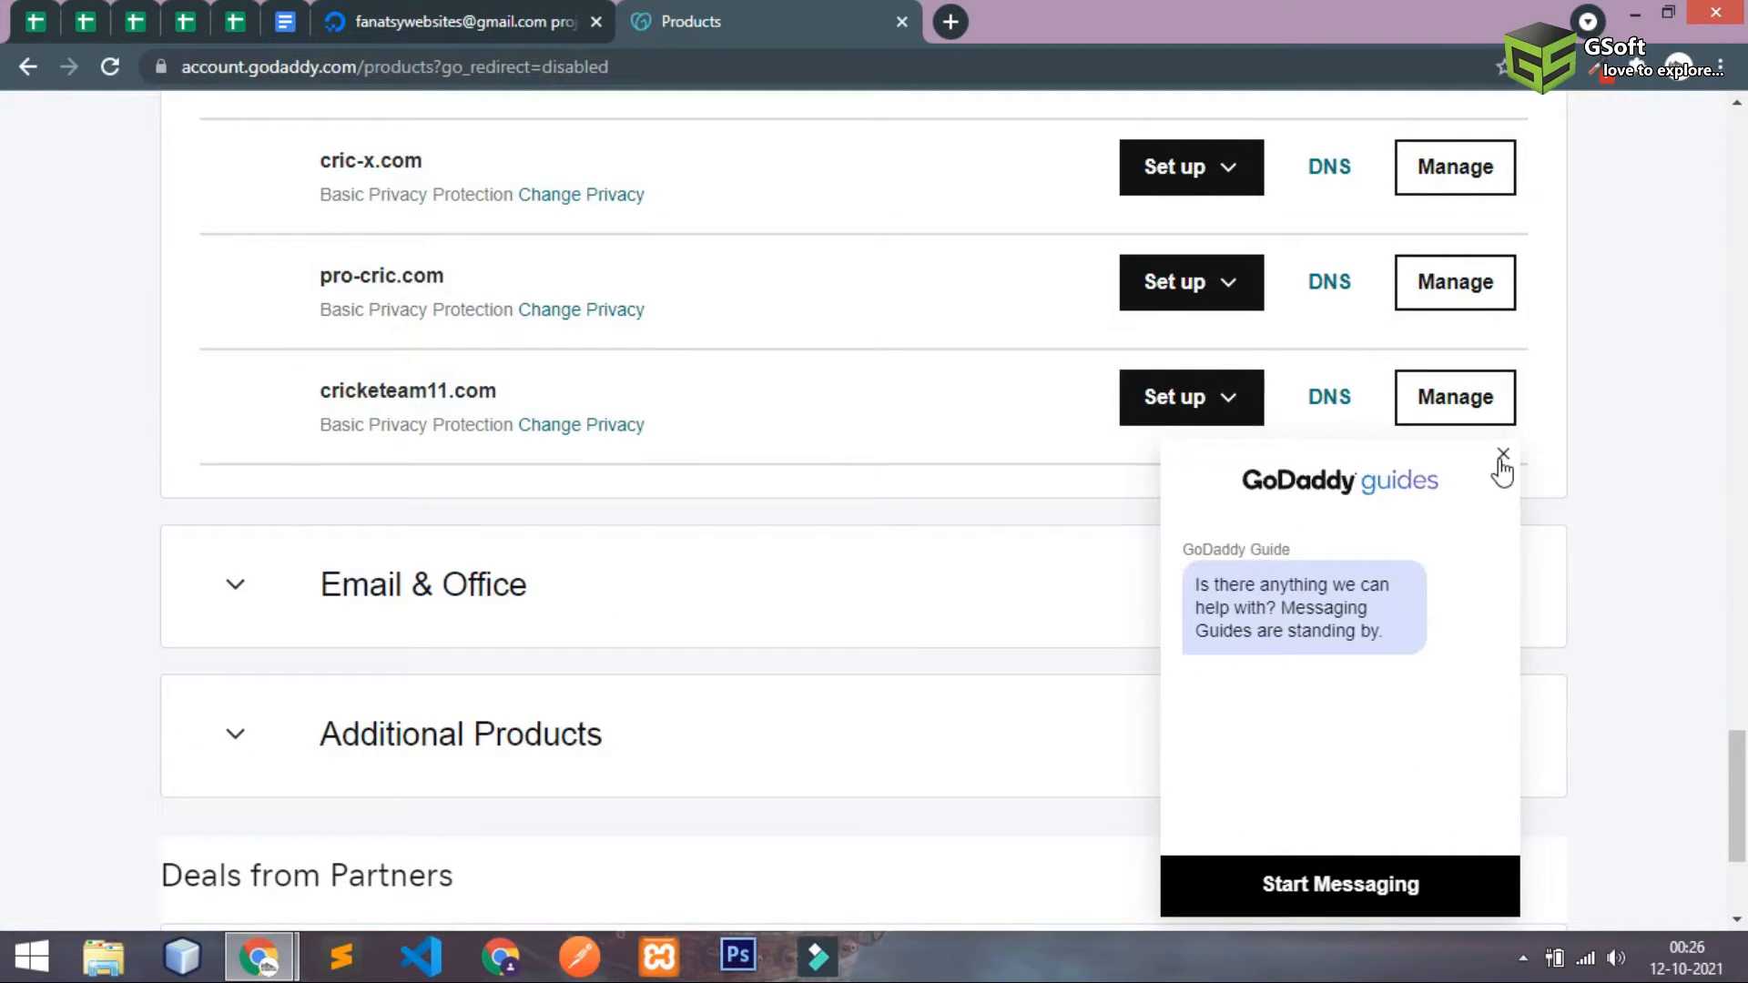
pyautogui.scroll(-3)
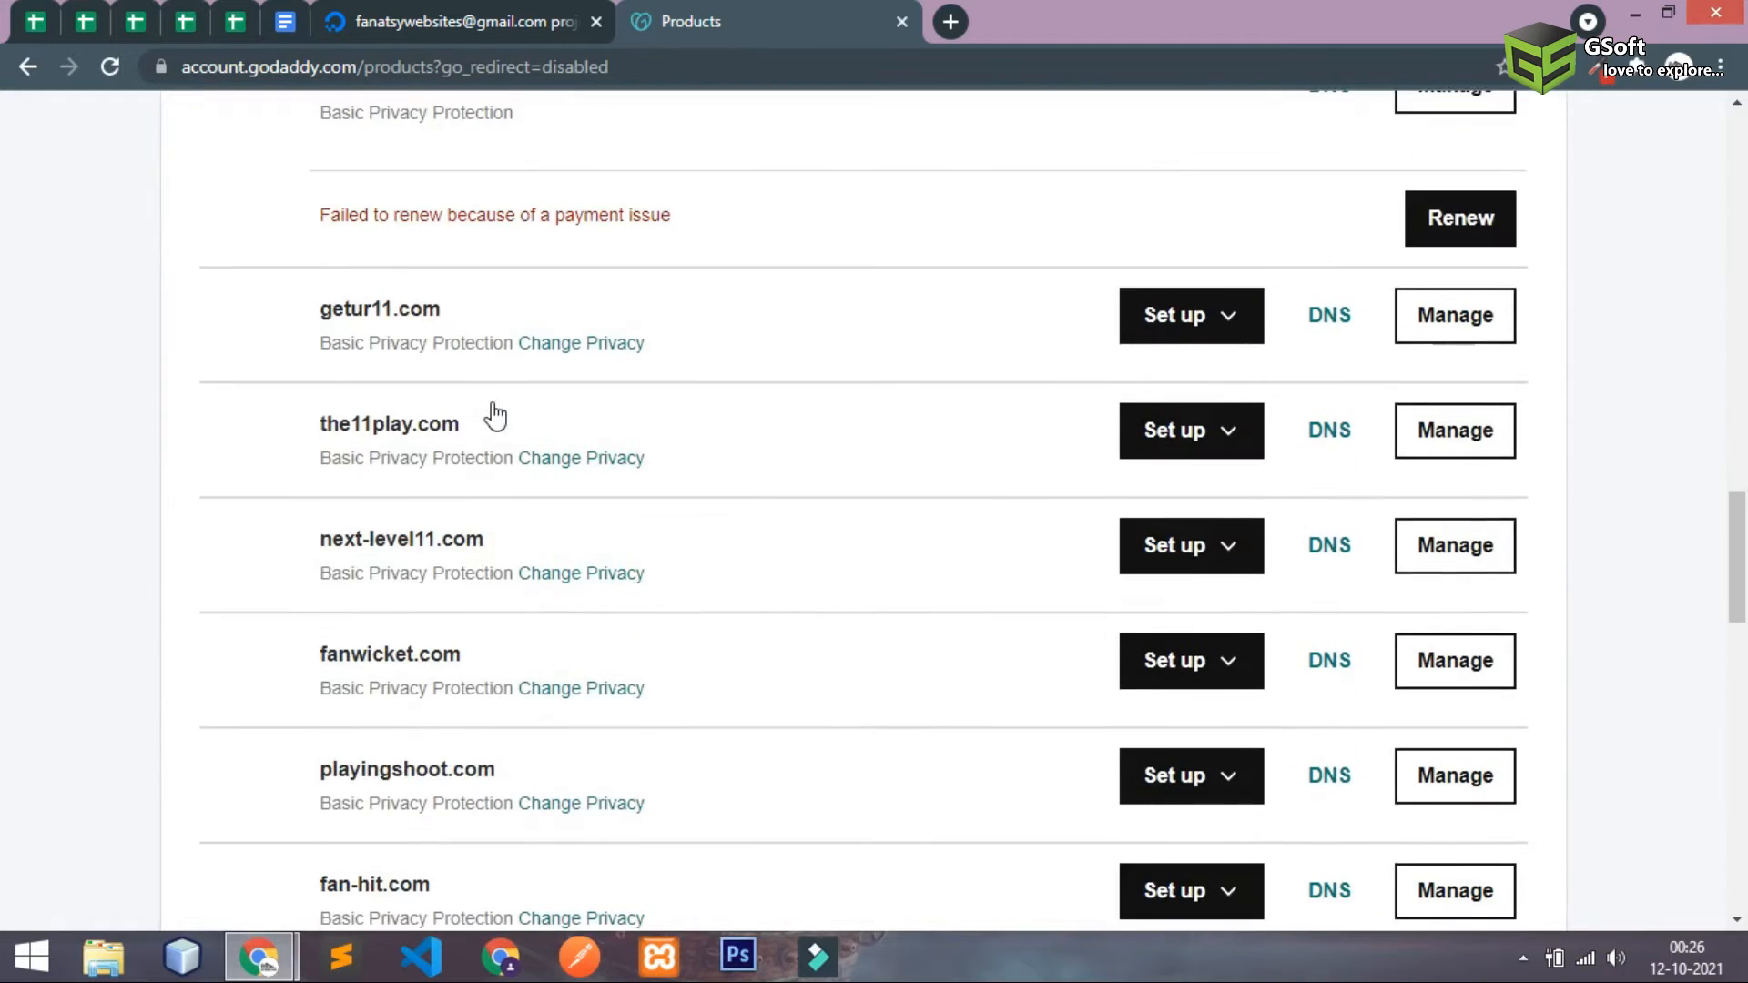
pyautogui.scroll(-3)
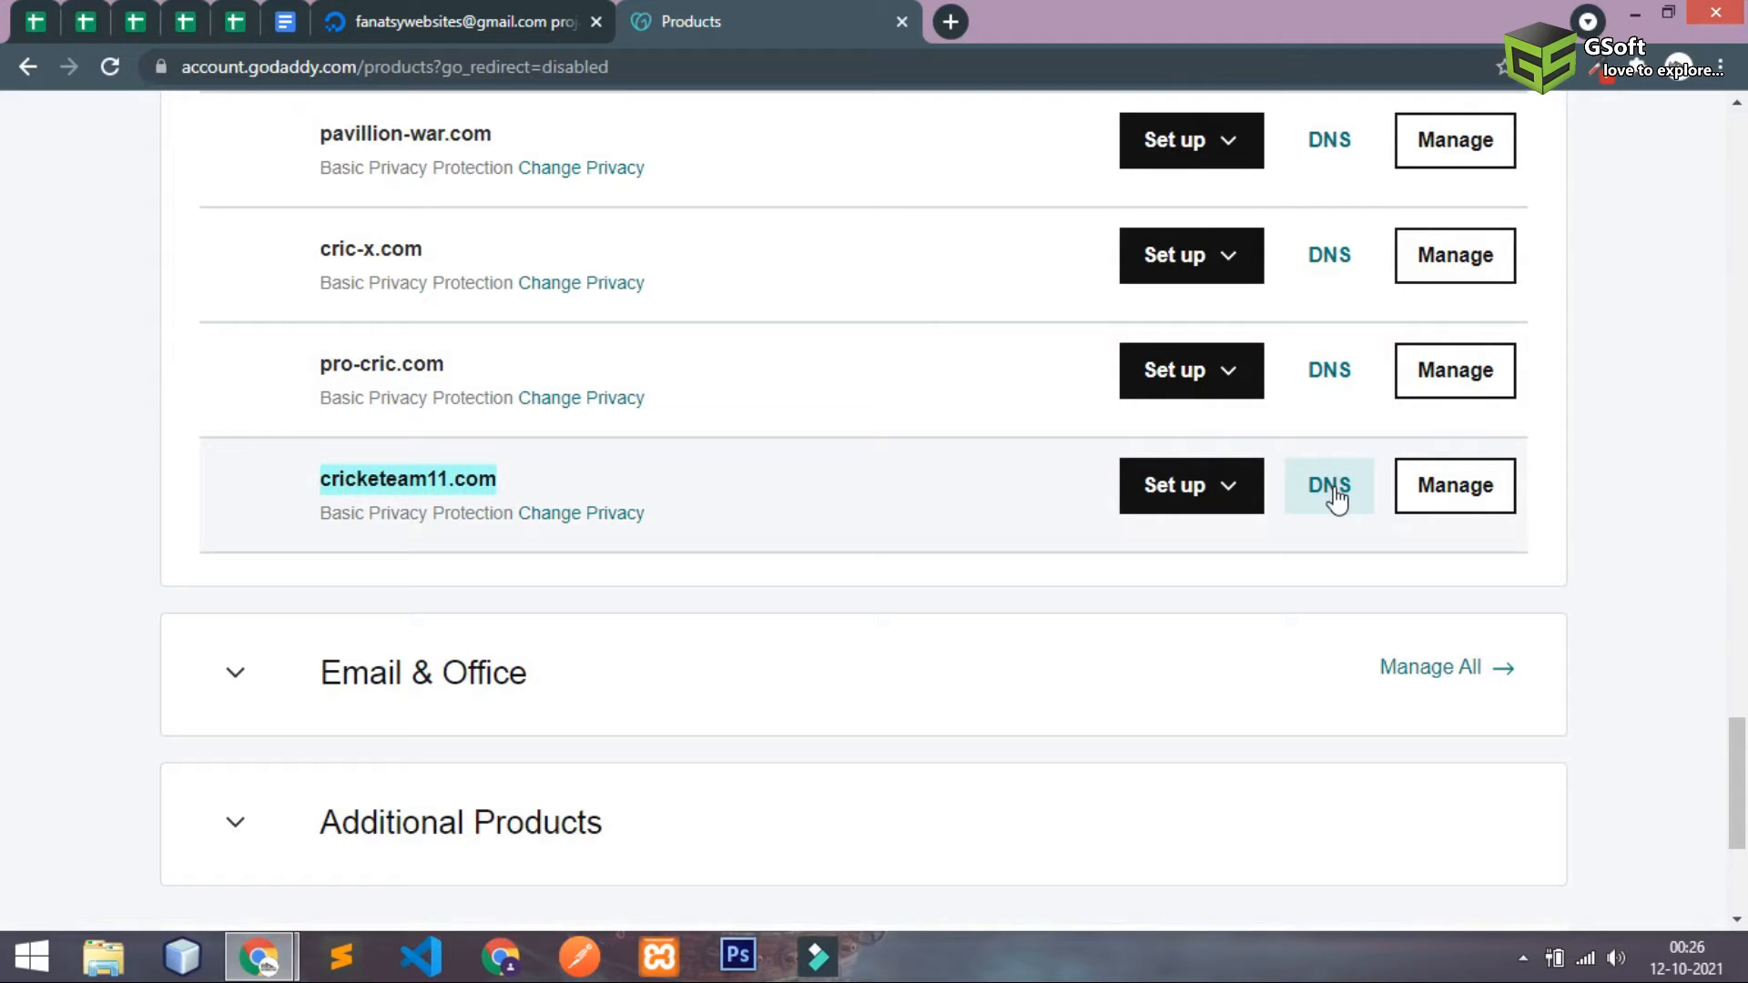
pyautogui.click(1327, 485)
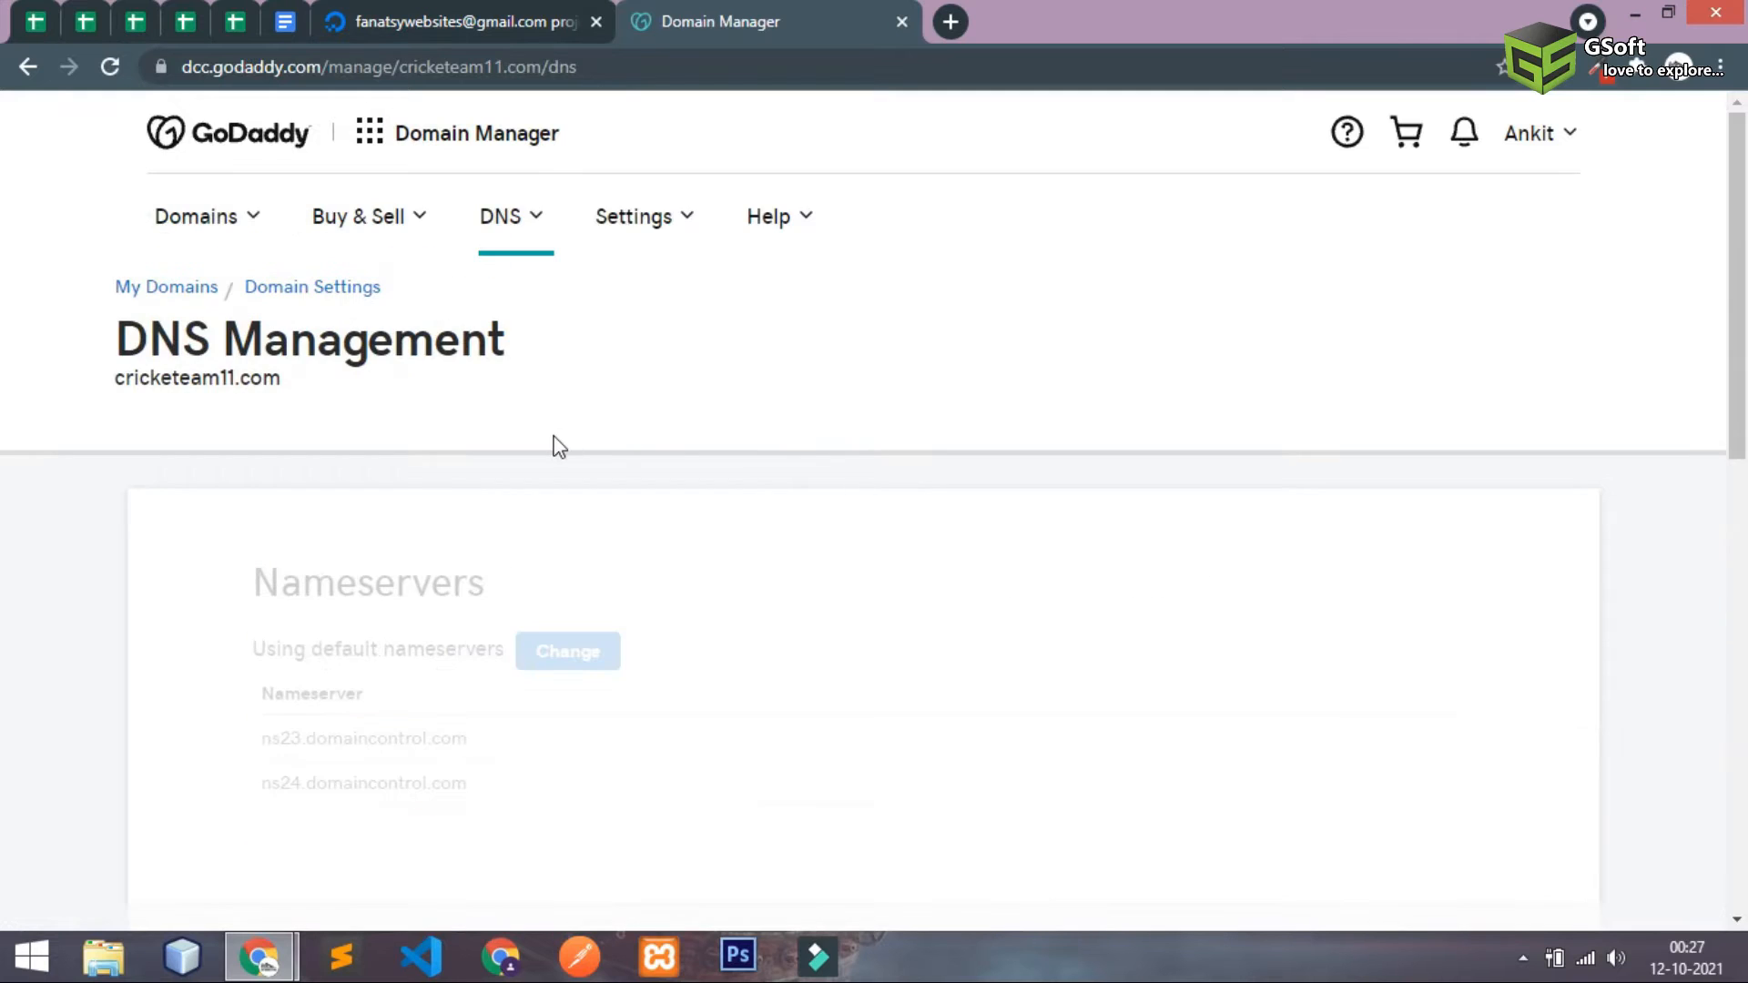
pyautogui.scroll(-3)
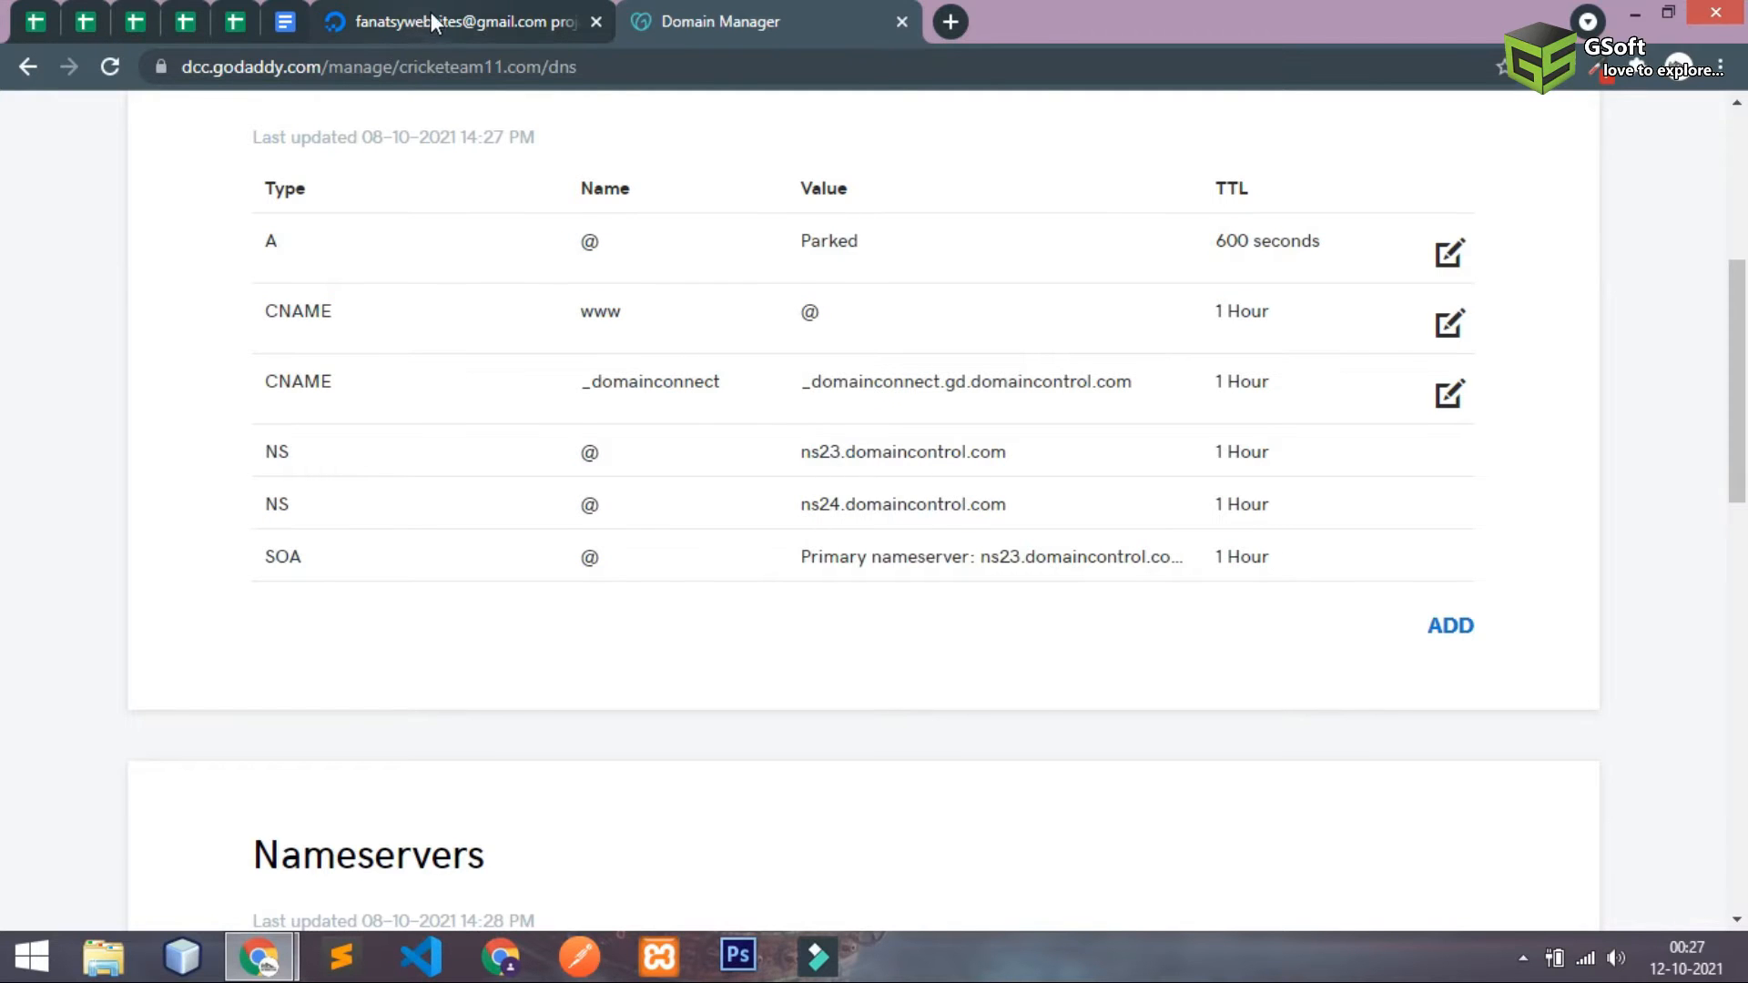
# - Go to the Domains page under DigitalOcean's Manage > Networking
pyautogui.click(457, 21)
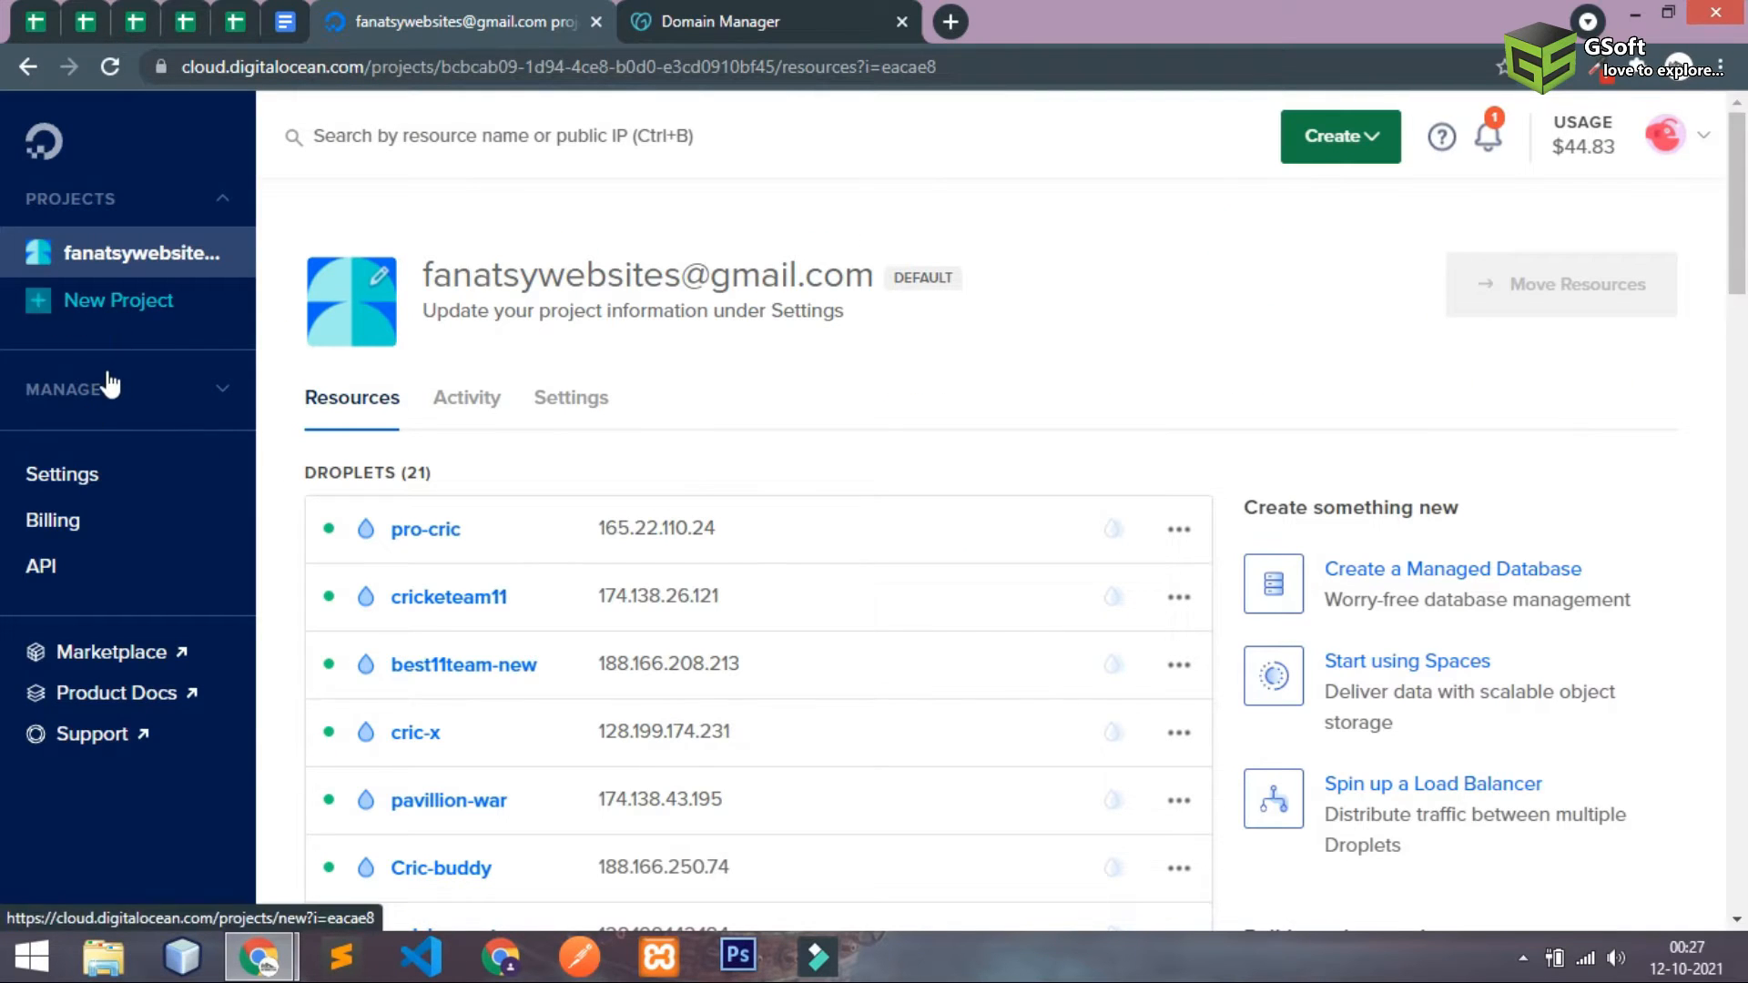
pyautogui.click(73, 388)
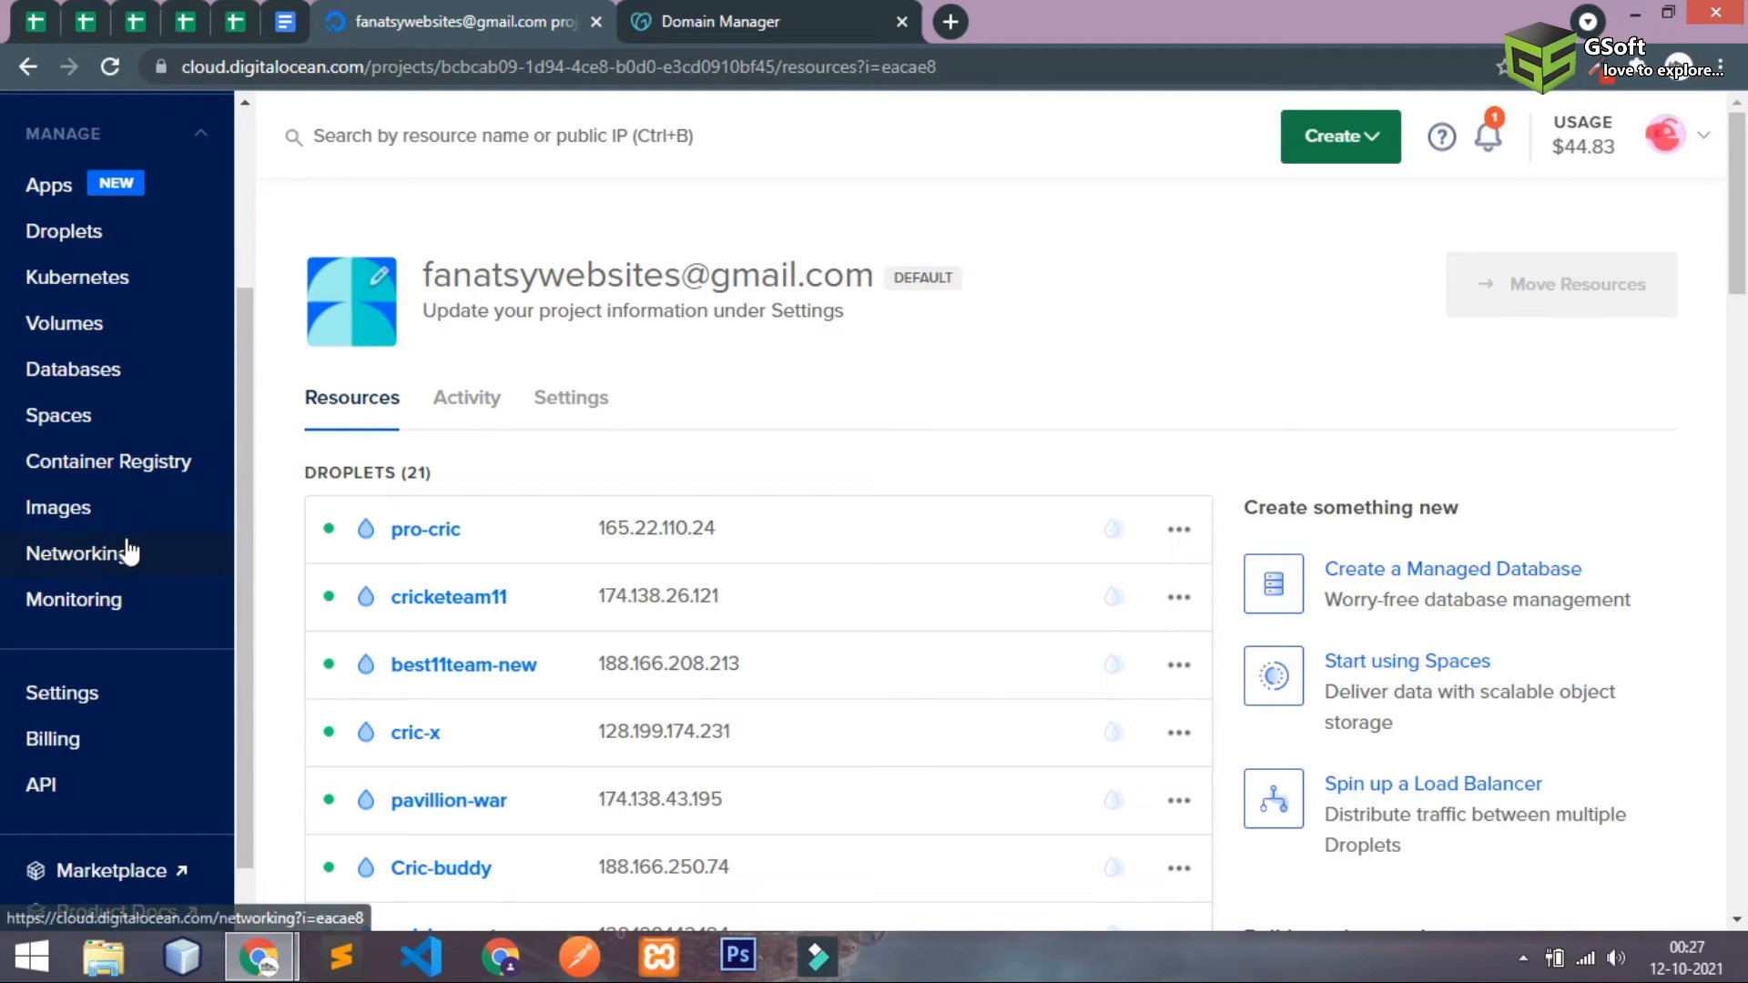
pyautogui.click(76, 552)
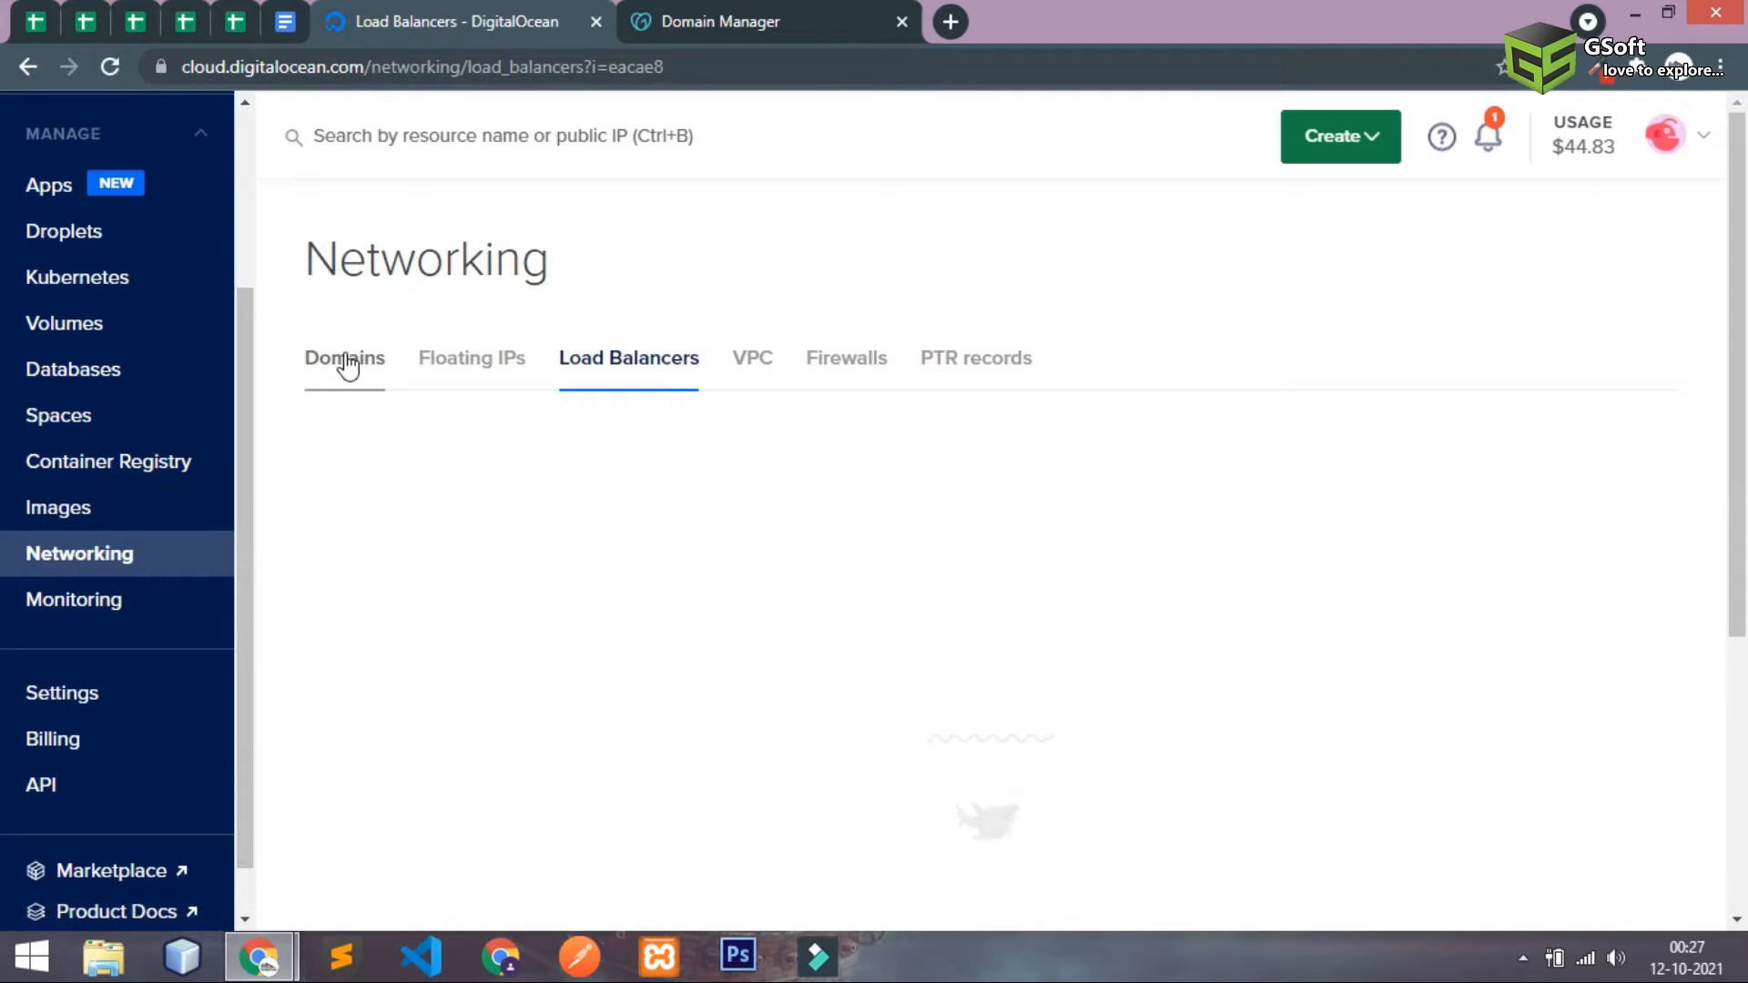
pyautogui.click(343, 357)
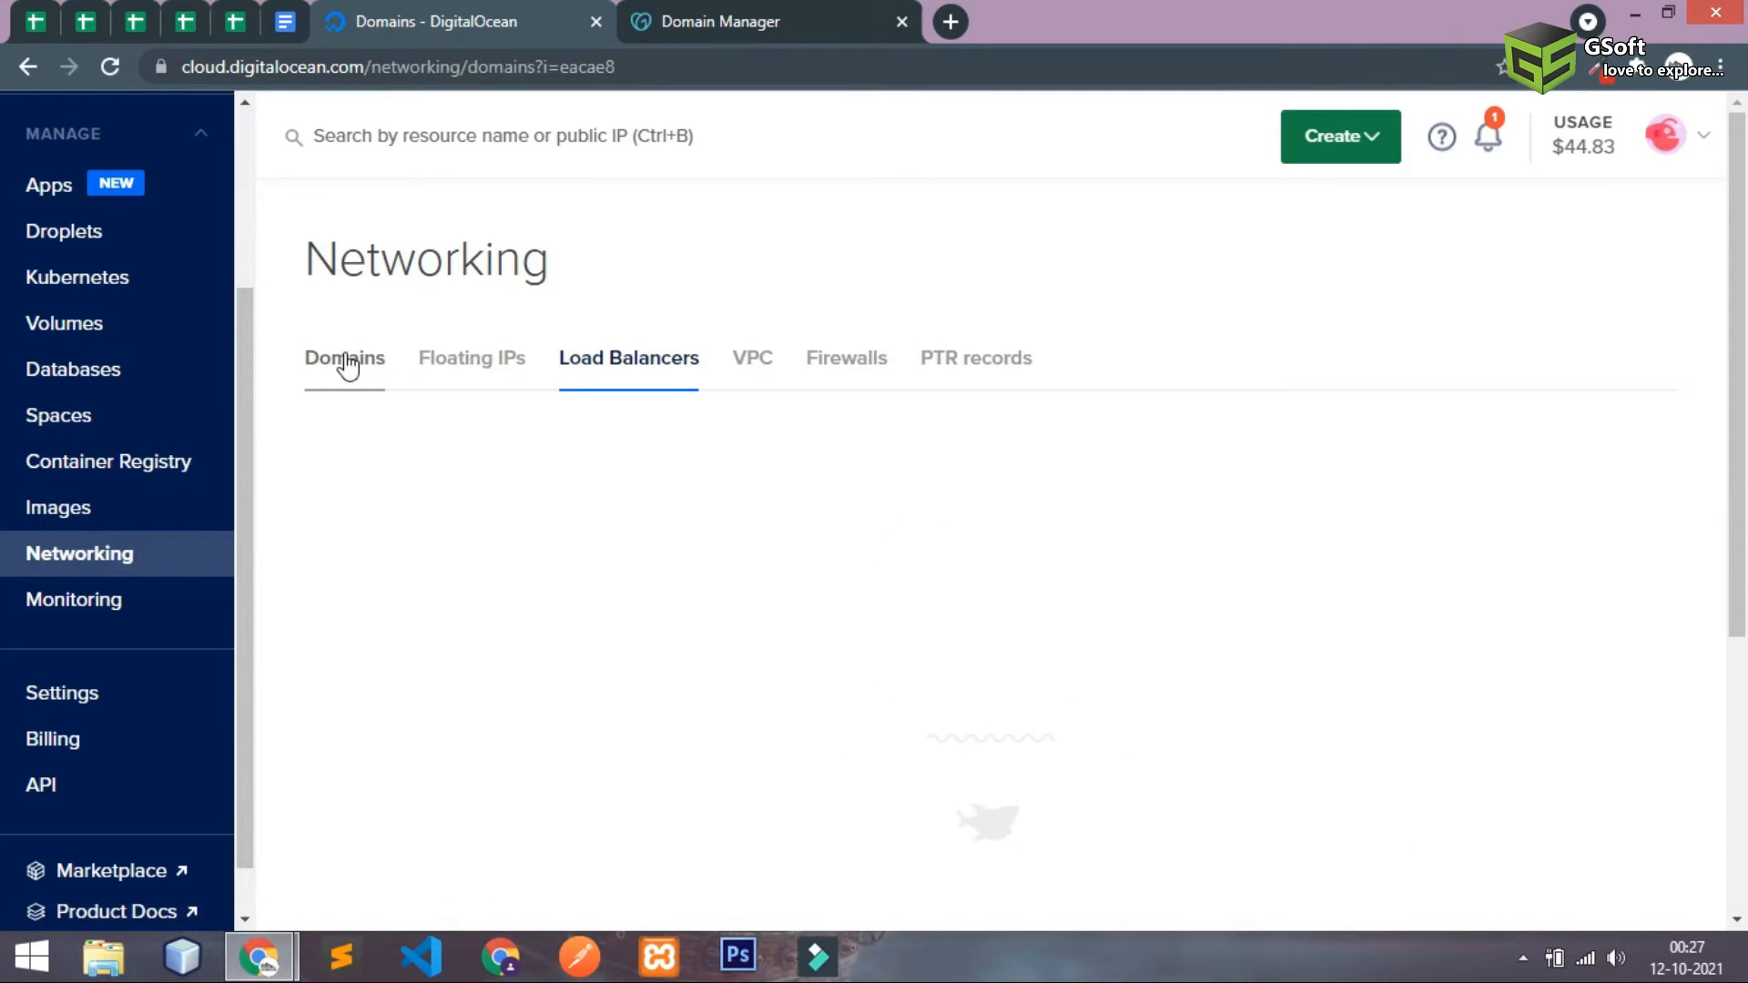
# - Enter cricketteam11.com as the new domain name
pyautogui.click(343, 358)
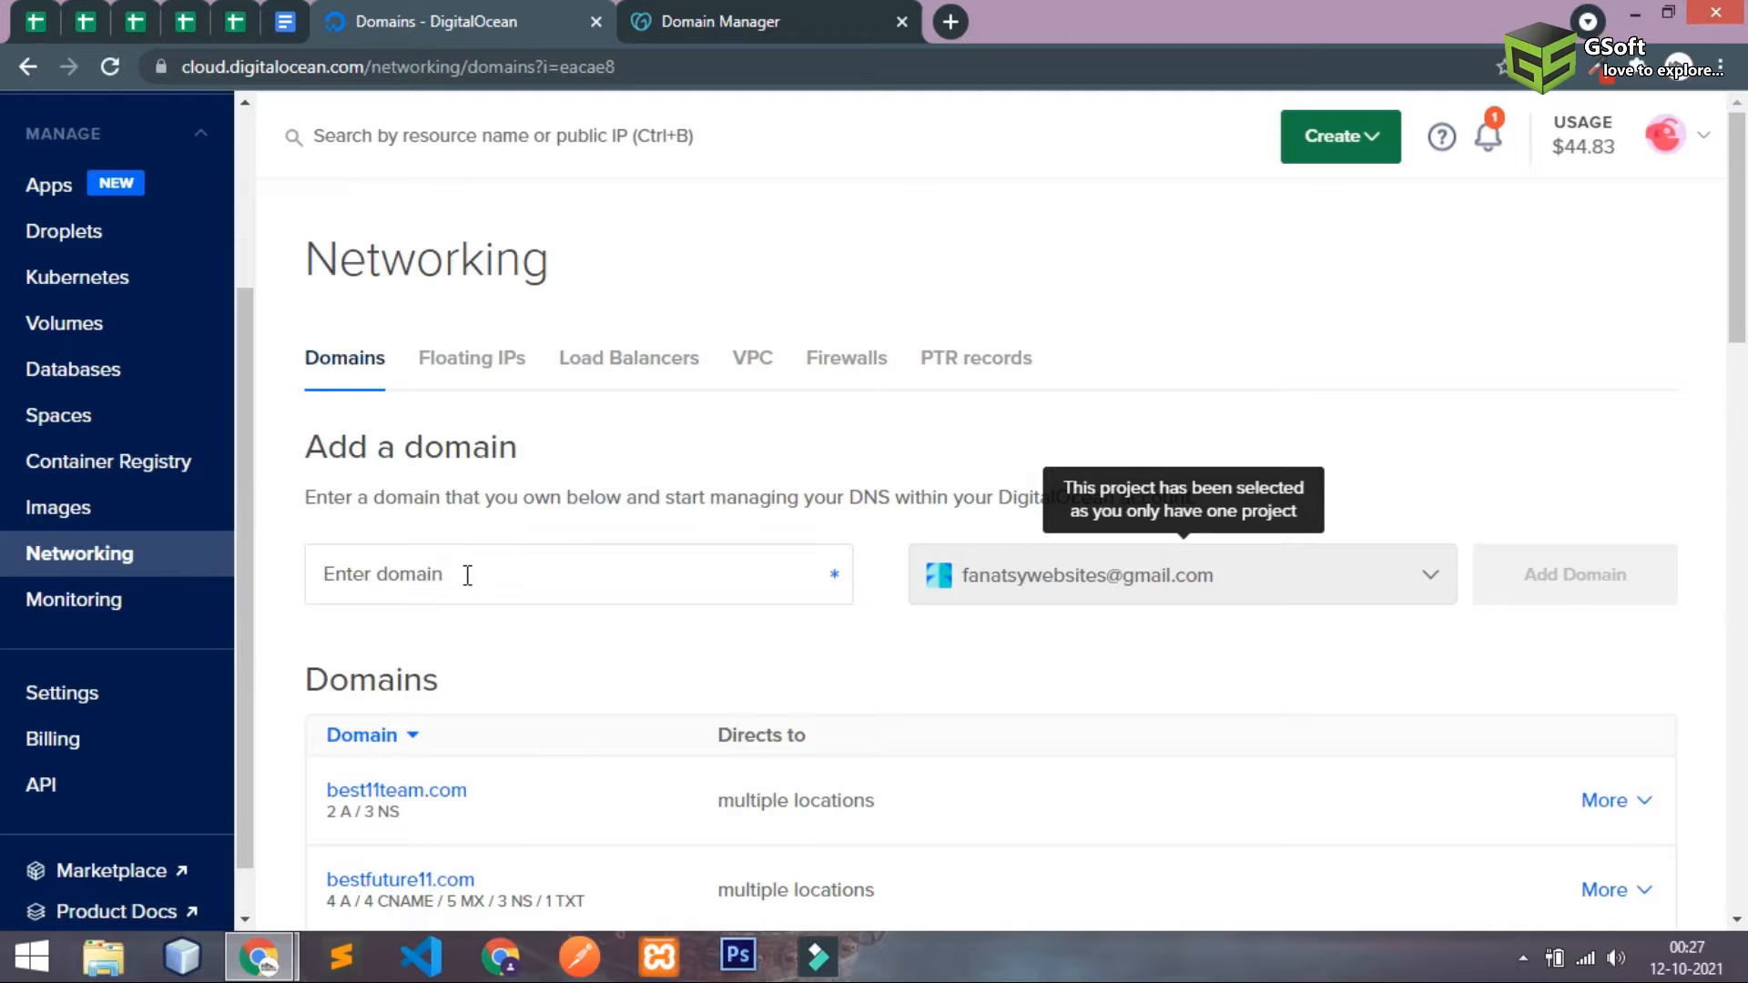
pyautogui.scroll(-3)
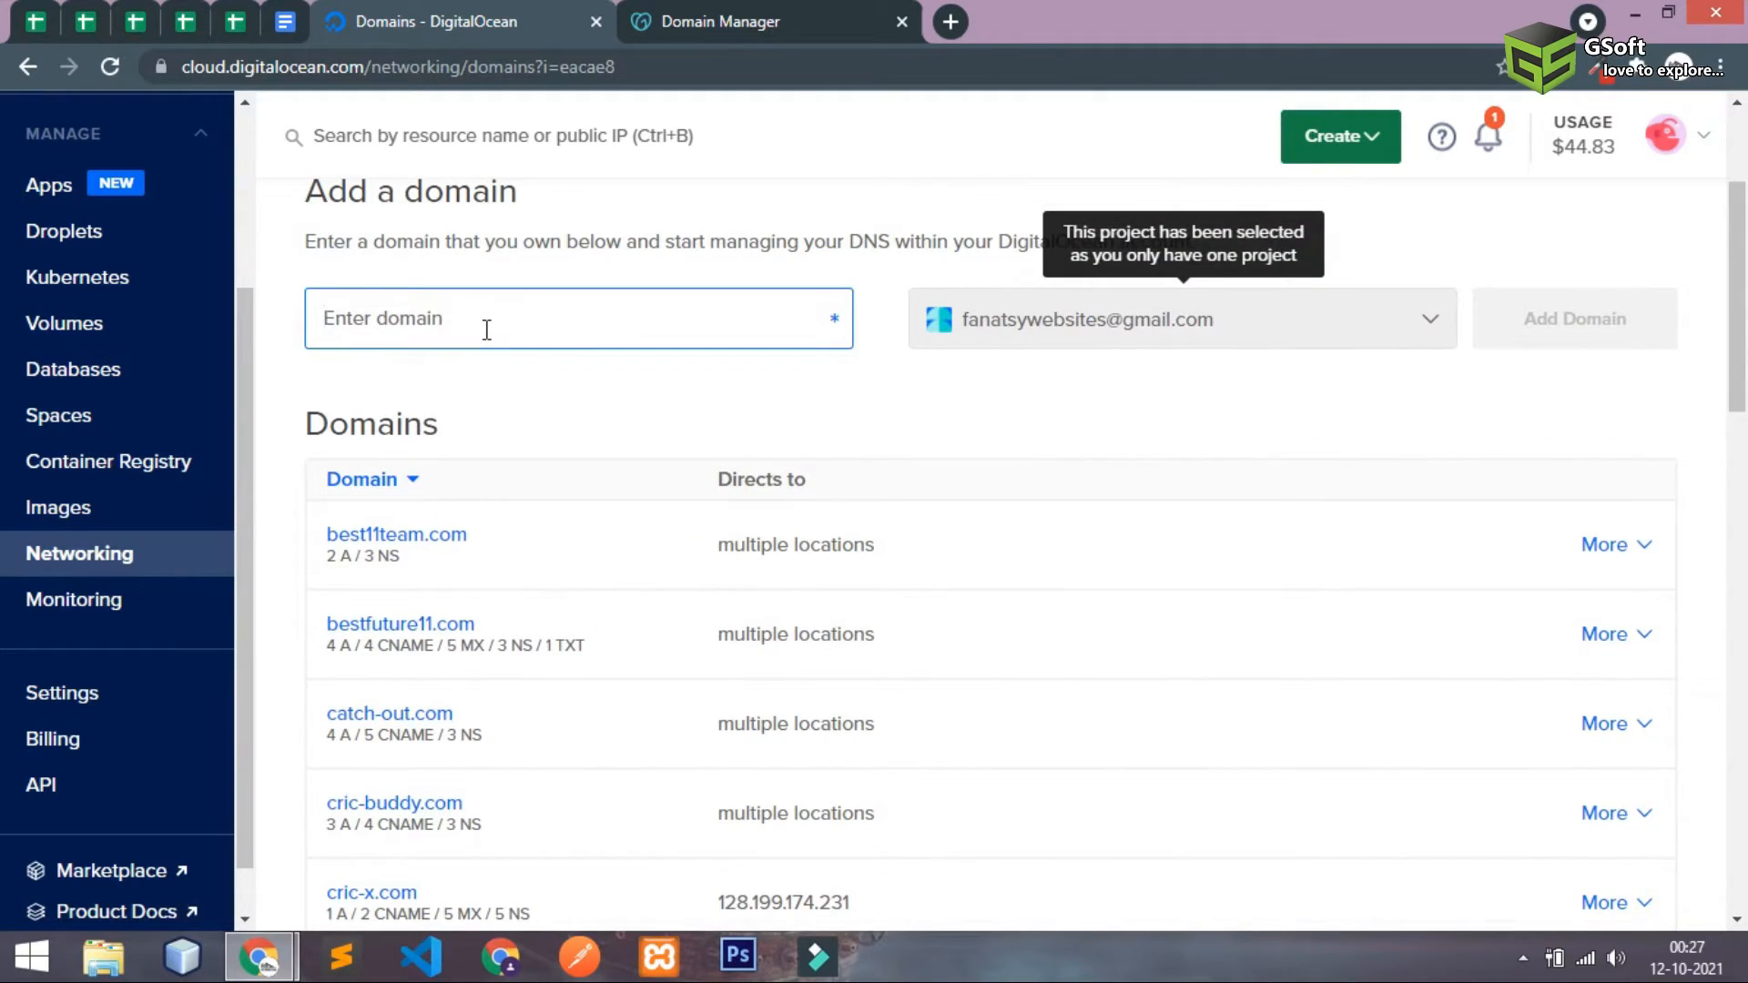
pyautogui.write('cricketeam')
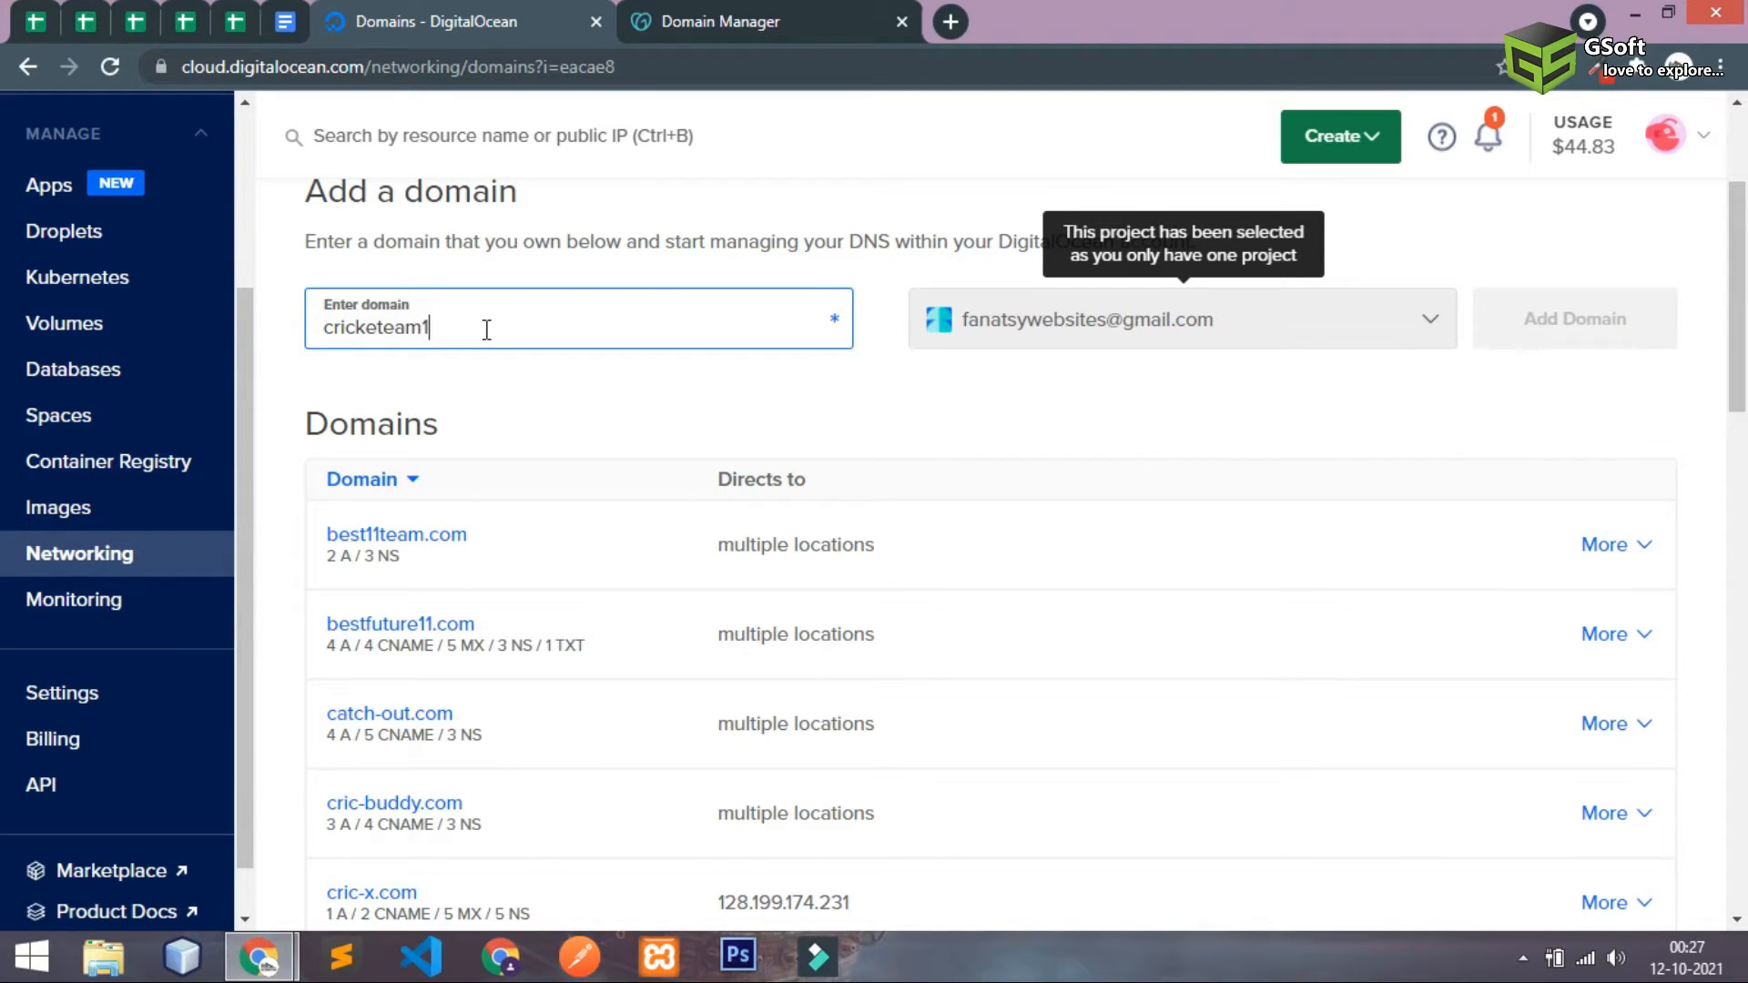
pyautogui.write('1.com')
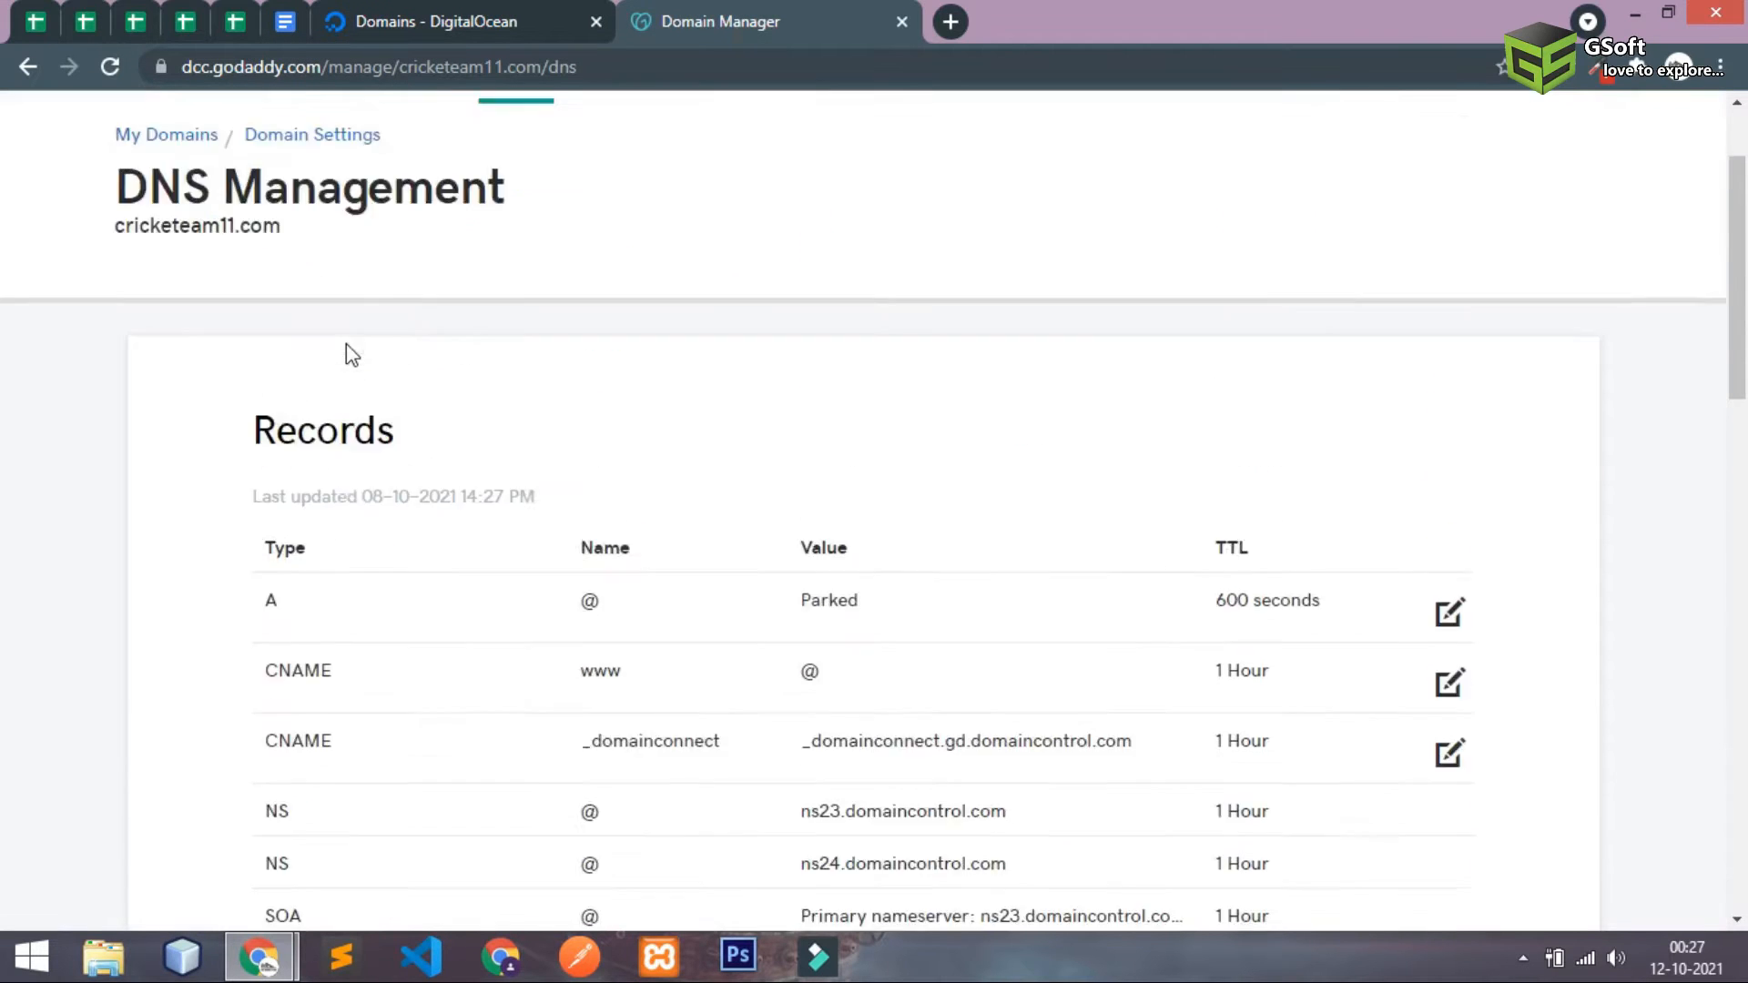
# - Add cricketteam11.com to DigitalOcean and compare its ns1–ns3 nameservers with GoDaddy's records
pyautogui.click(457, 21)
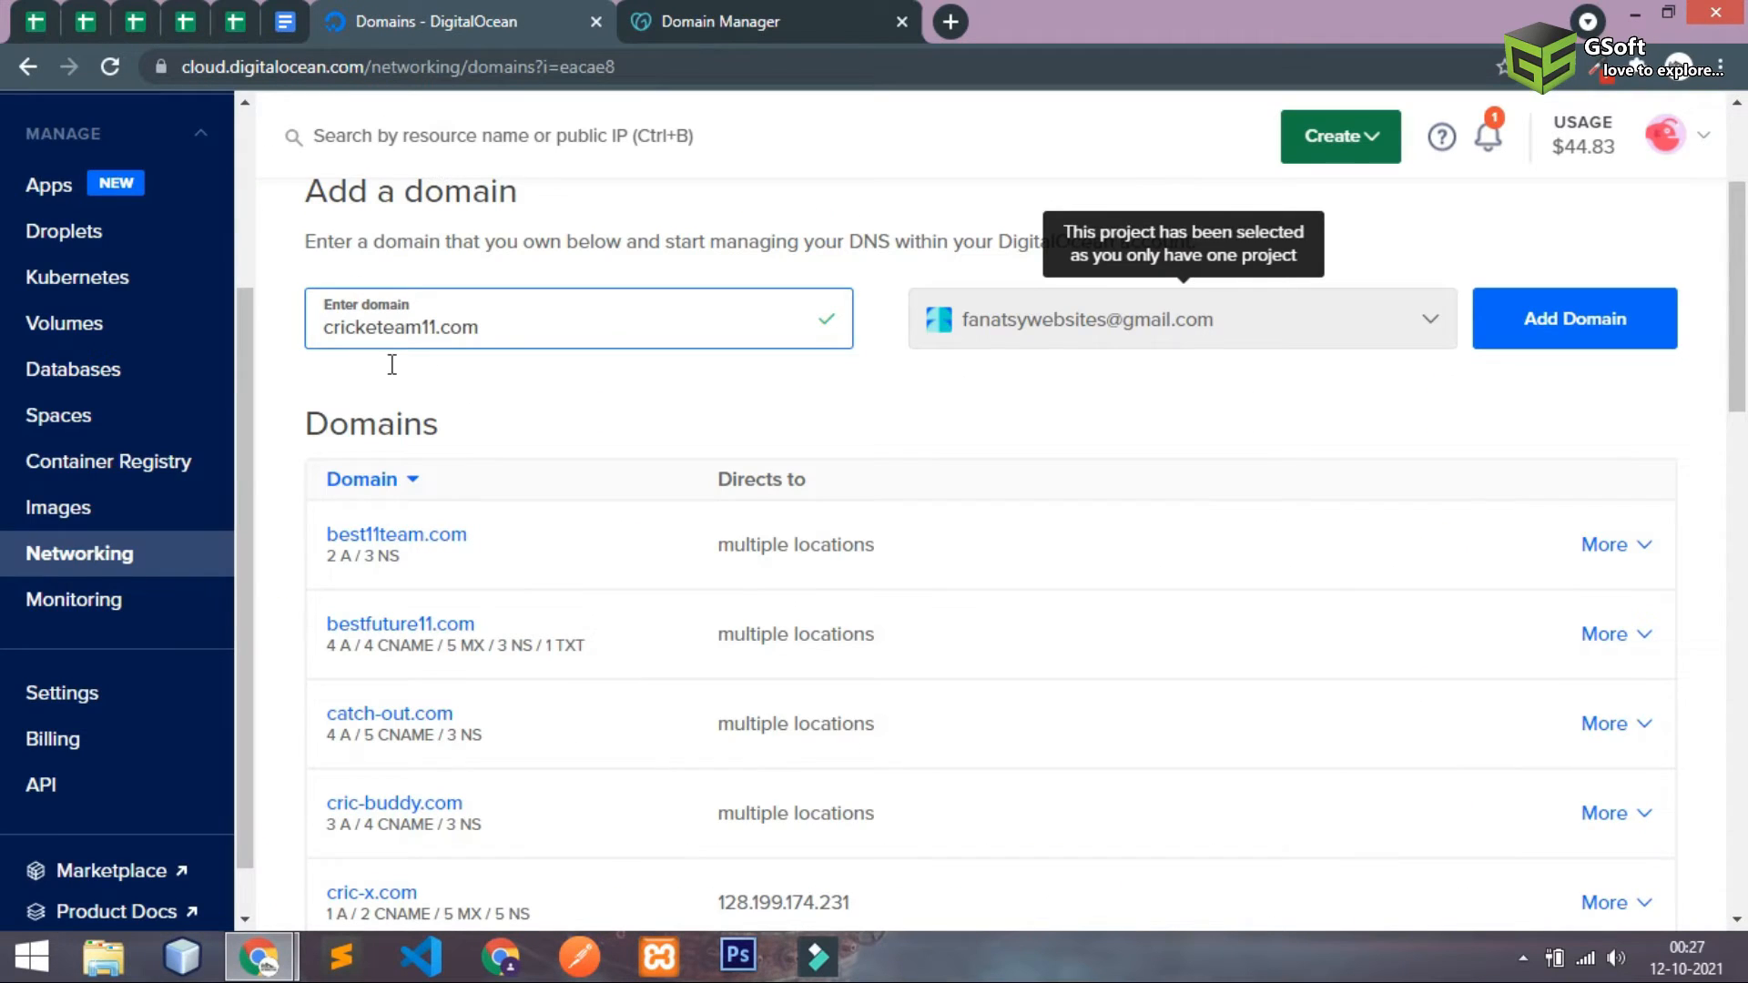
pyautogui.click(1572, 318)
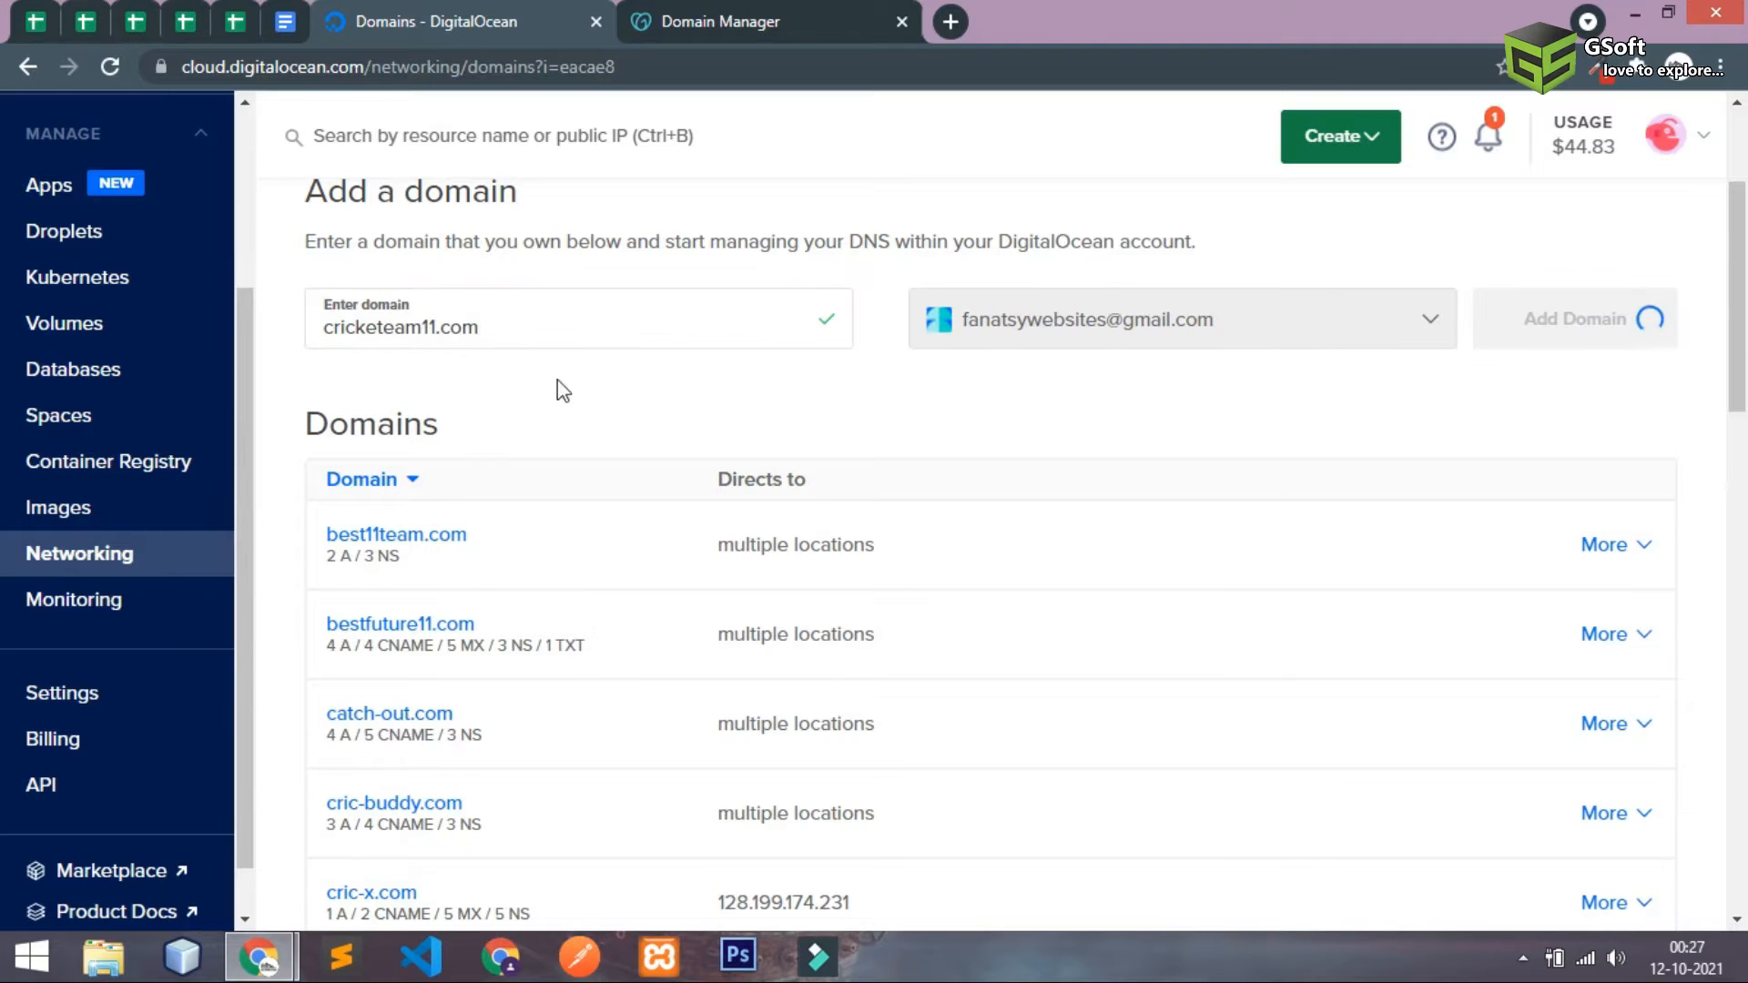
pyautogui.click(1575, 318)
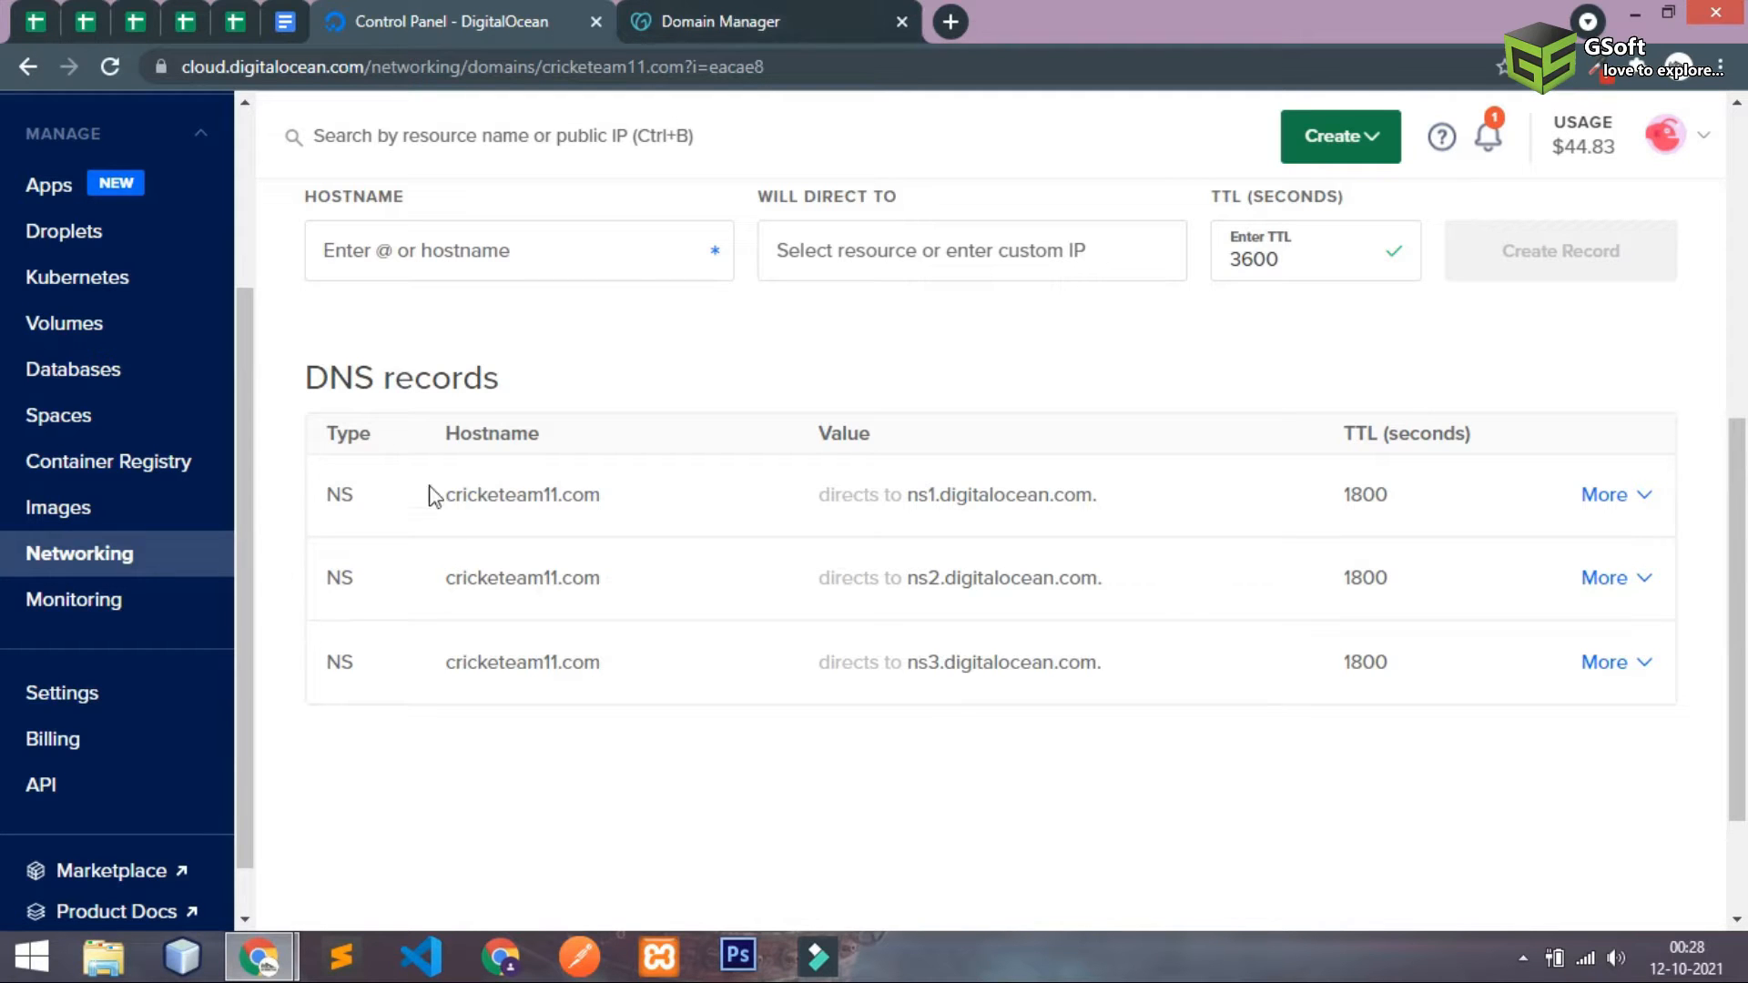
pyautogui.click(719, 21)
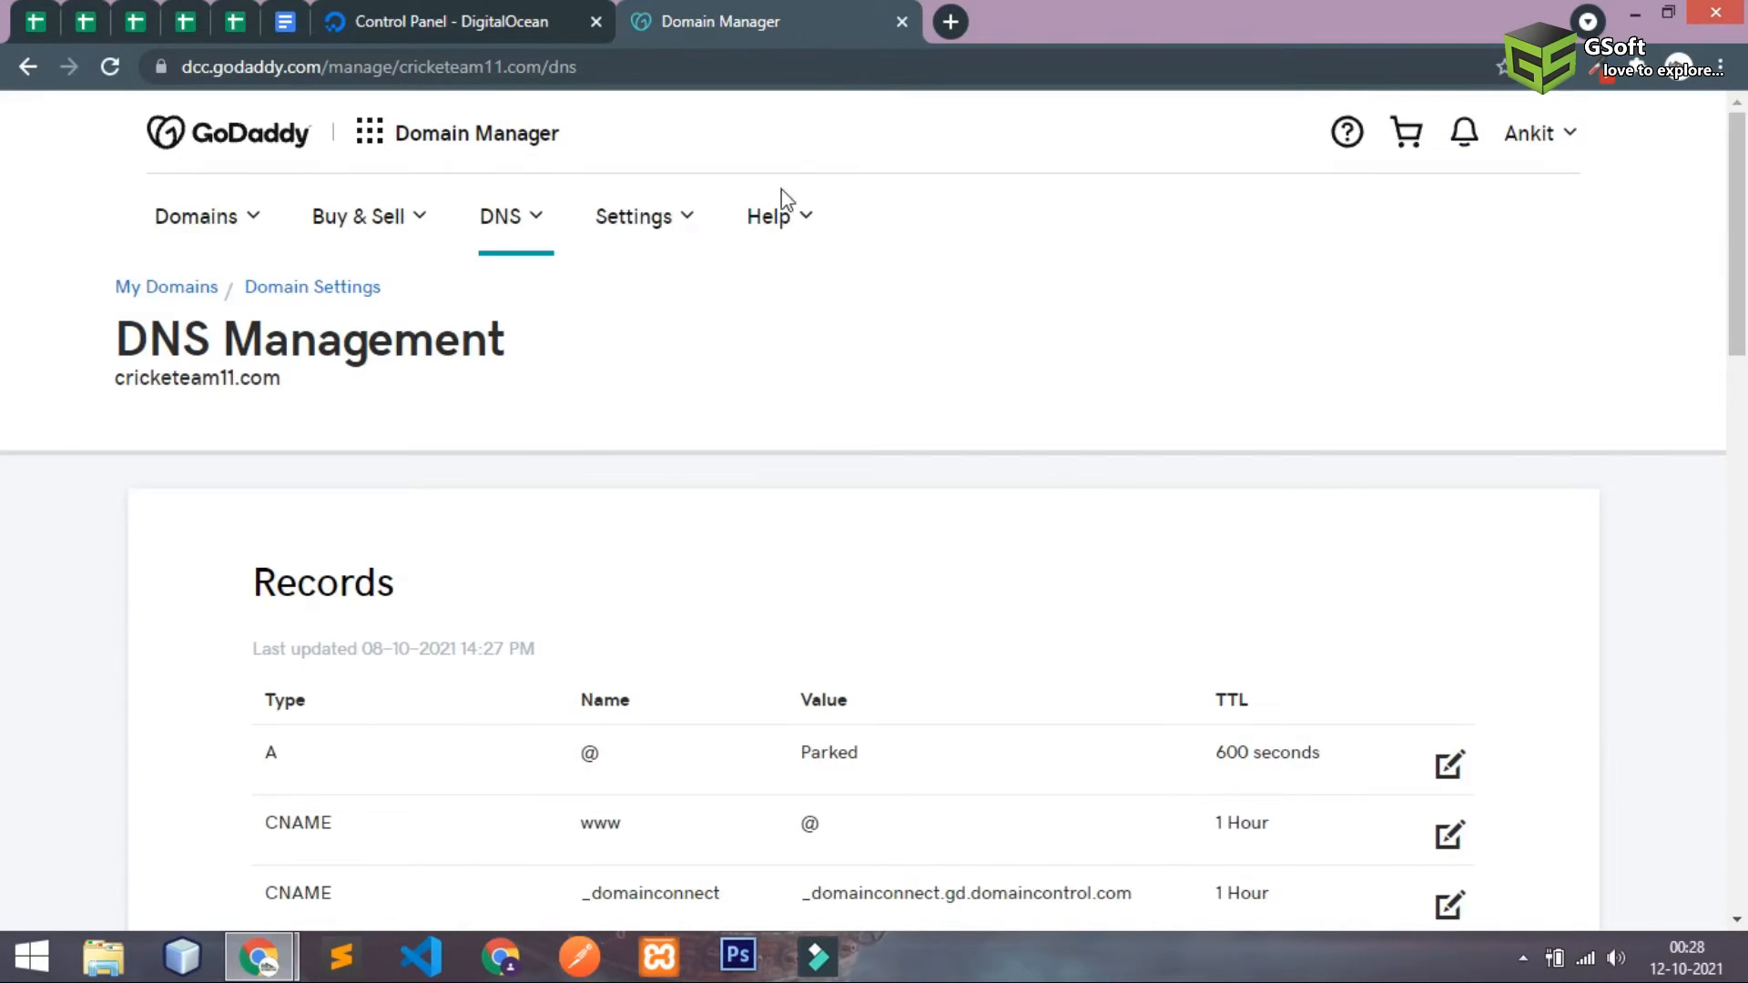
pyautogui.click(446, 21)
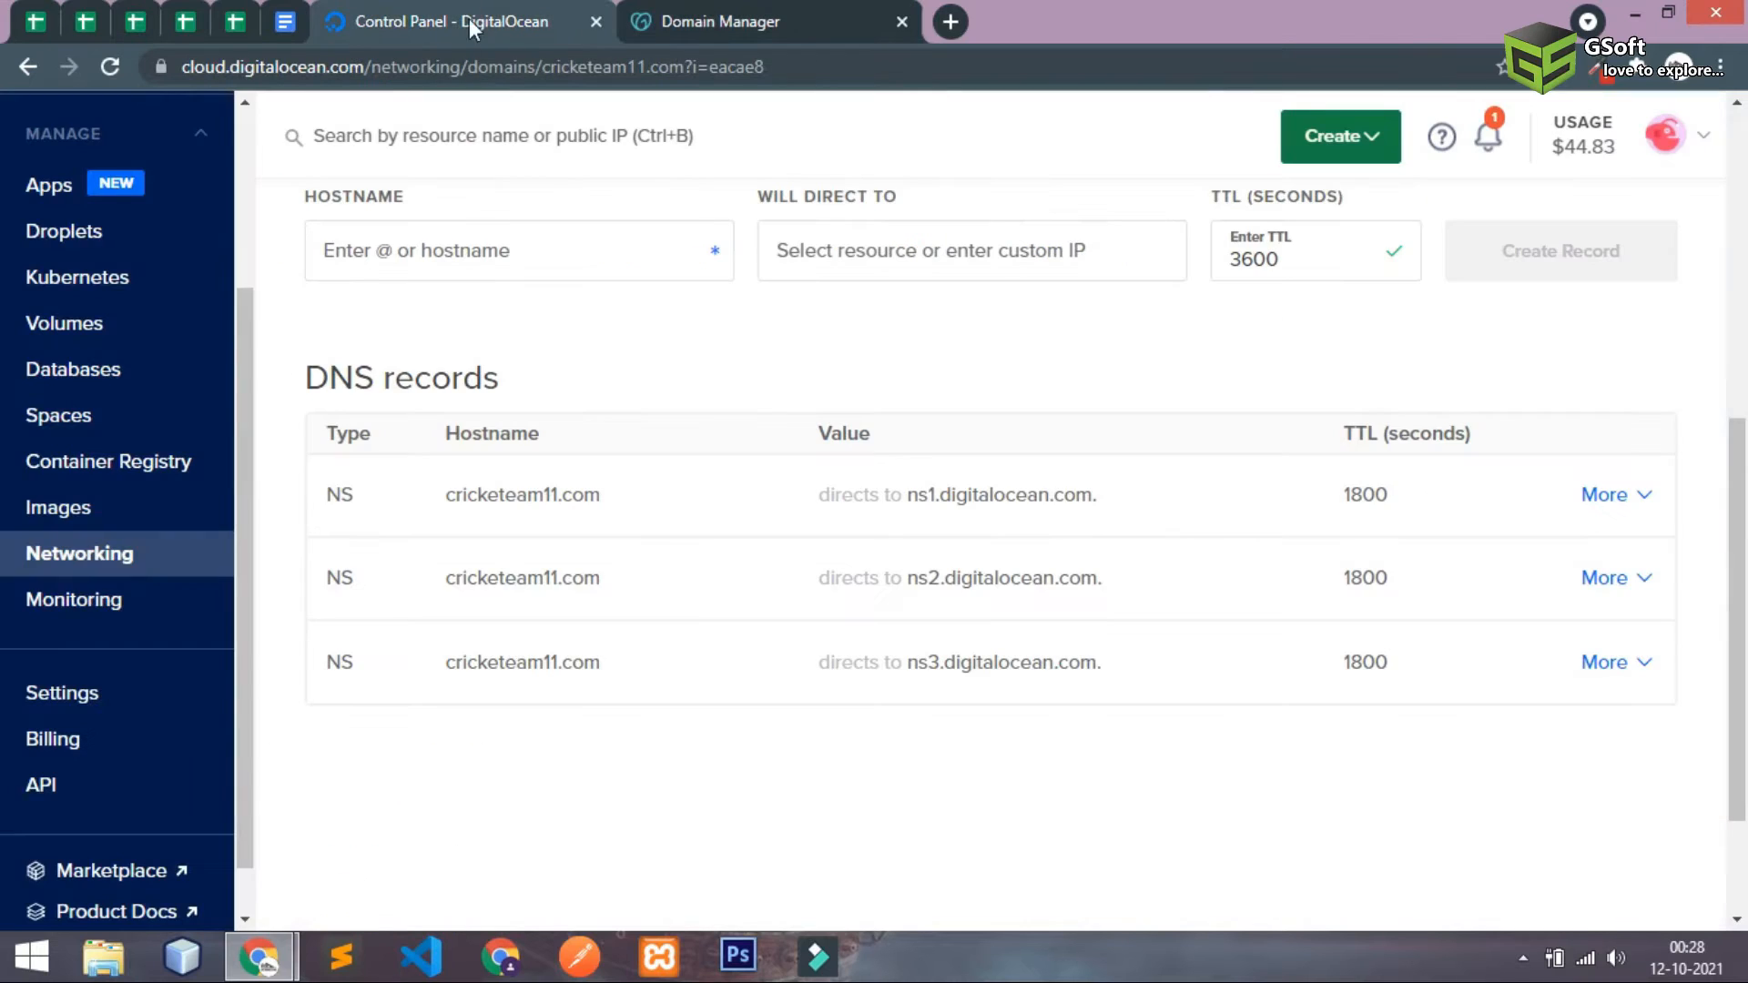
pyautogui.click(719, 21)
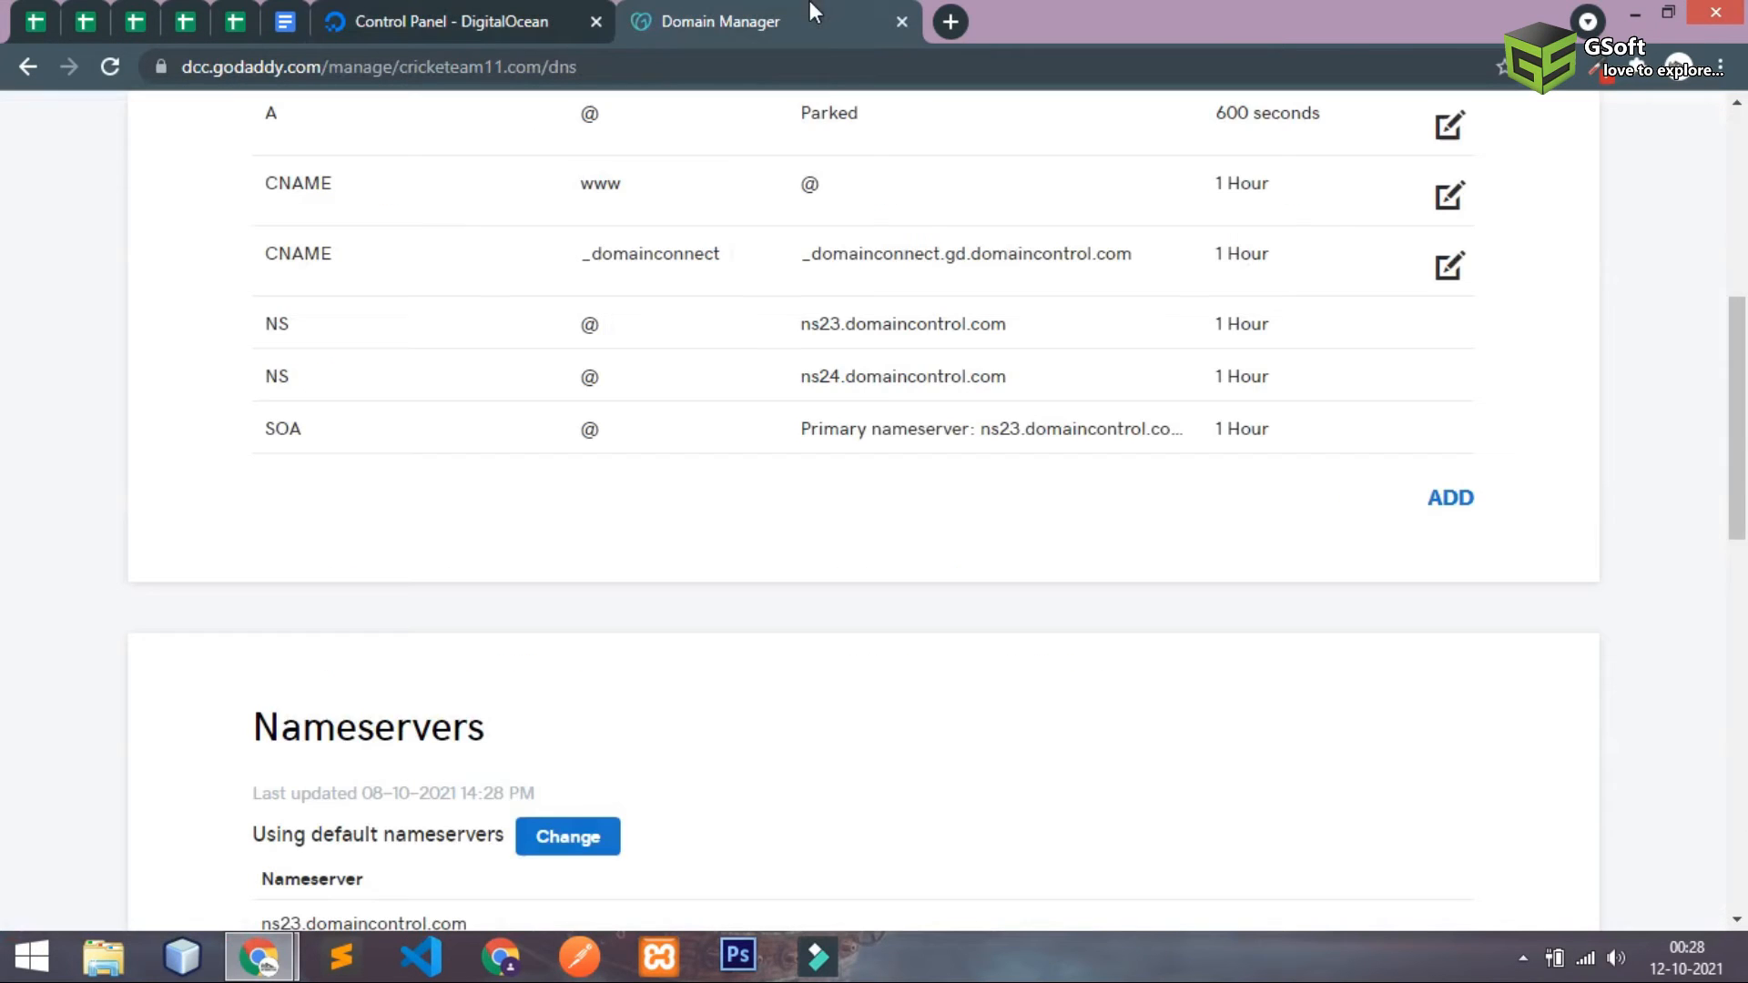
# - Save a new Nameserver record pointing to ns1.digitalocean.com
pyautogui.click(1450, 497)
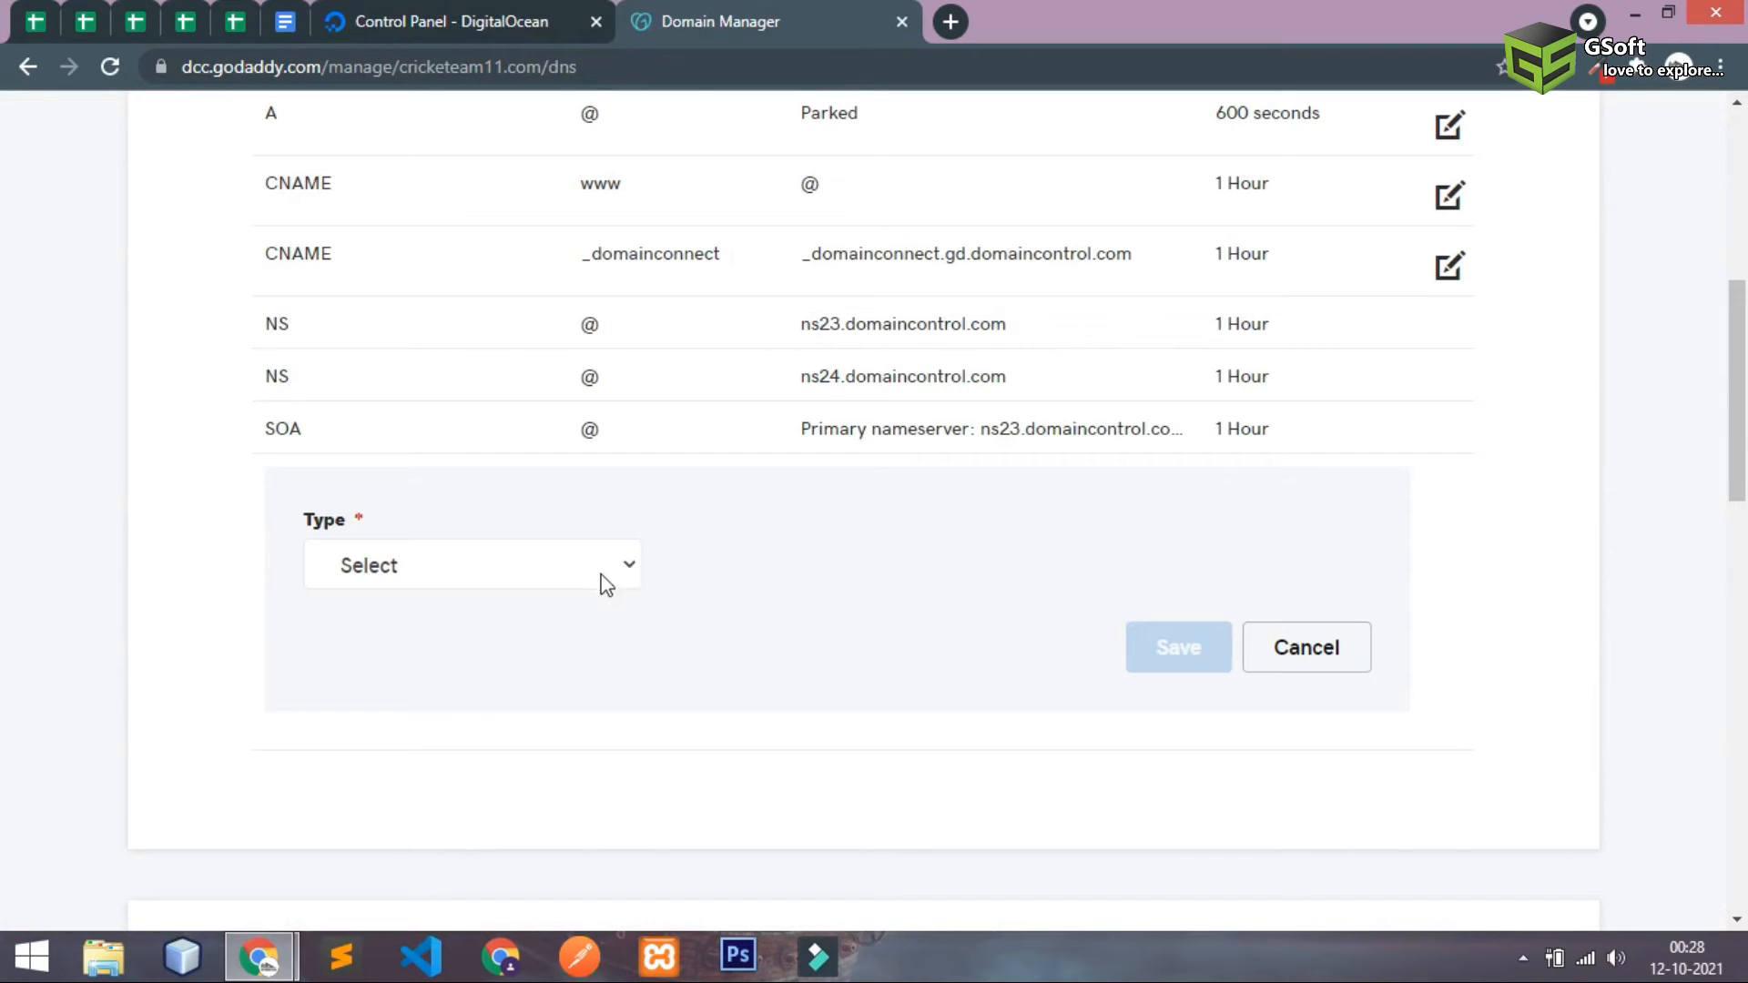
pyautogui.click(470, 565)
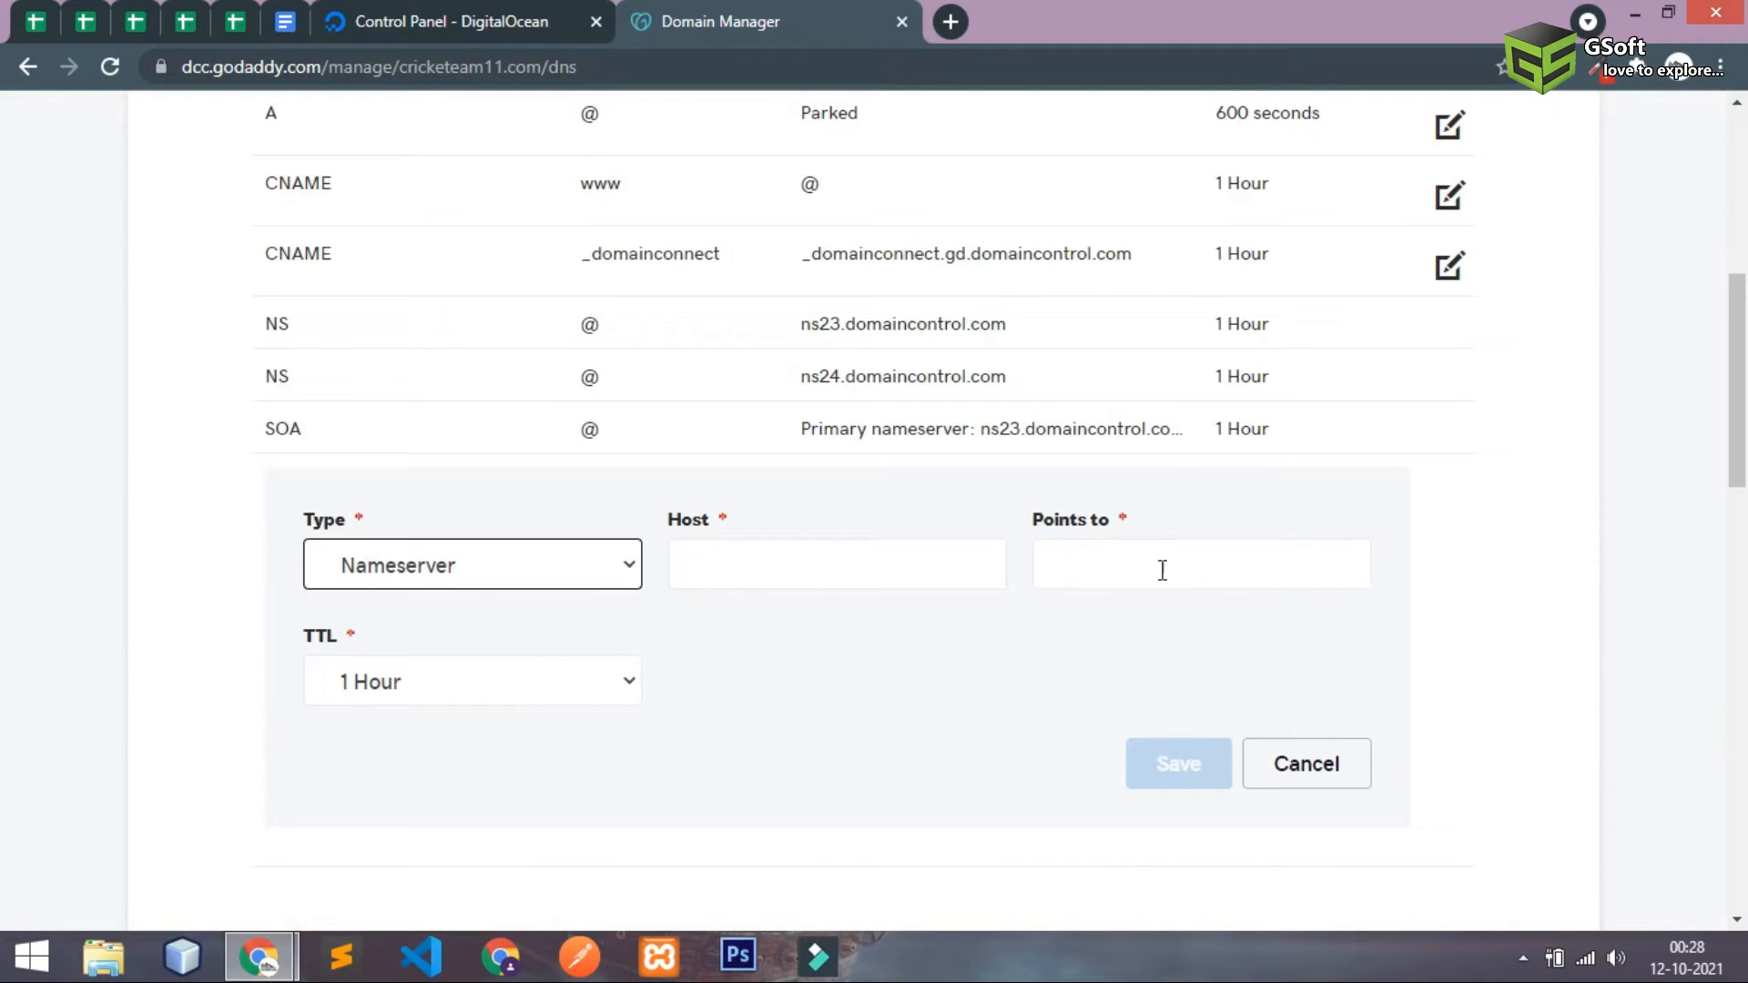
pyautogui.write('ns1.digitalocean.com.')
pyautogui.click(838, 565)
pyautogui.write('cricketeam11.com')
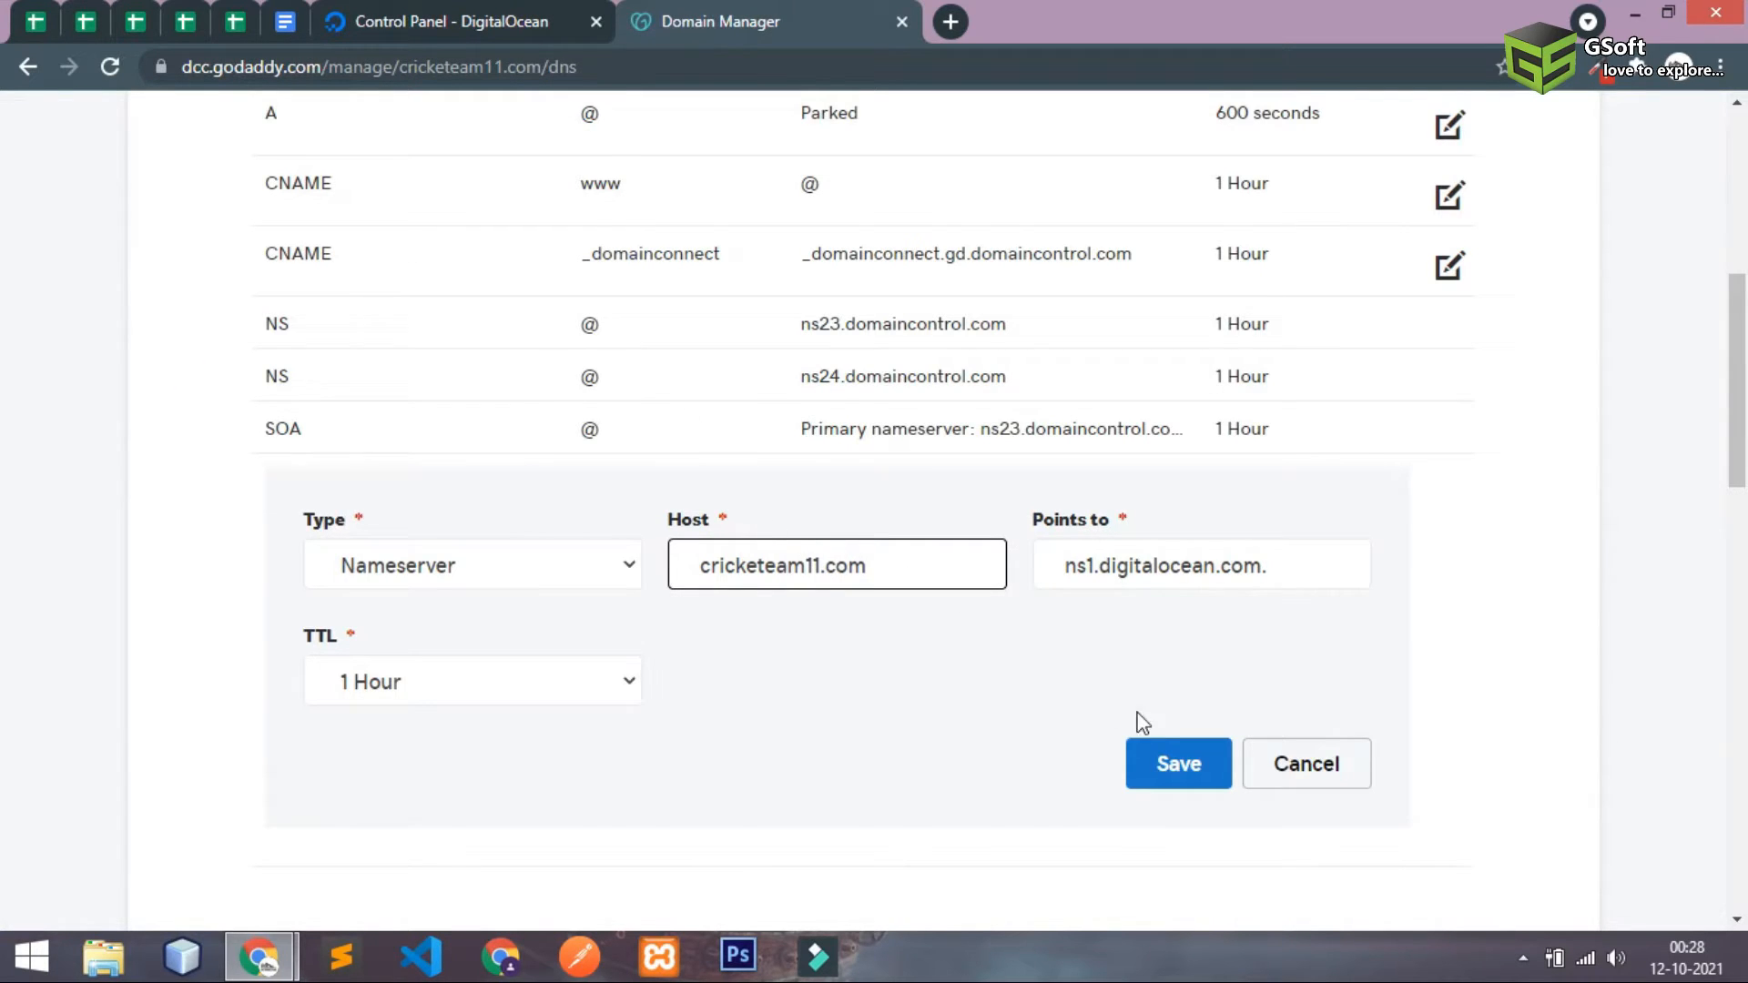
pyautogui.click(1177, 763)
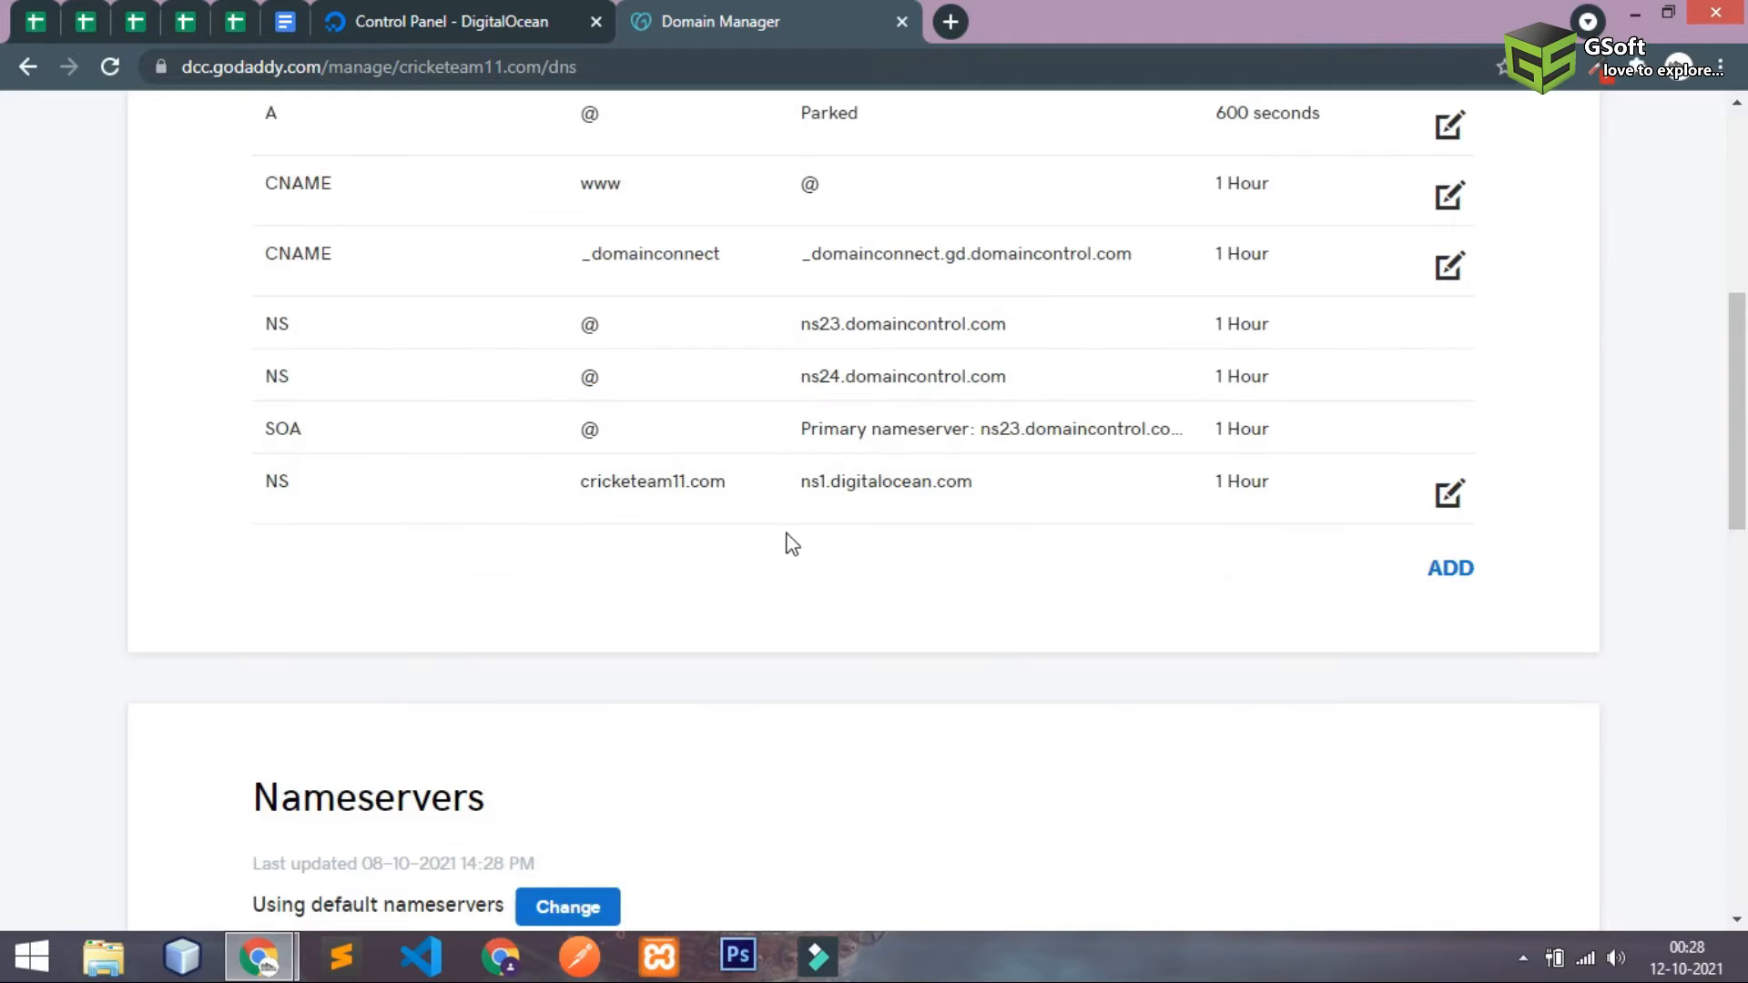
# - Save a Nameserver record with host cricketeam11.com pointing to ns2.digitalocean.com
pyautogui.click(1449, 567)
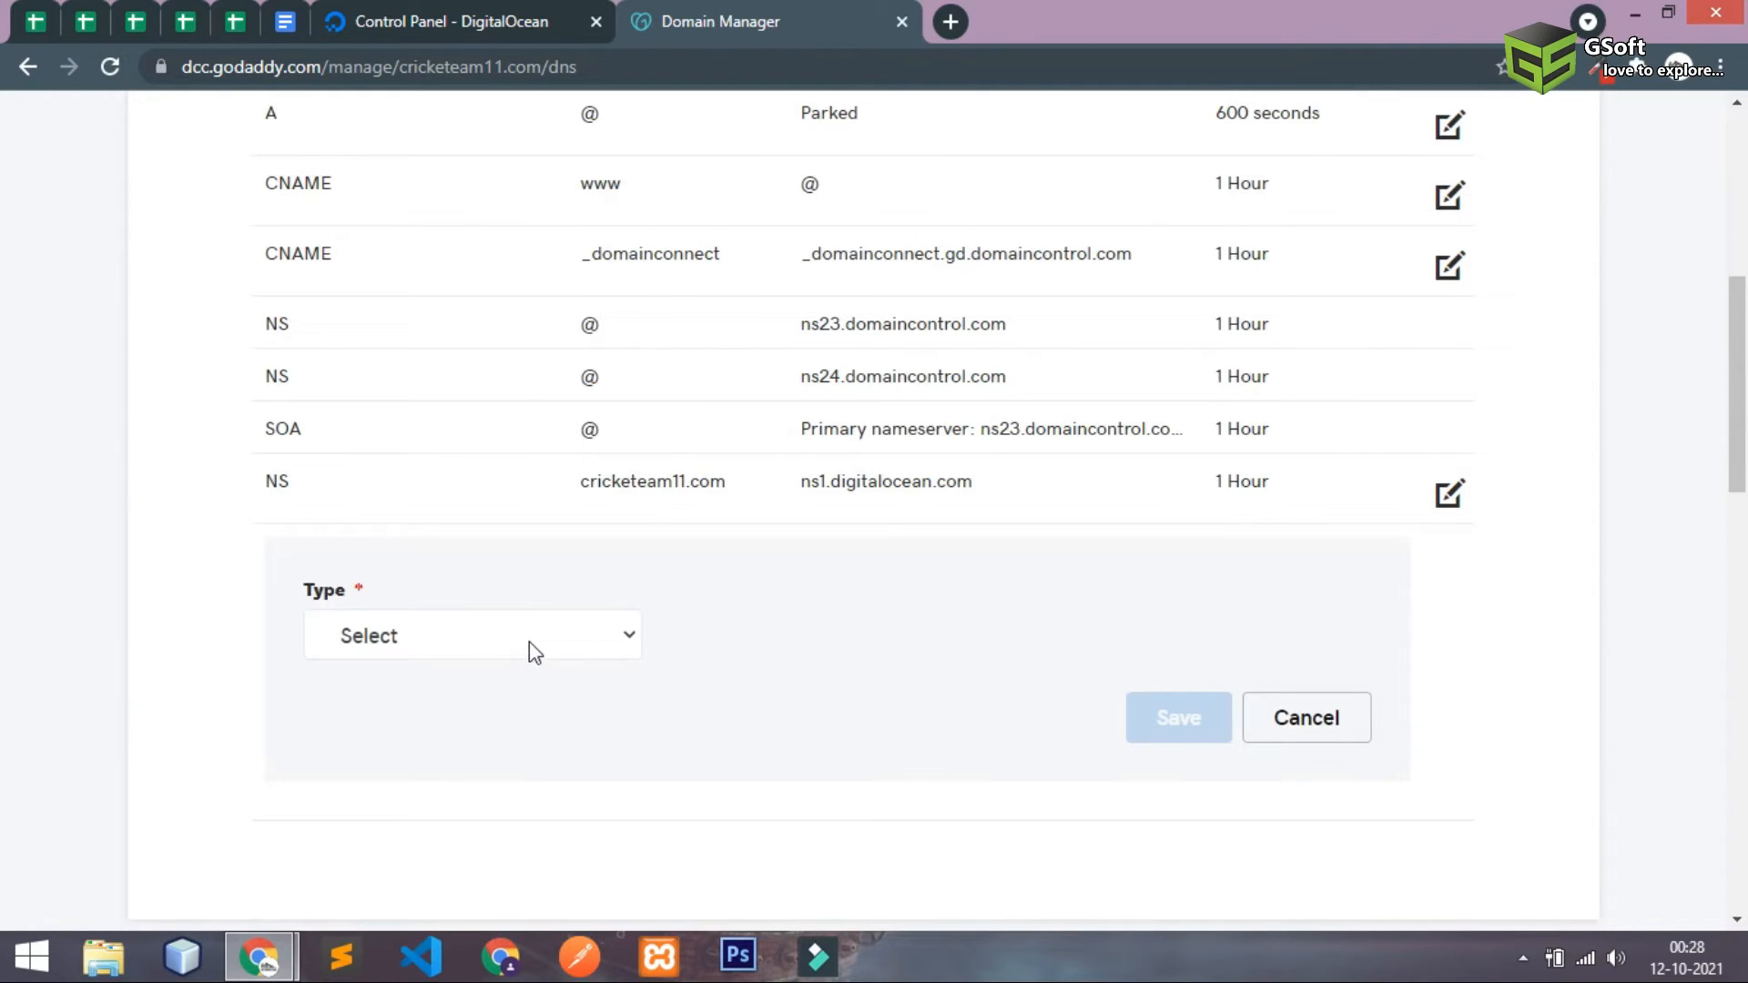
pyautogui.click(457, 21)
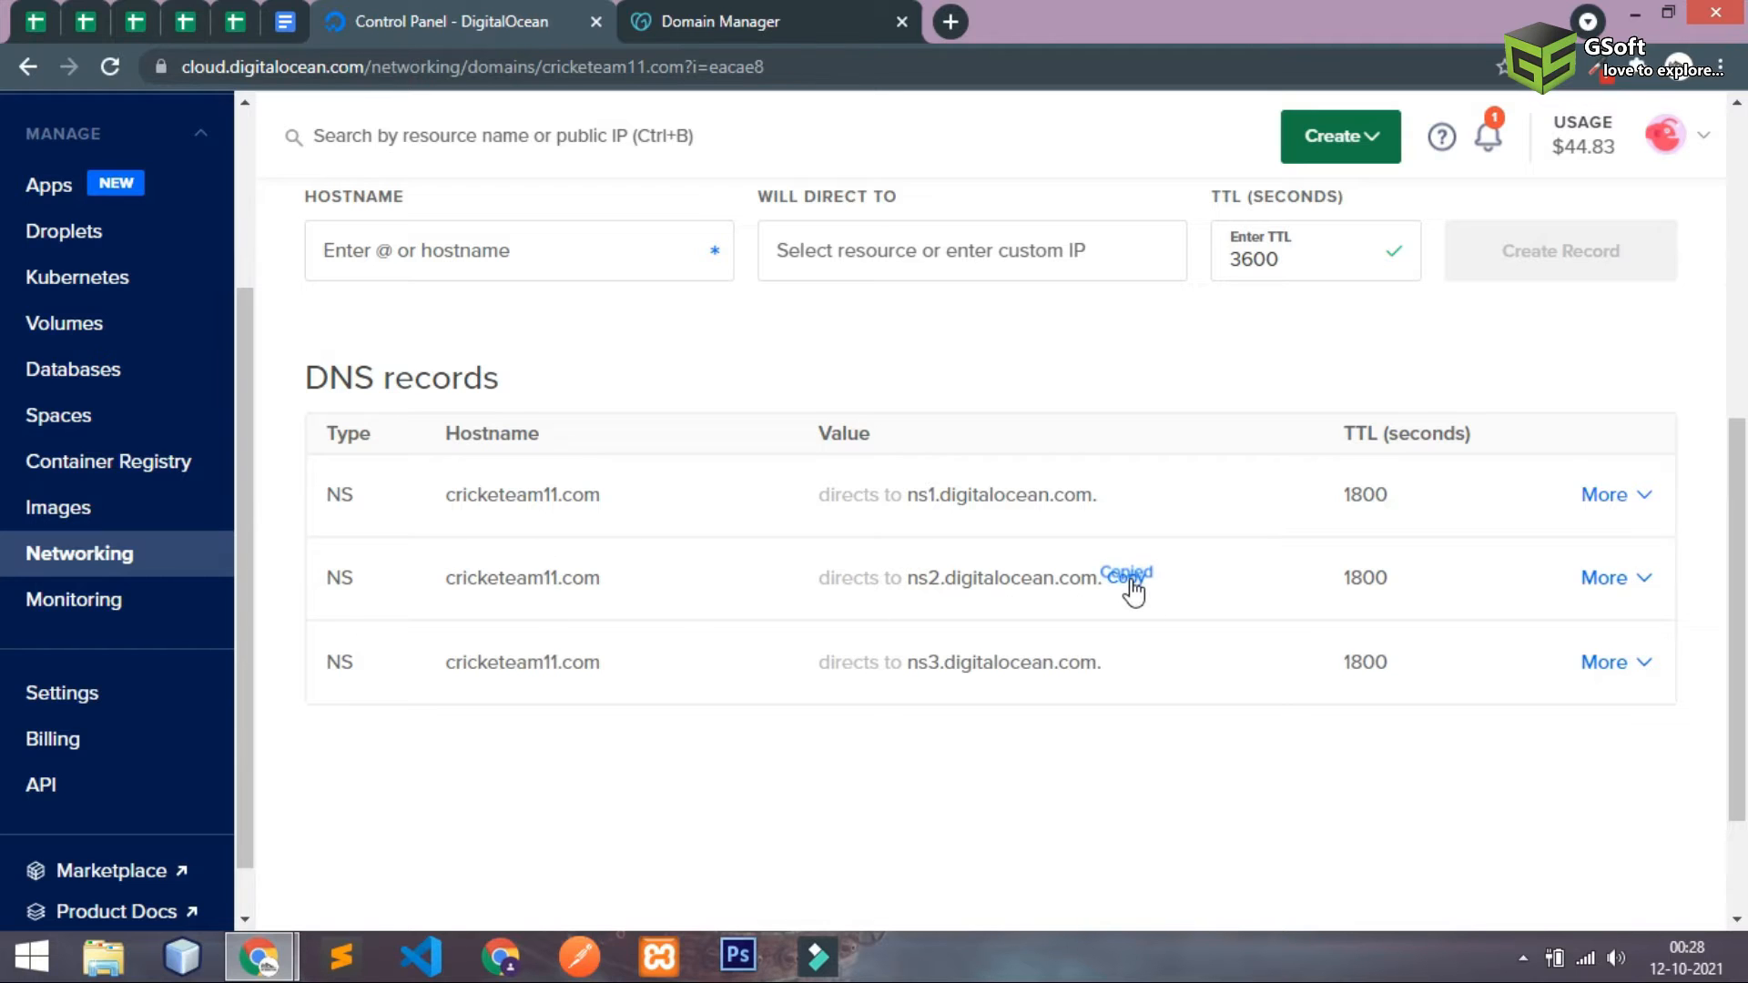
pyautogui.click(719, 21)
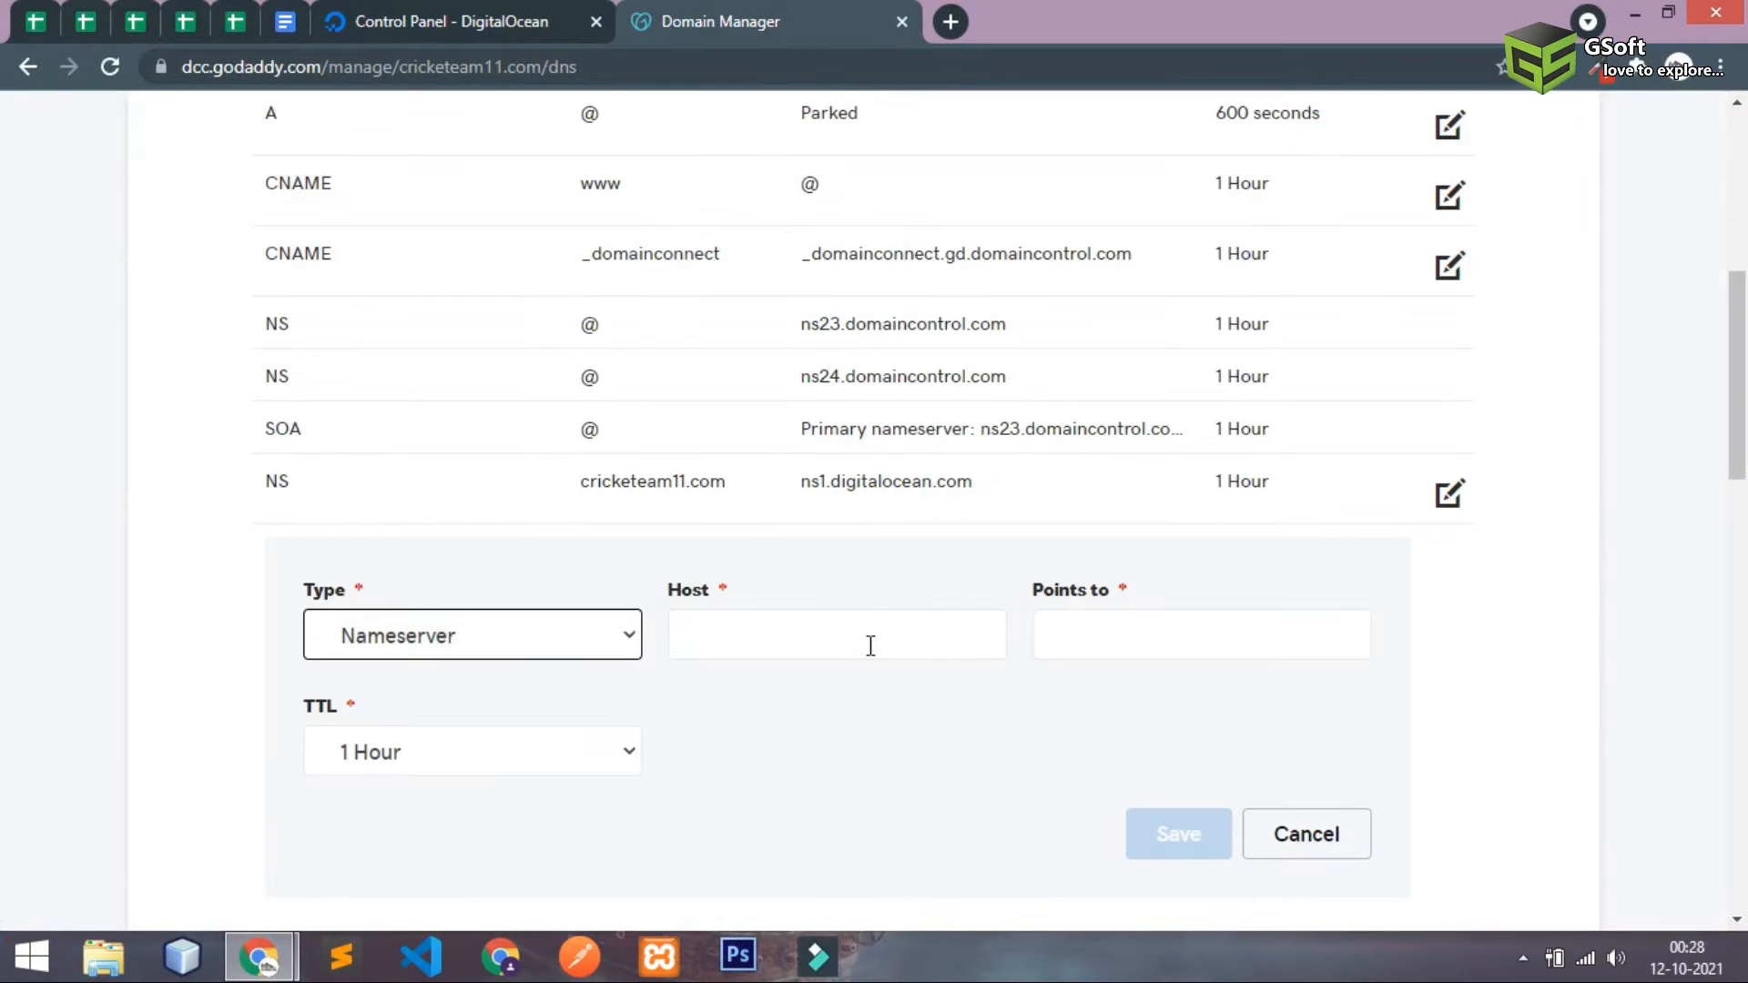
pyautogui.write('cricketeam11.com')
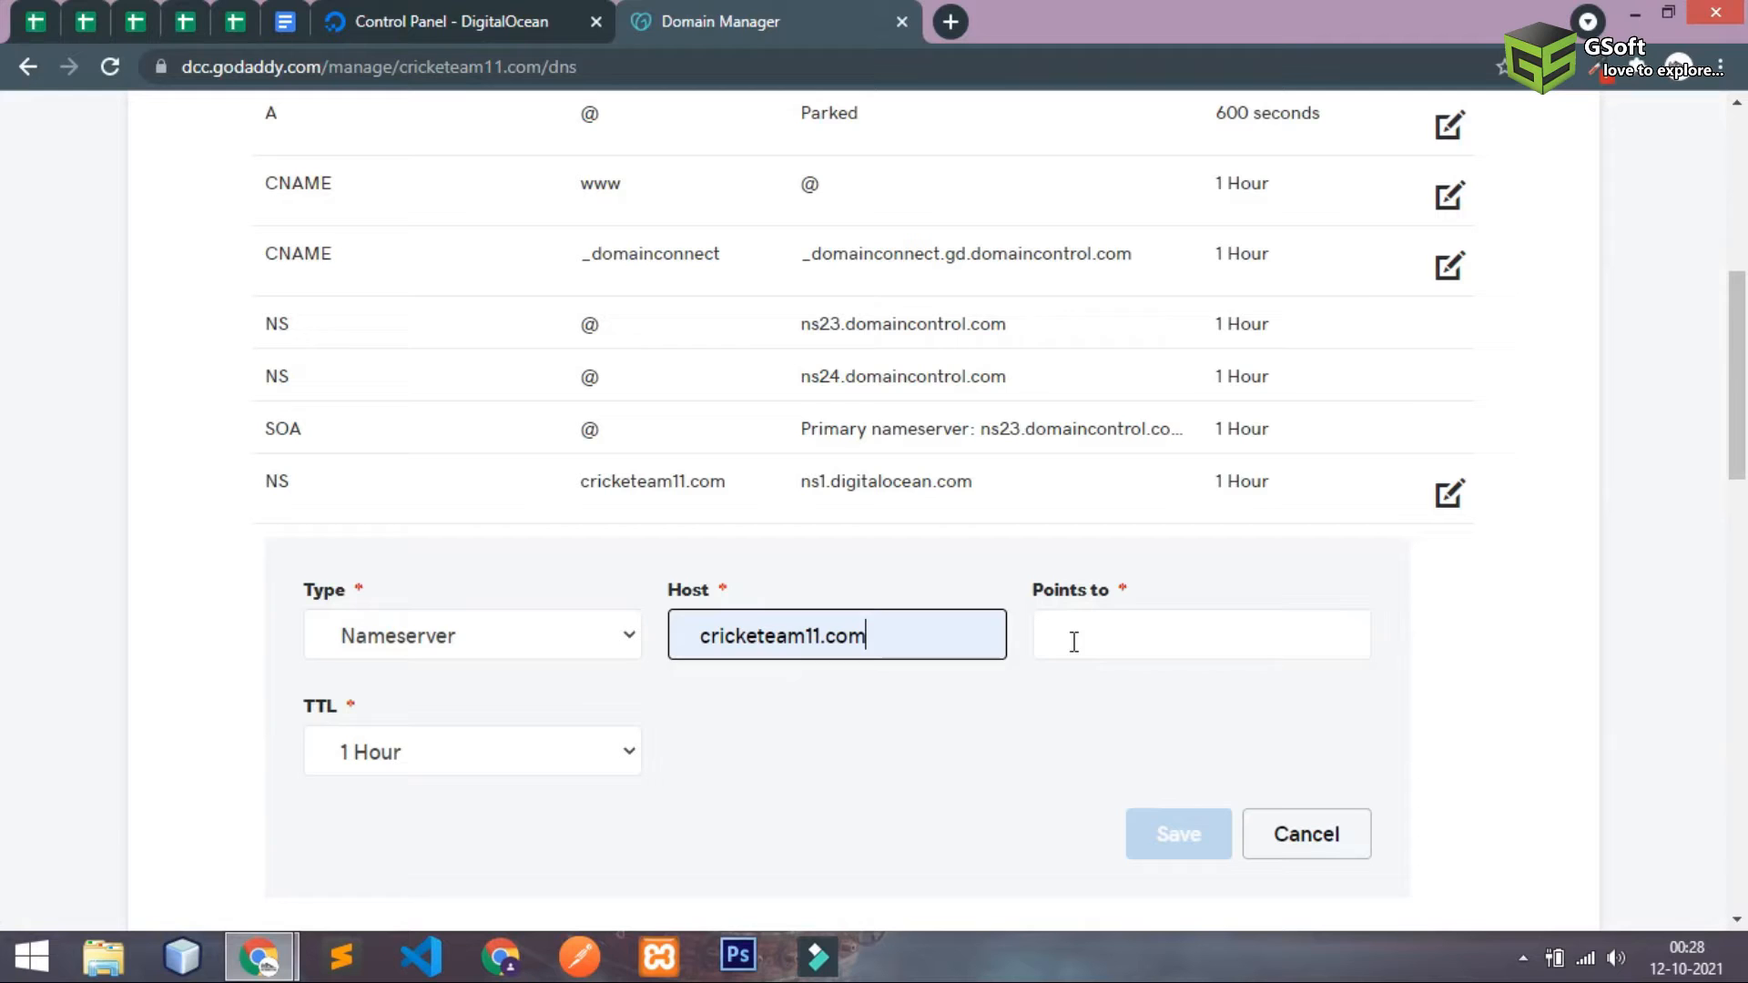
pyautogui.write('ns2.digitalocean.com.')
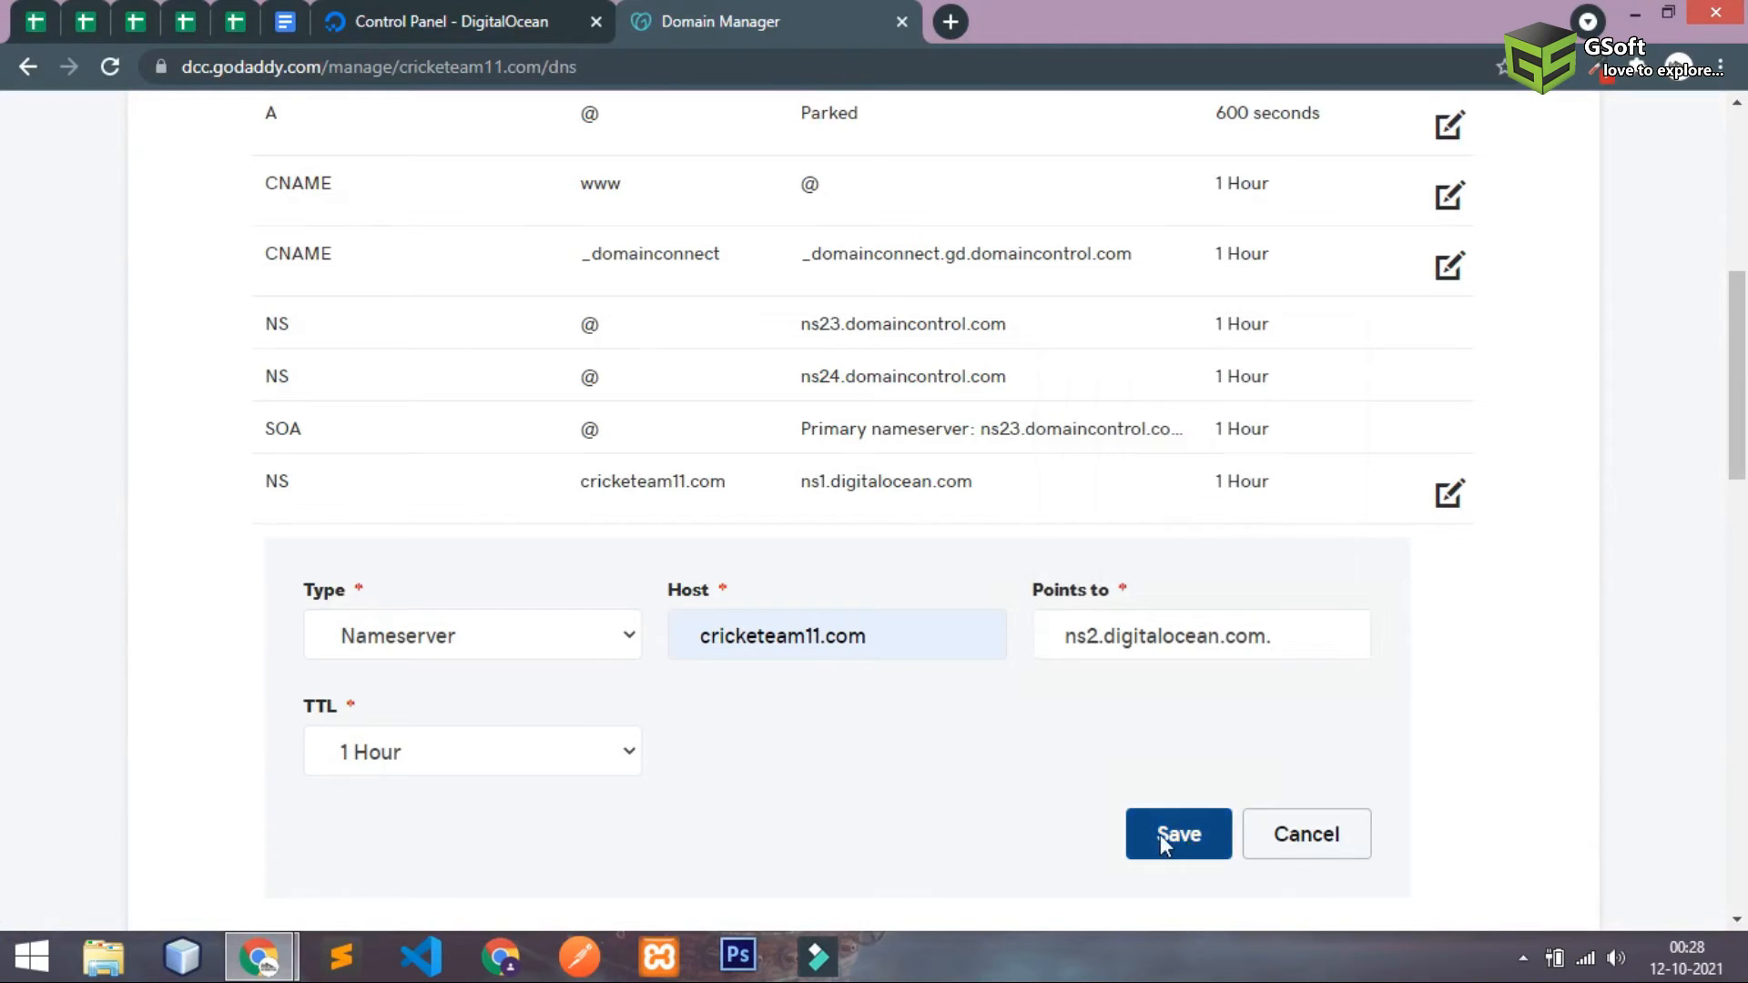
pyautogui.click(1177, 833)
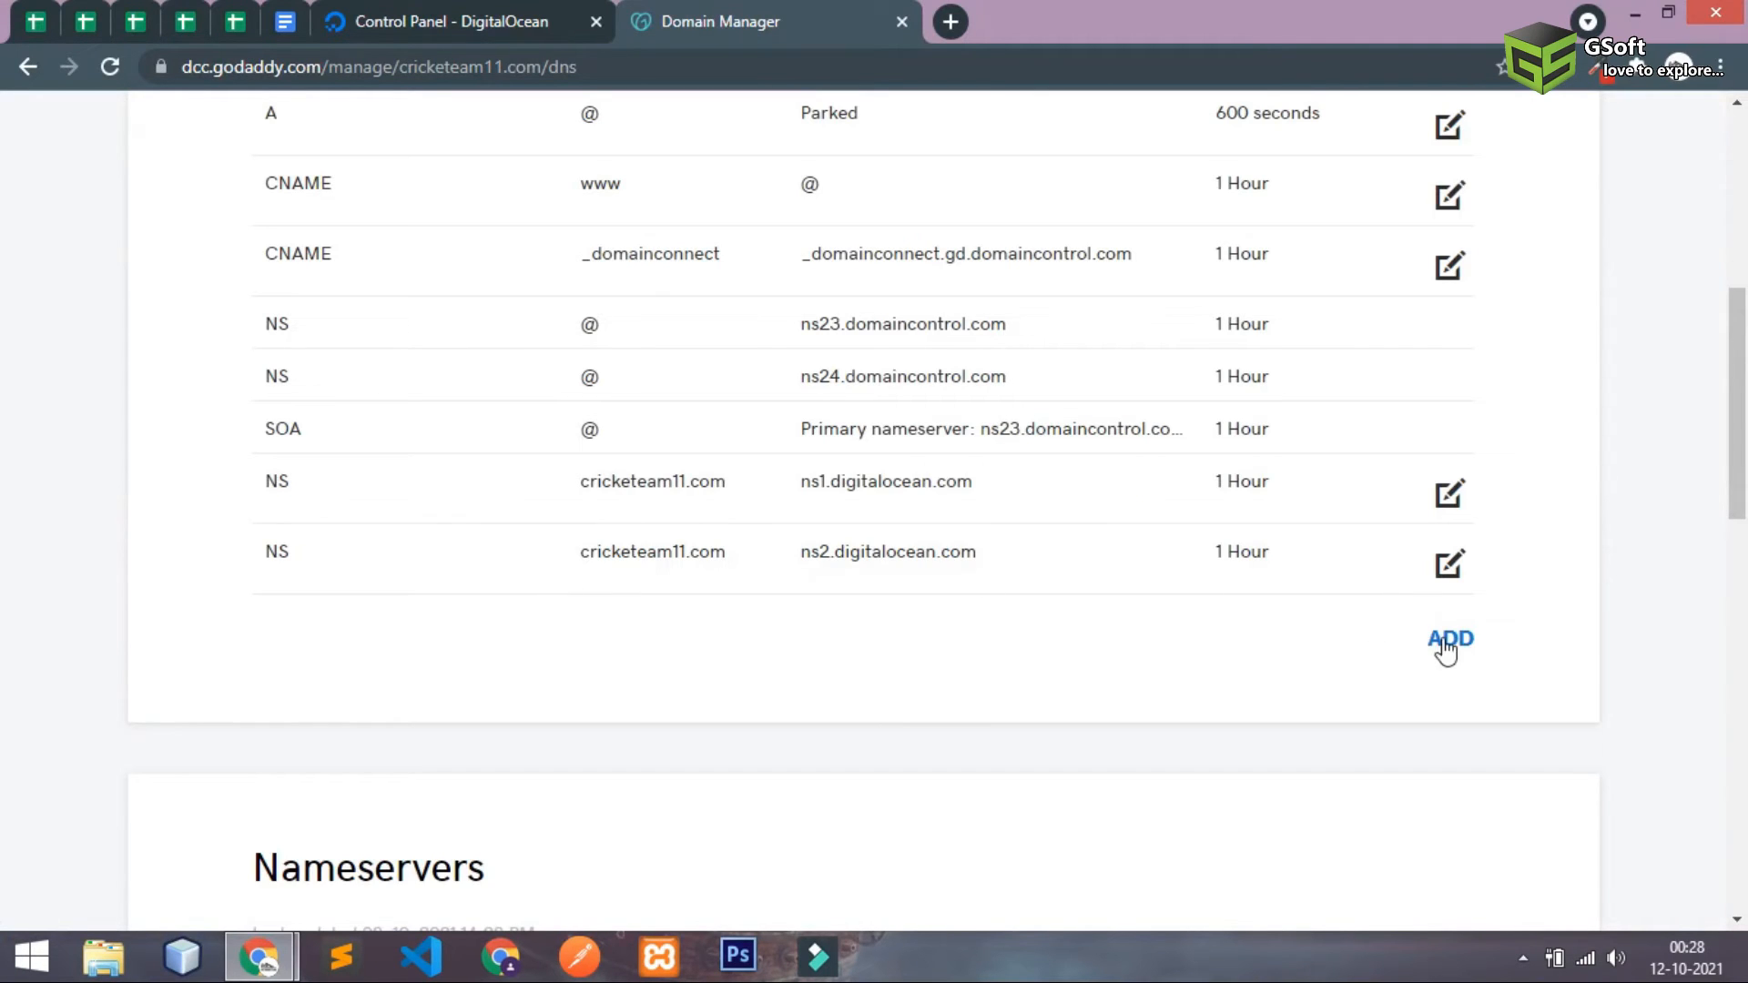
# - Begin a new Nameserver record for ns3.digitalocean.com
pyautogui.click(1450, 639)
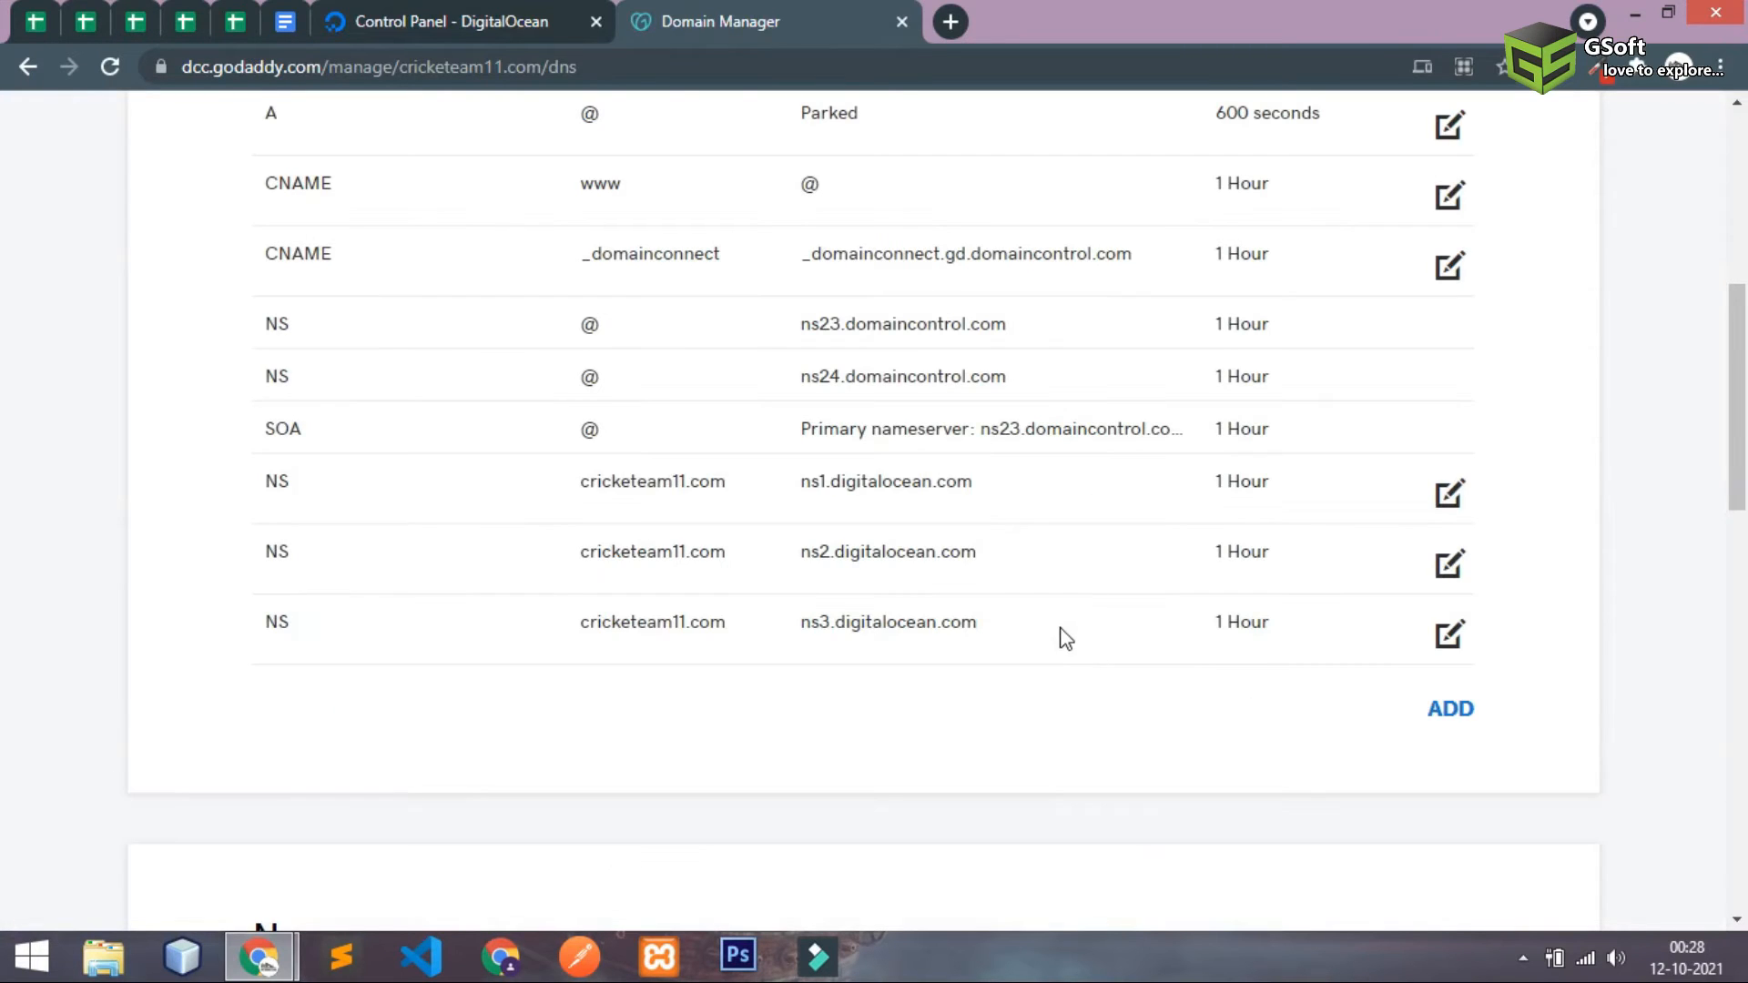
pyautogui.moveTo(580, 517)
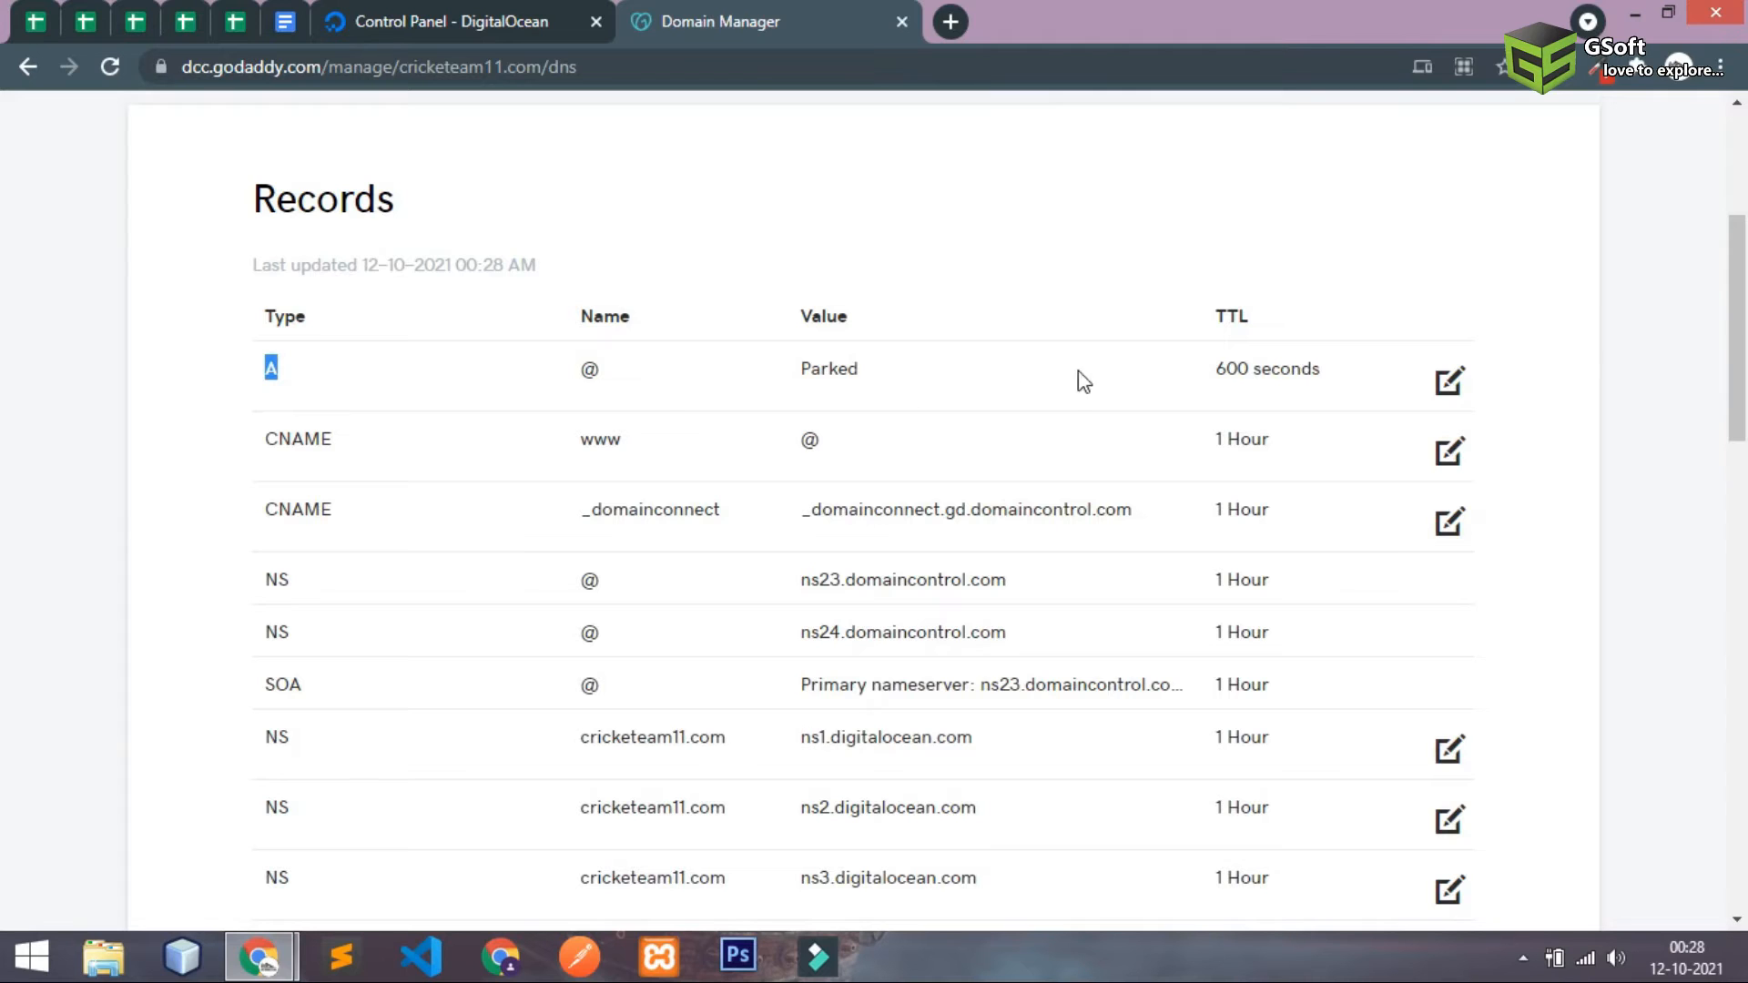
# - Replace the A record's Parked target with 174.138.26.121 and save
pyautogui.scroll(-3)
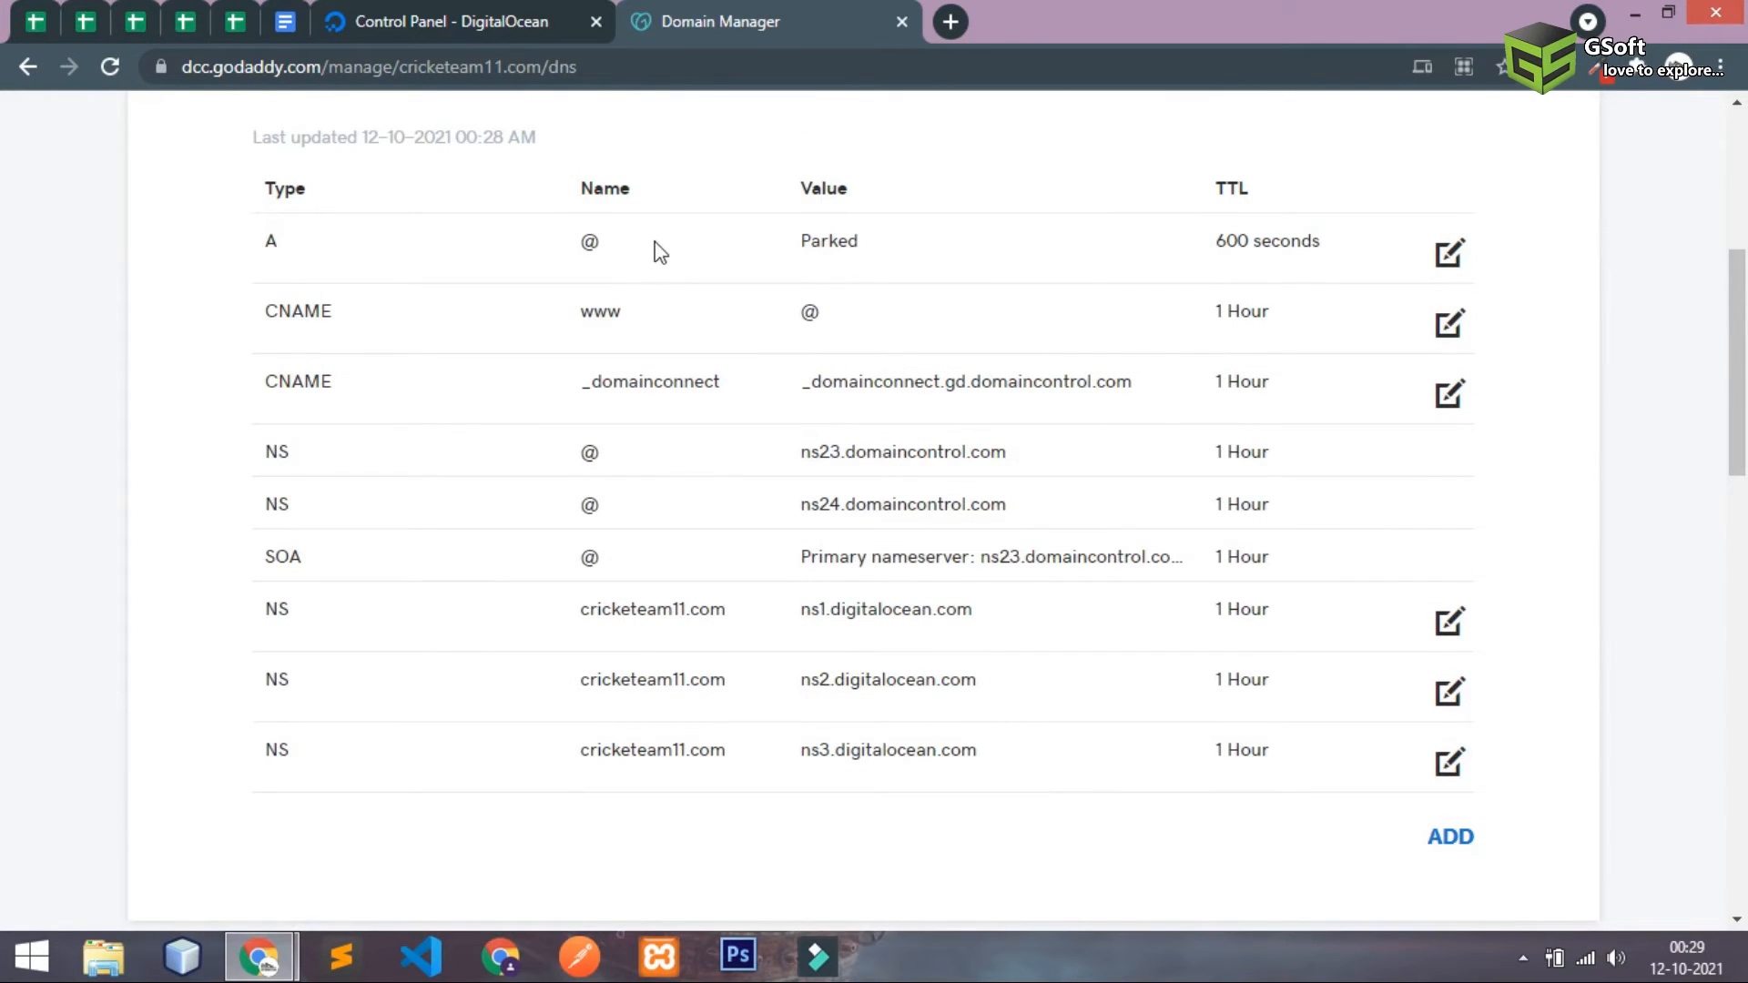
pyautogui.click(1449, 252)
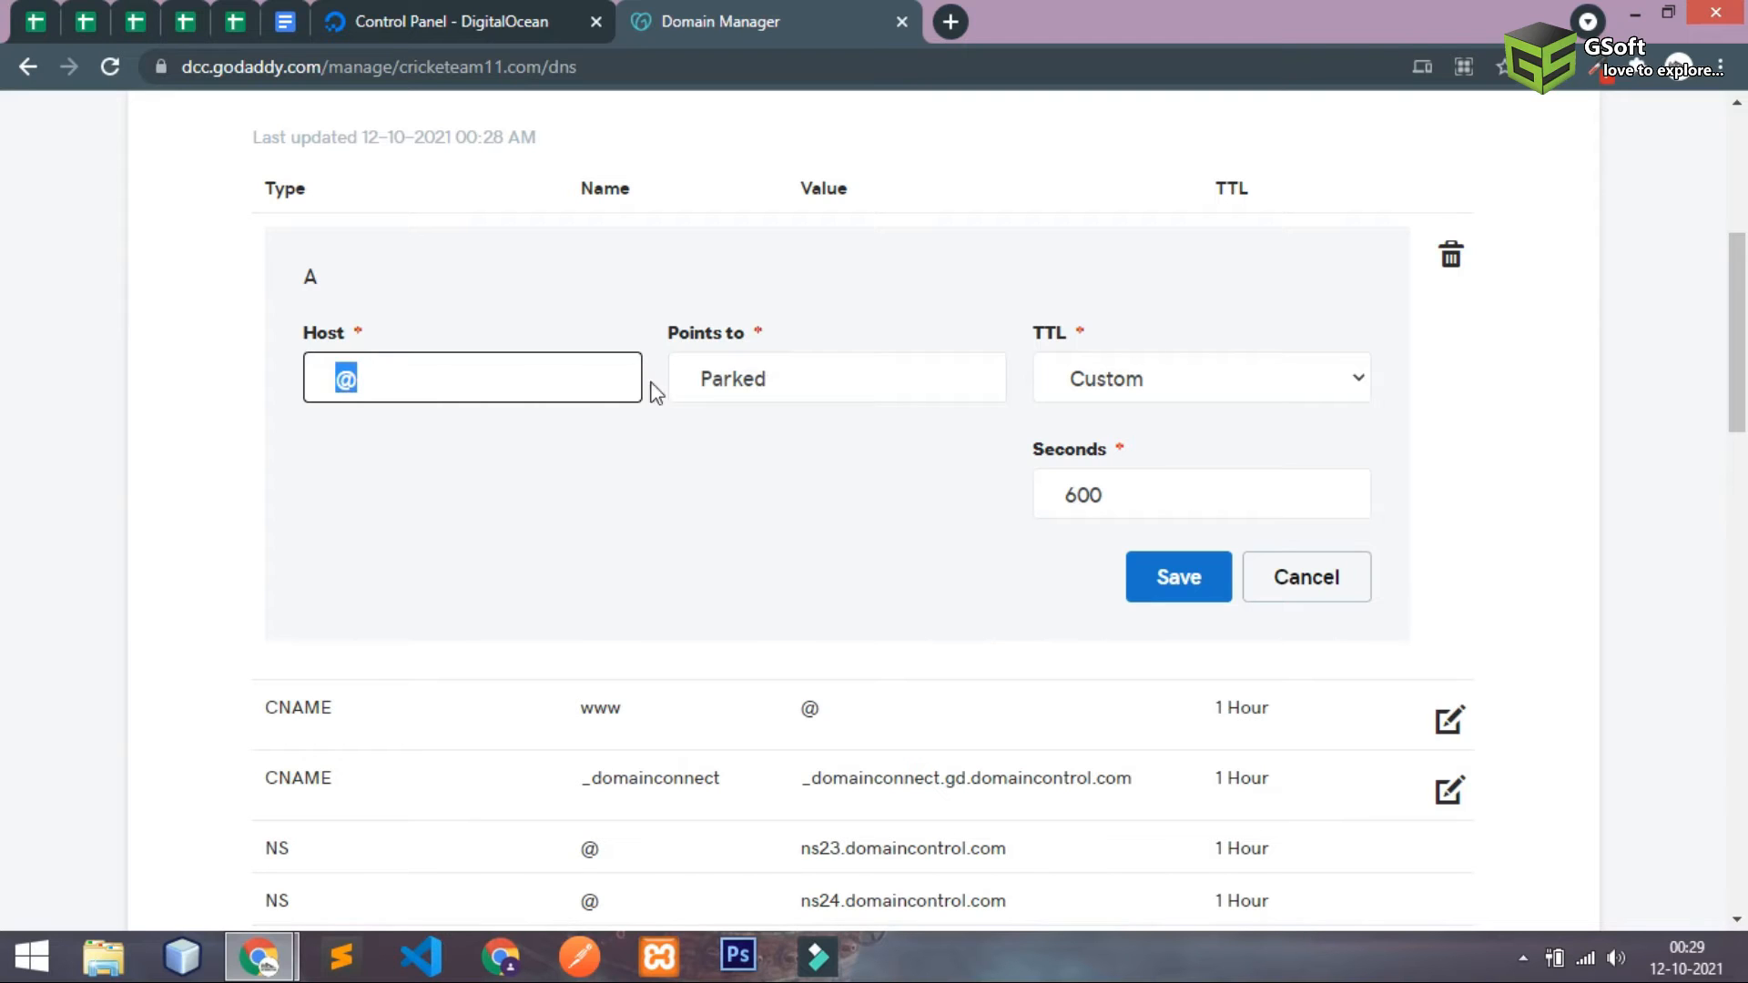
pyautogui.click(835, 378)
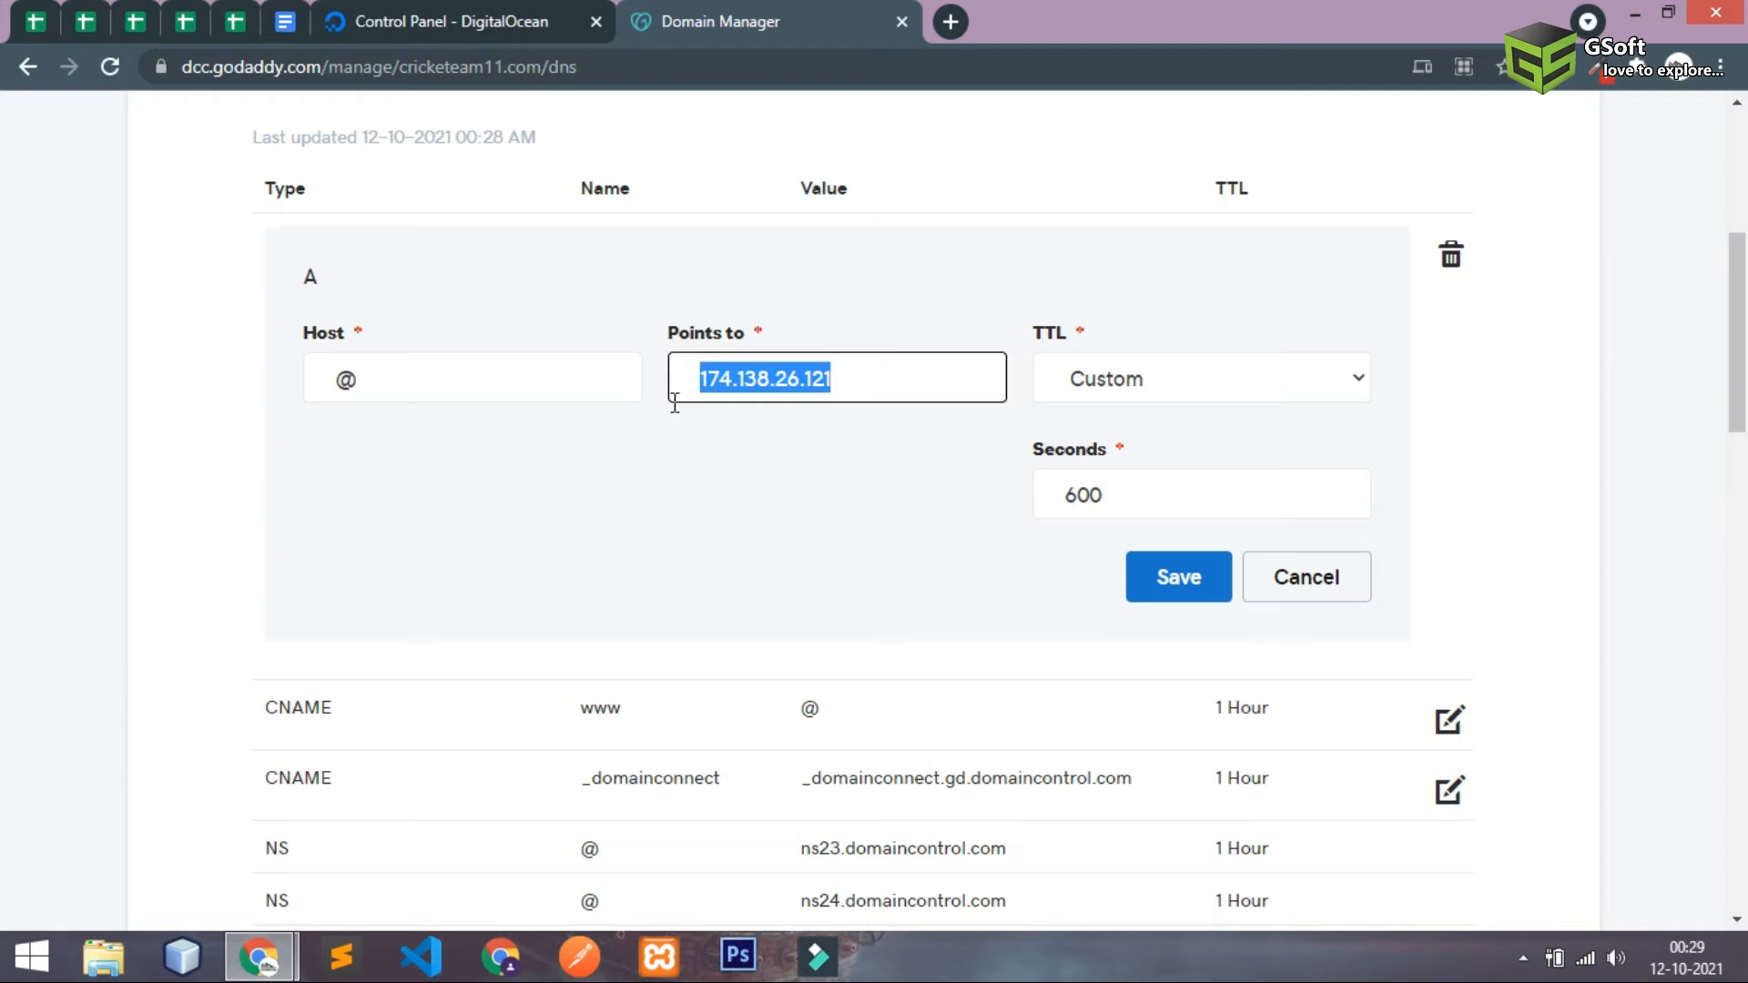
pyautogui.click(1177, 576)
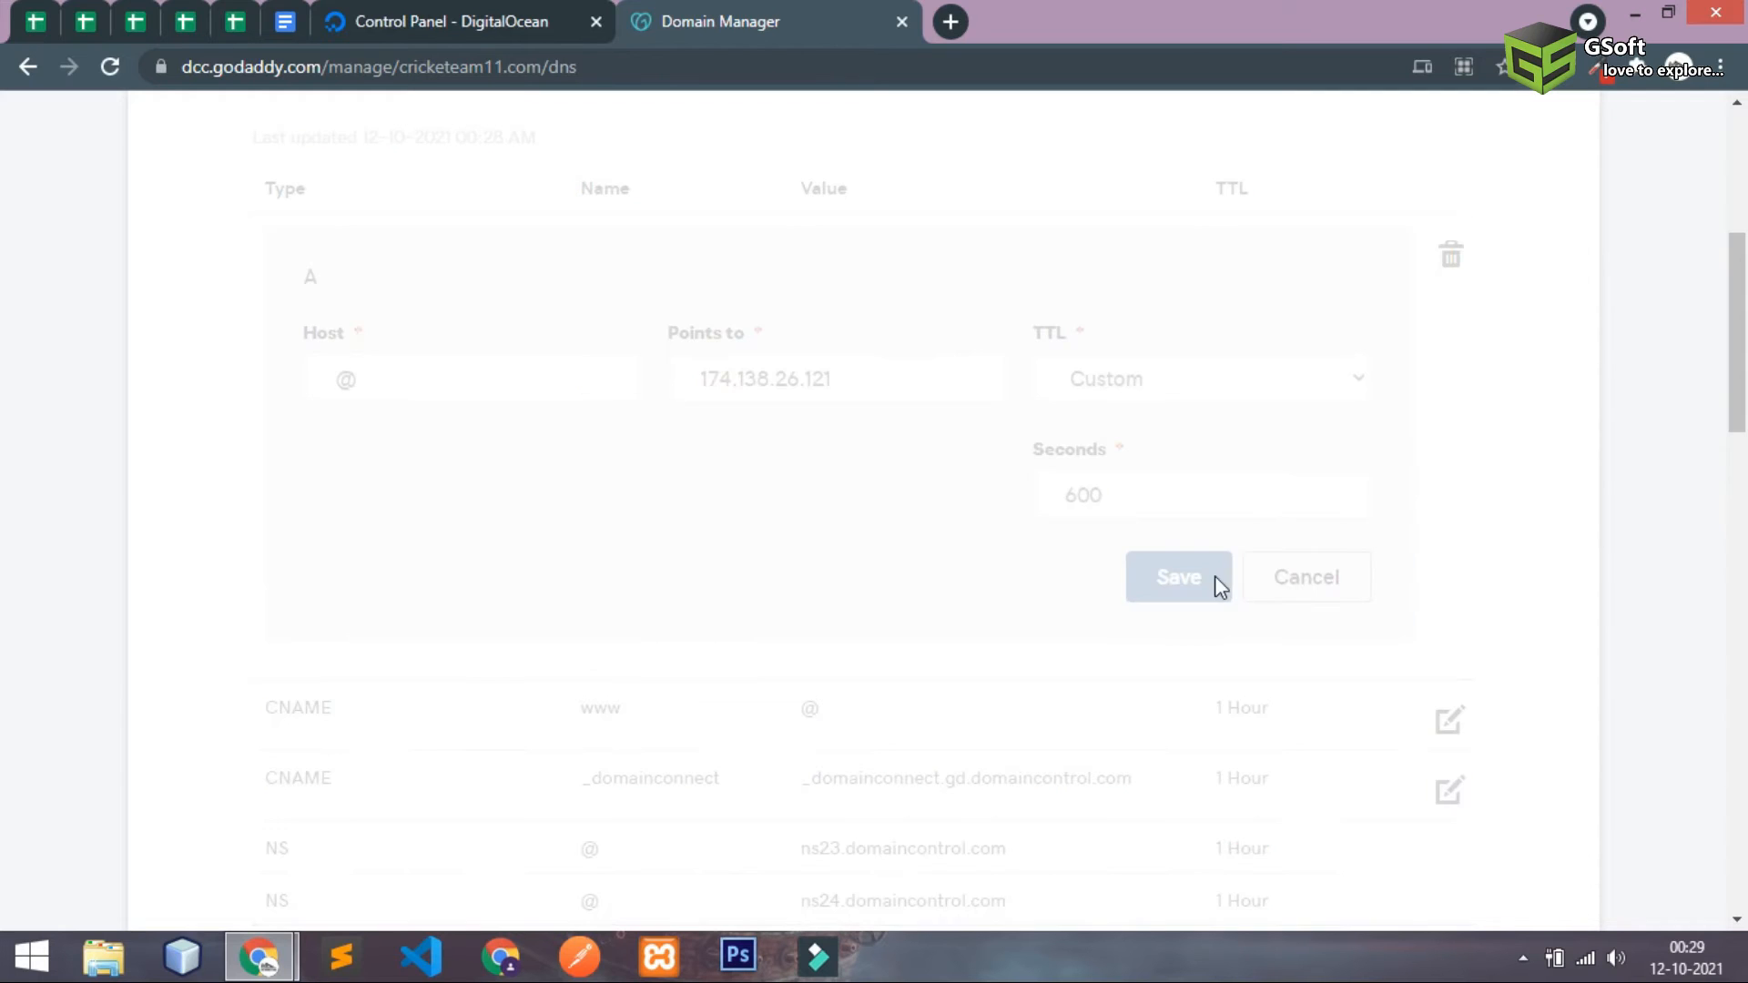
pyautogui.click(1178, 576)
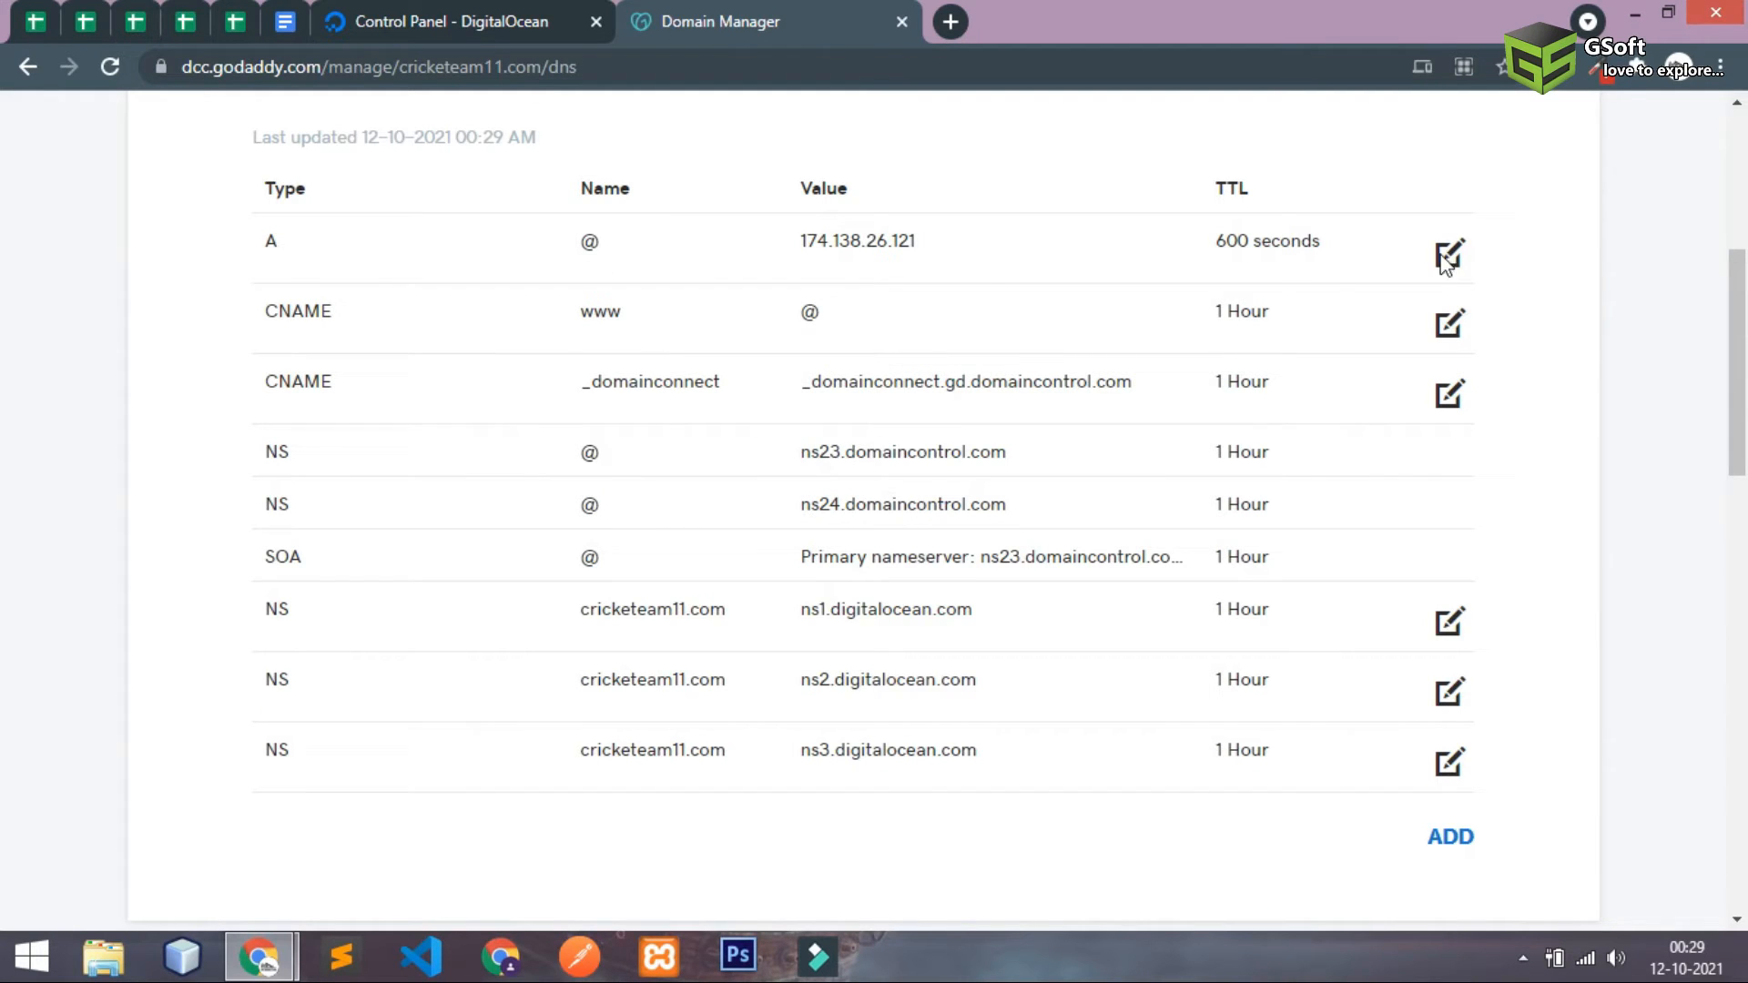
# - Copy the _domainconnect record name from GoDaddy and start a DigitalOcean CNAME record
pyautogui.doubleClick(297, 311)
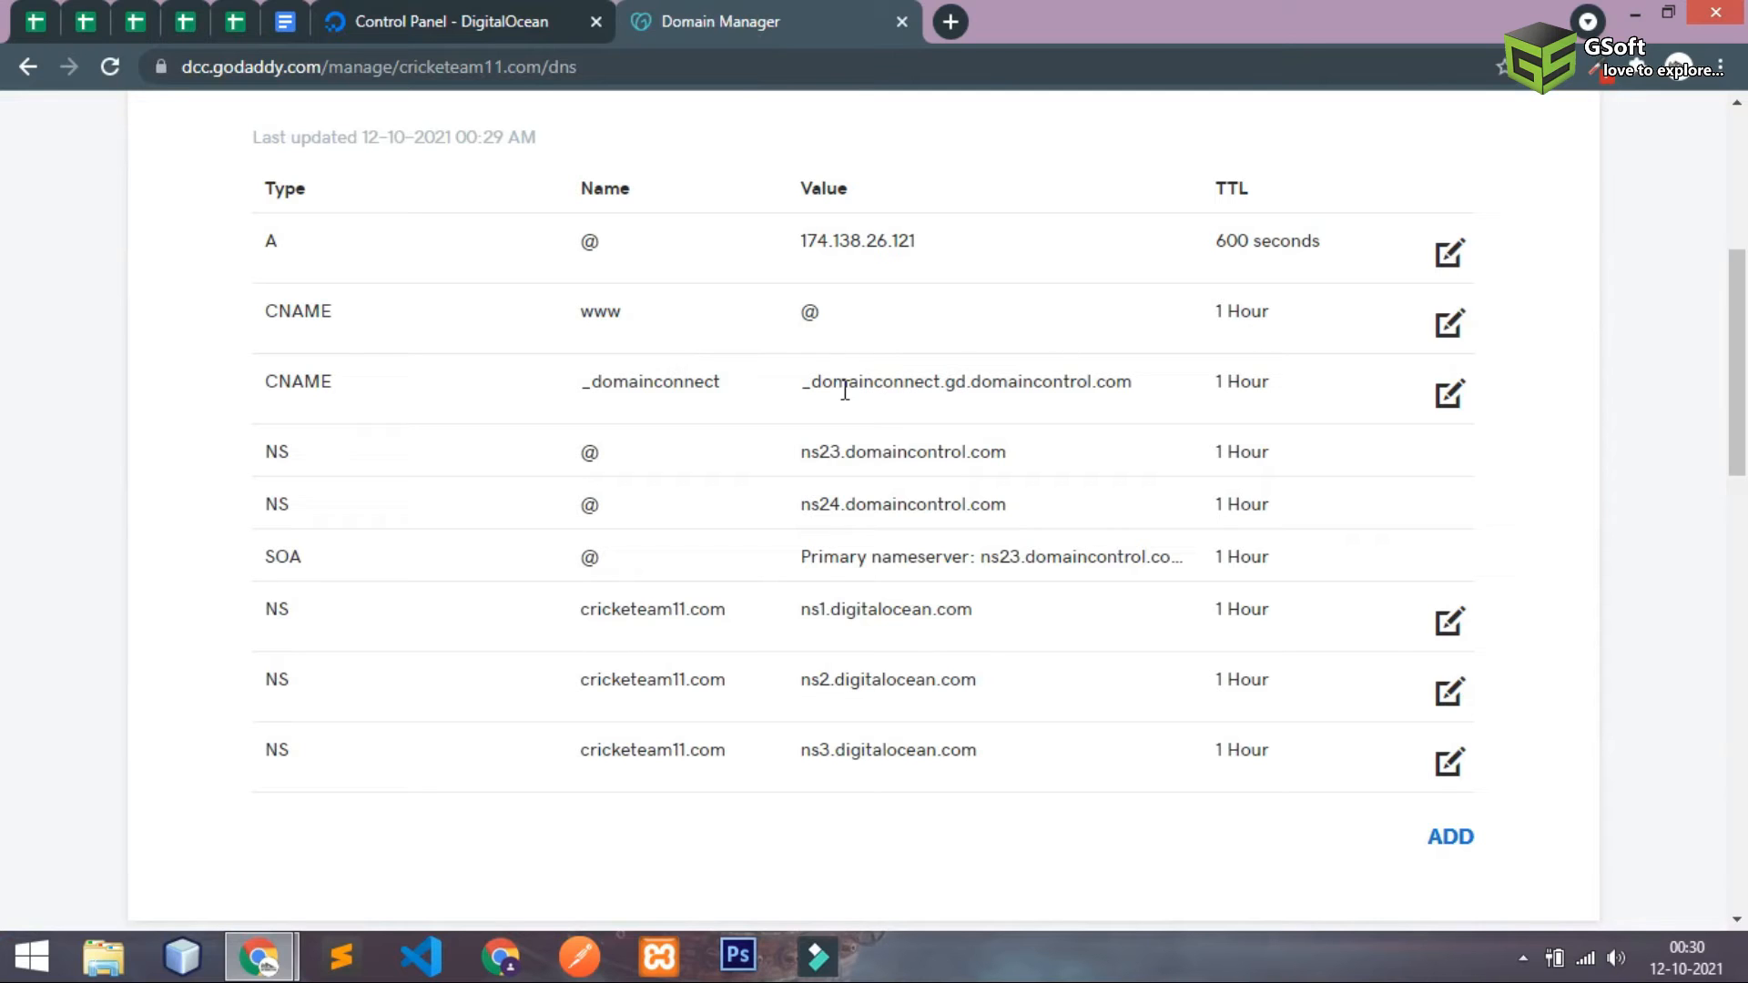
pyautogui.doubleClick(650, 381)
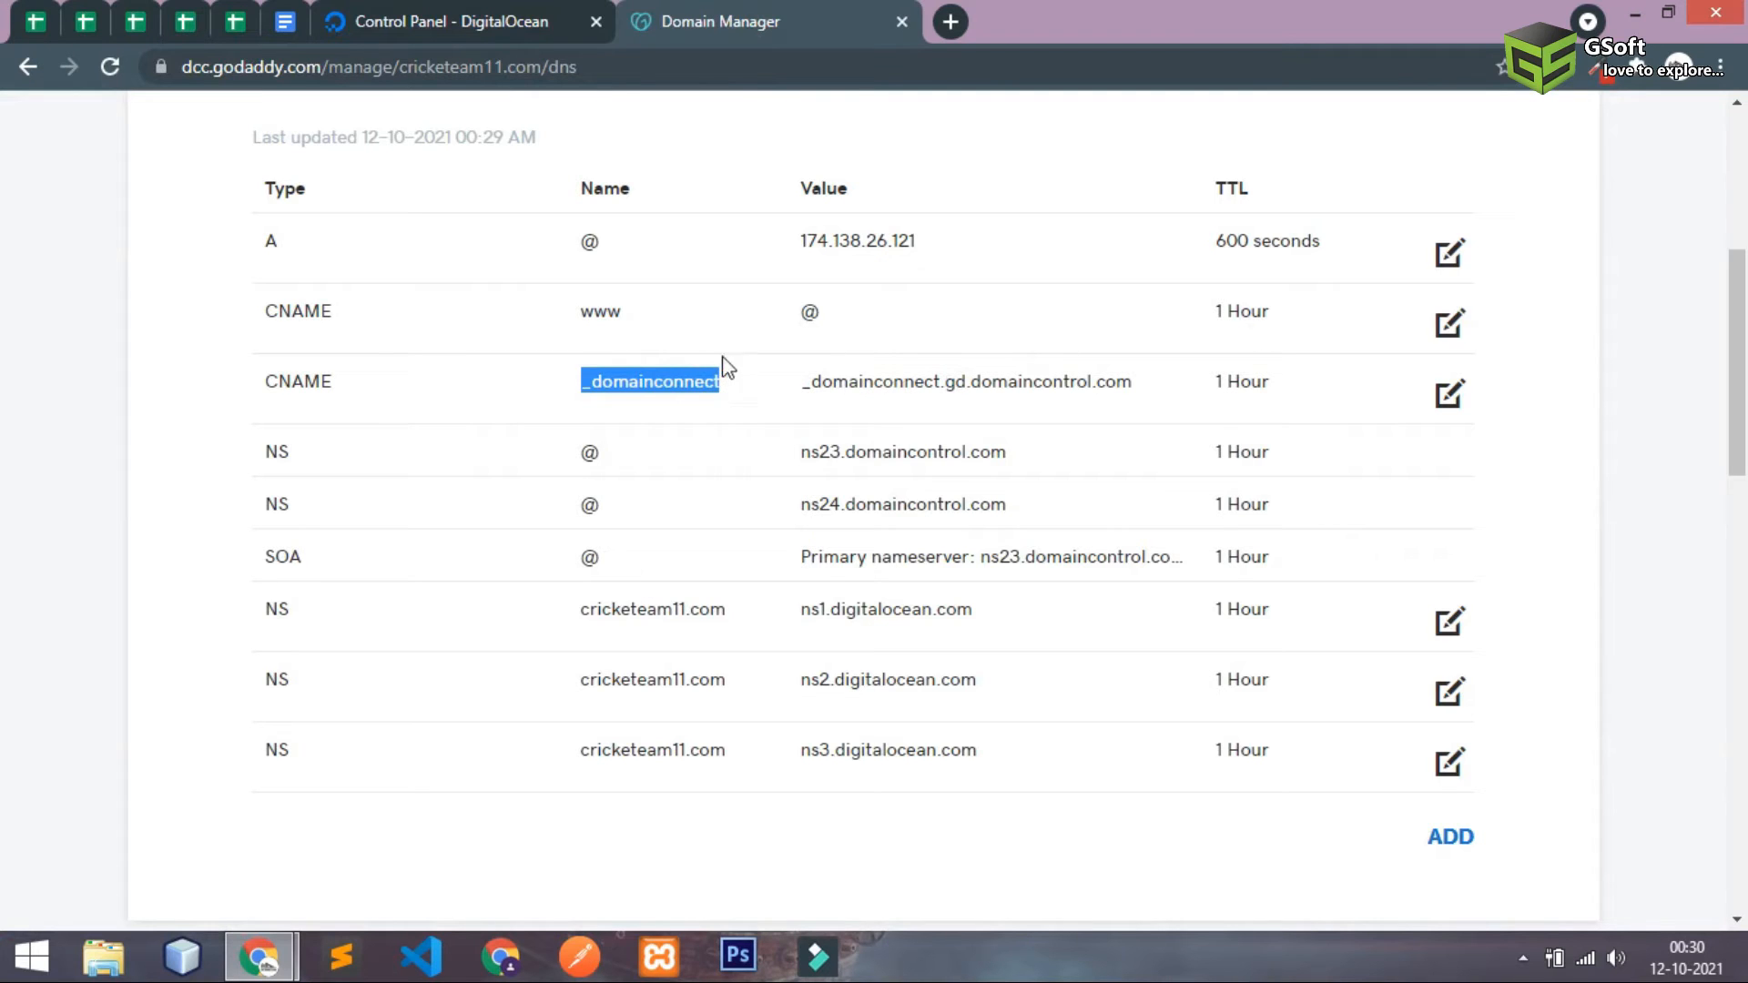
pyautogui.click(451, 21)
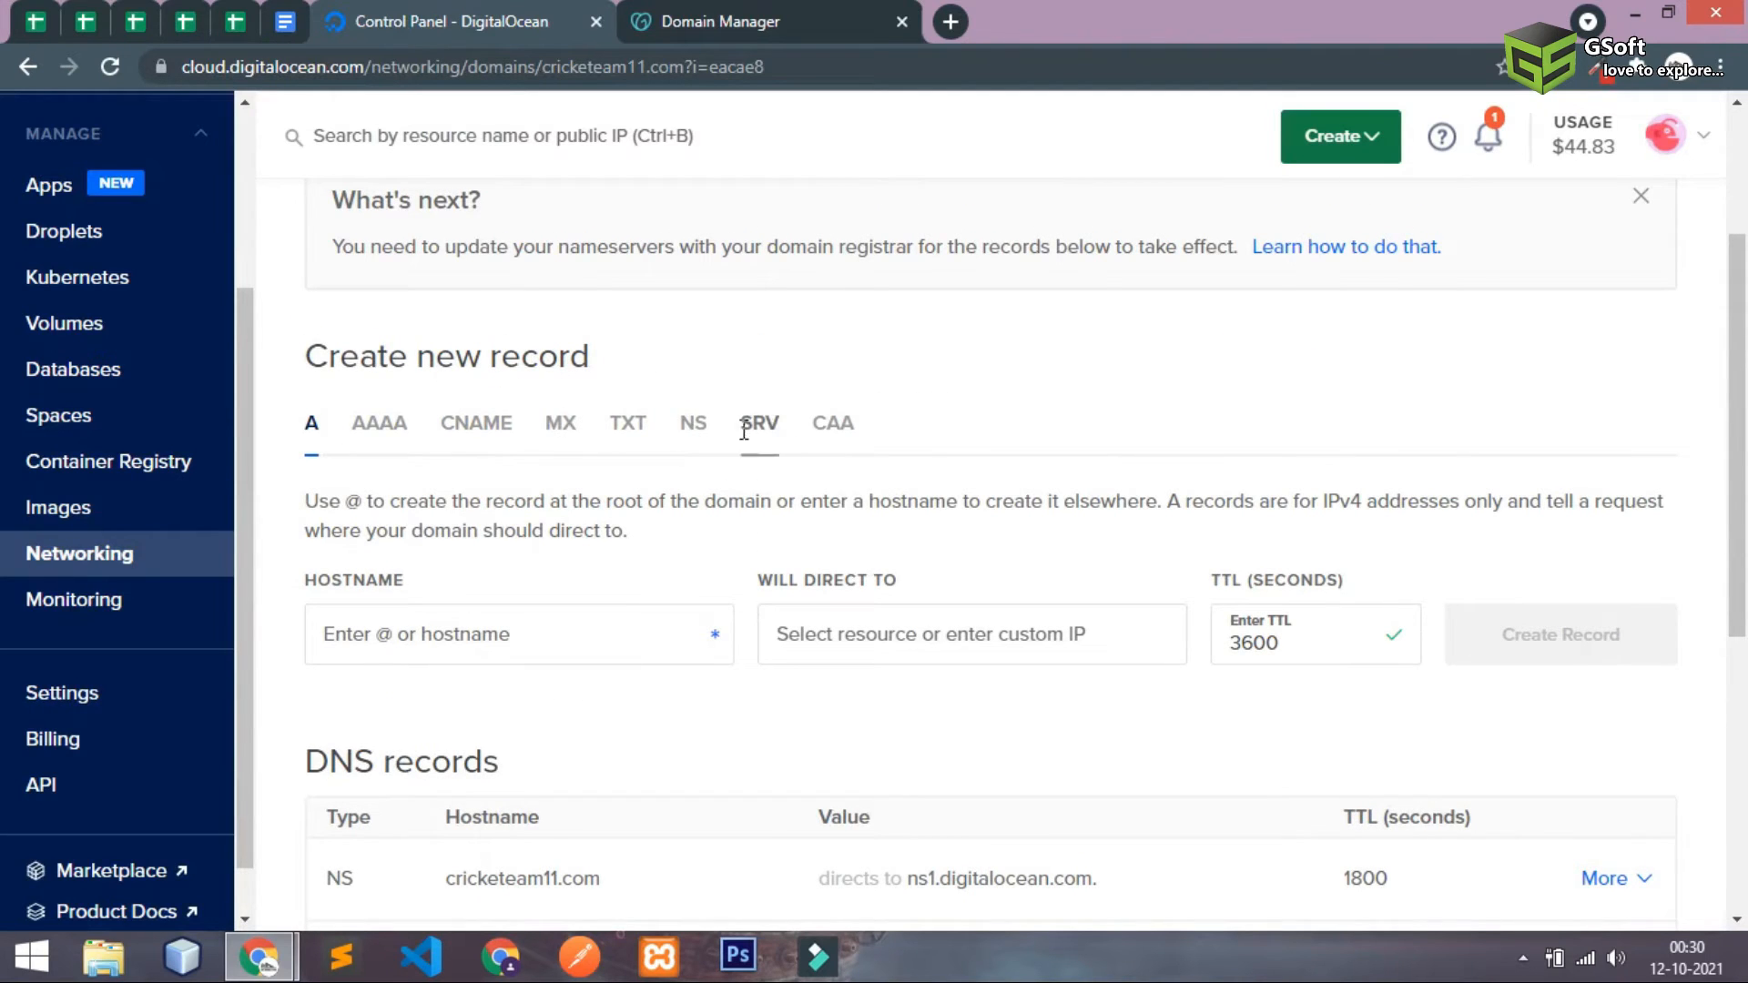
pyautogui.click(475, 422)
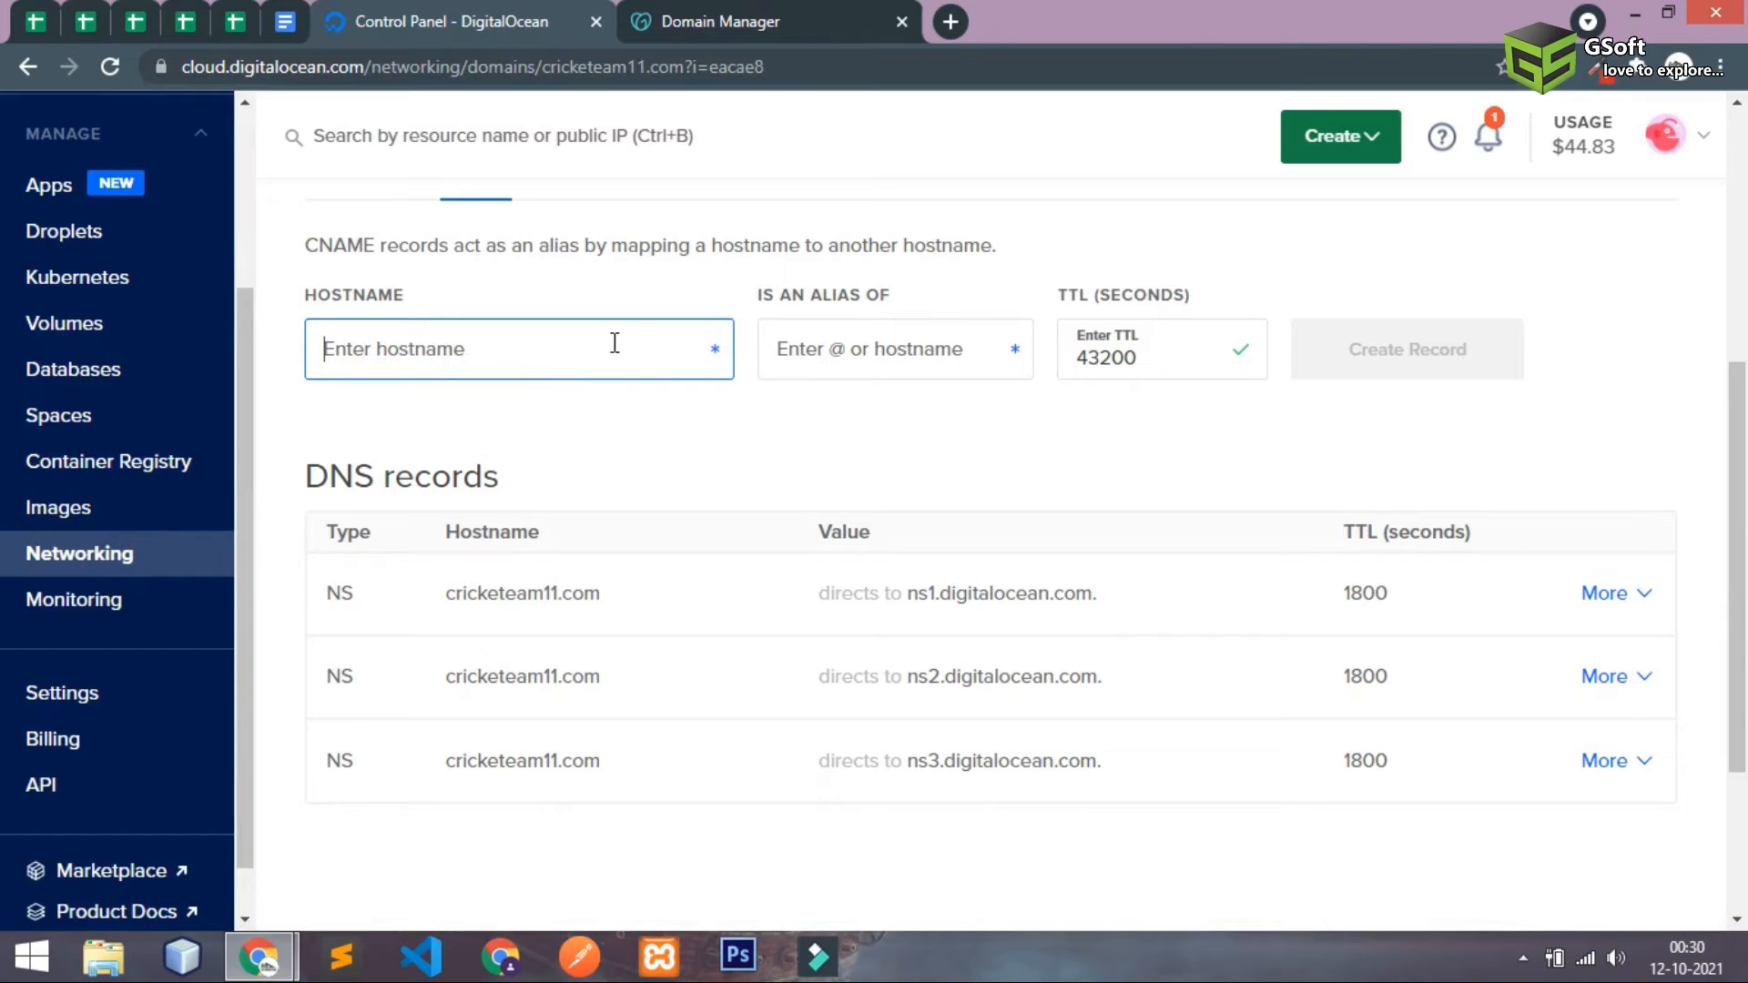
# - Create the _domainconnect CNAME aliasing _domainconnect.gd.domaincontrol.com
pyautogui.click(719, 21)
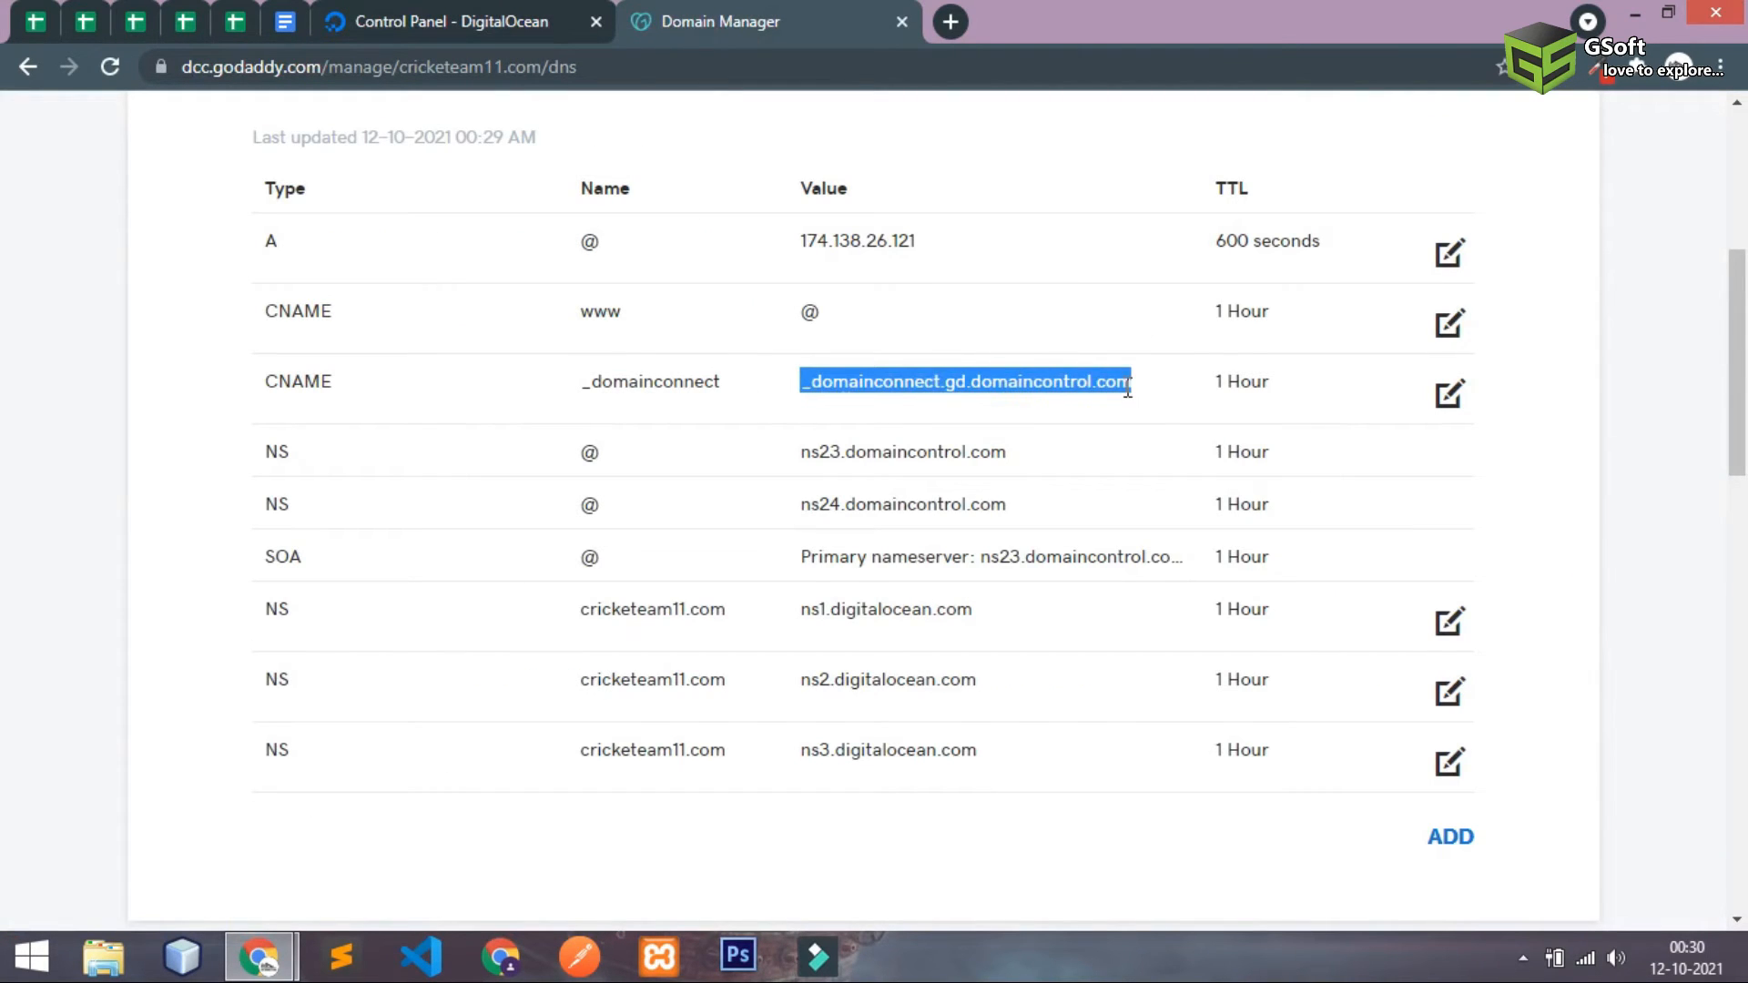
pyautogui.click(457, 21)
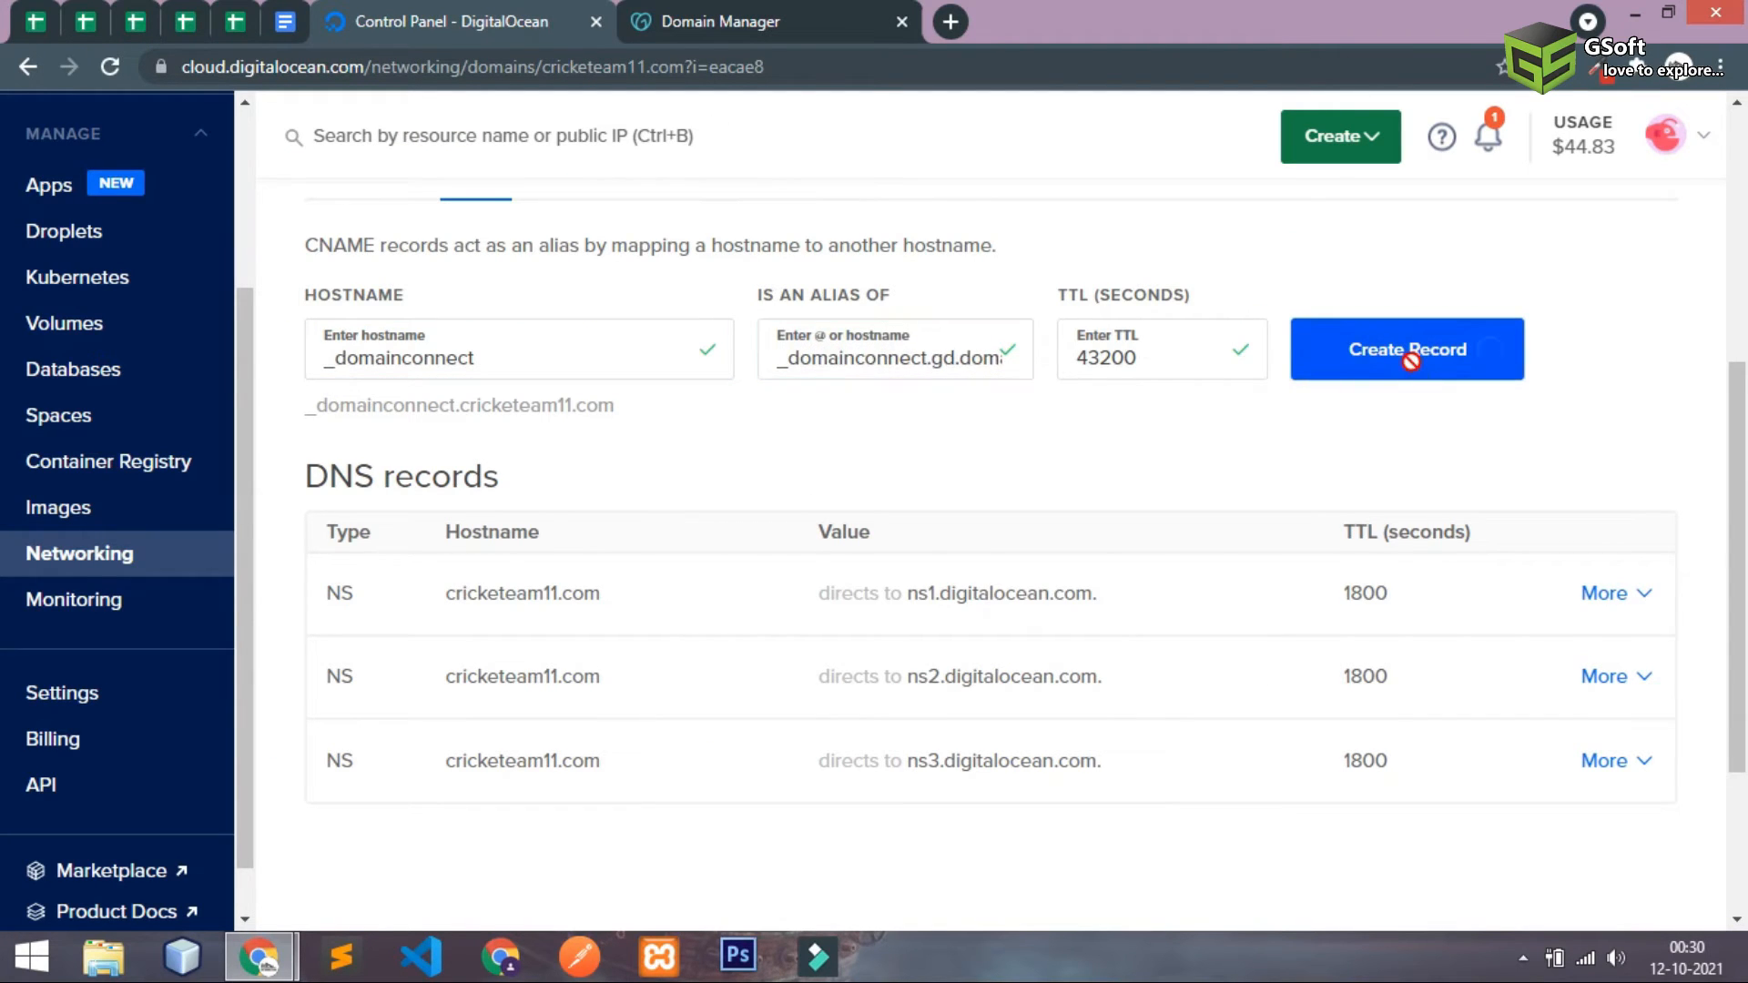
pyautogui.click(1405, 349)
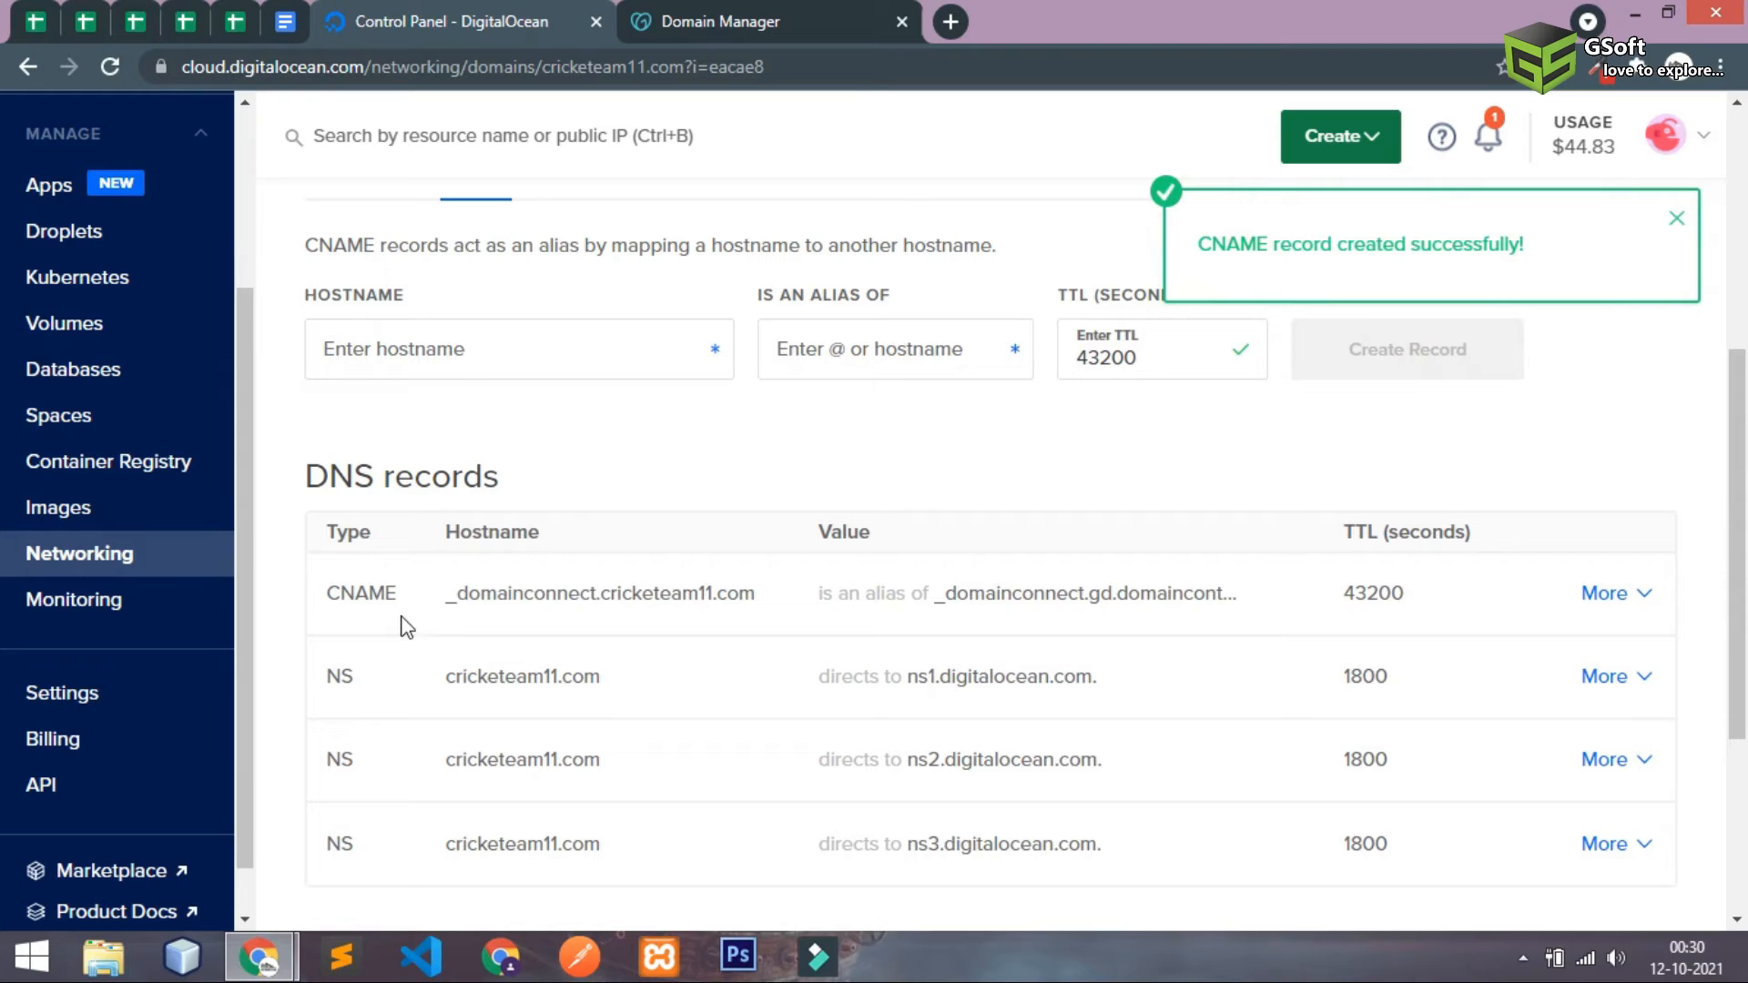
pyautogui.click(725, 21)
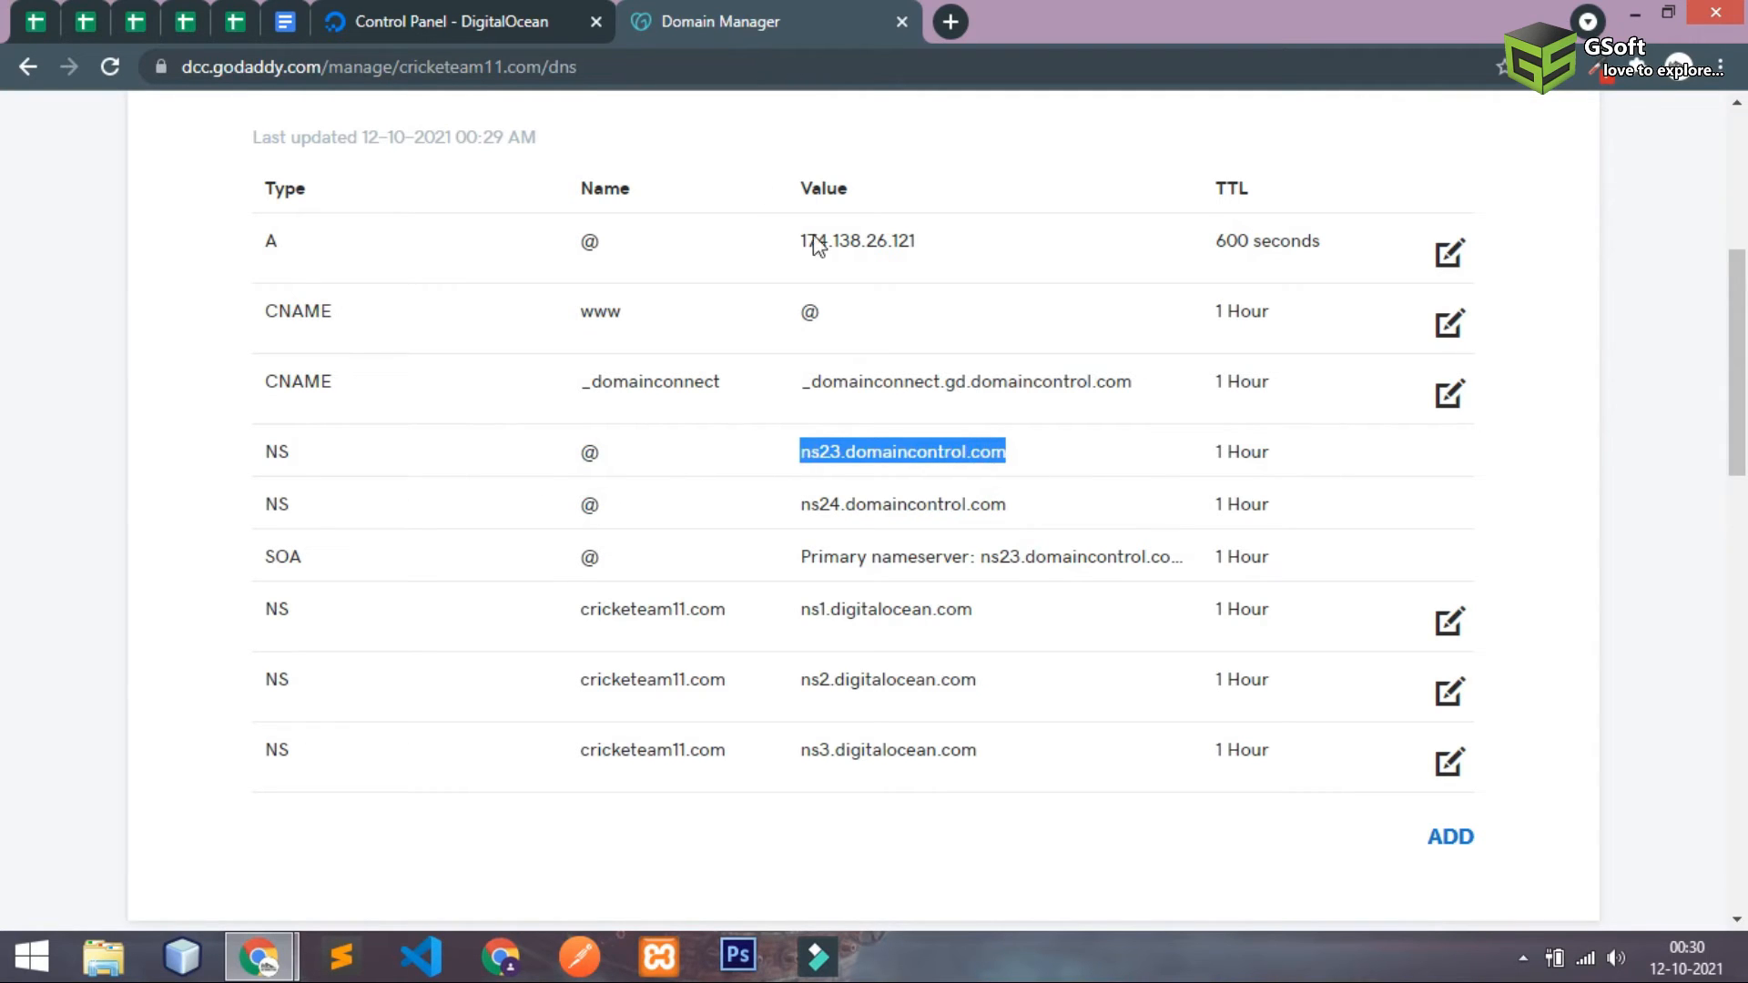
pyautogui.click(446, 21)
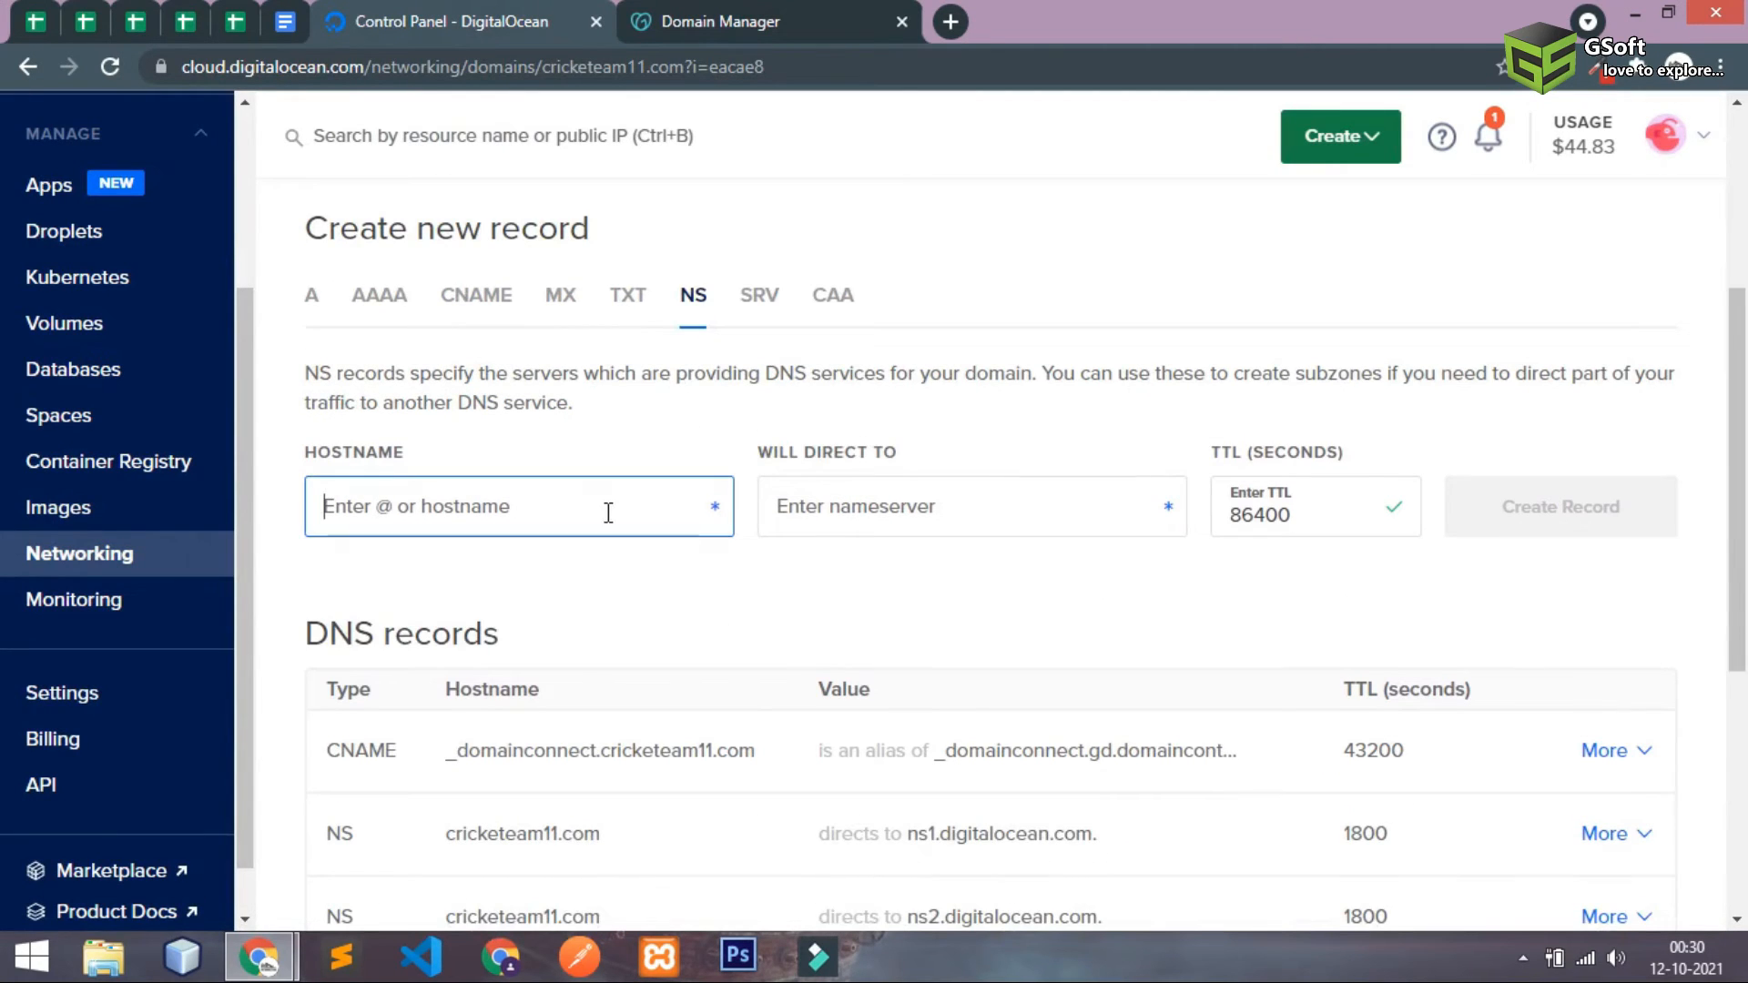
# - Create the root NS record for ns23.domaincontrol.com and copy the next nameserver
pyautogui.write('ns23.domaincontrol.com')
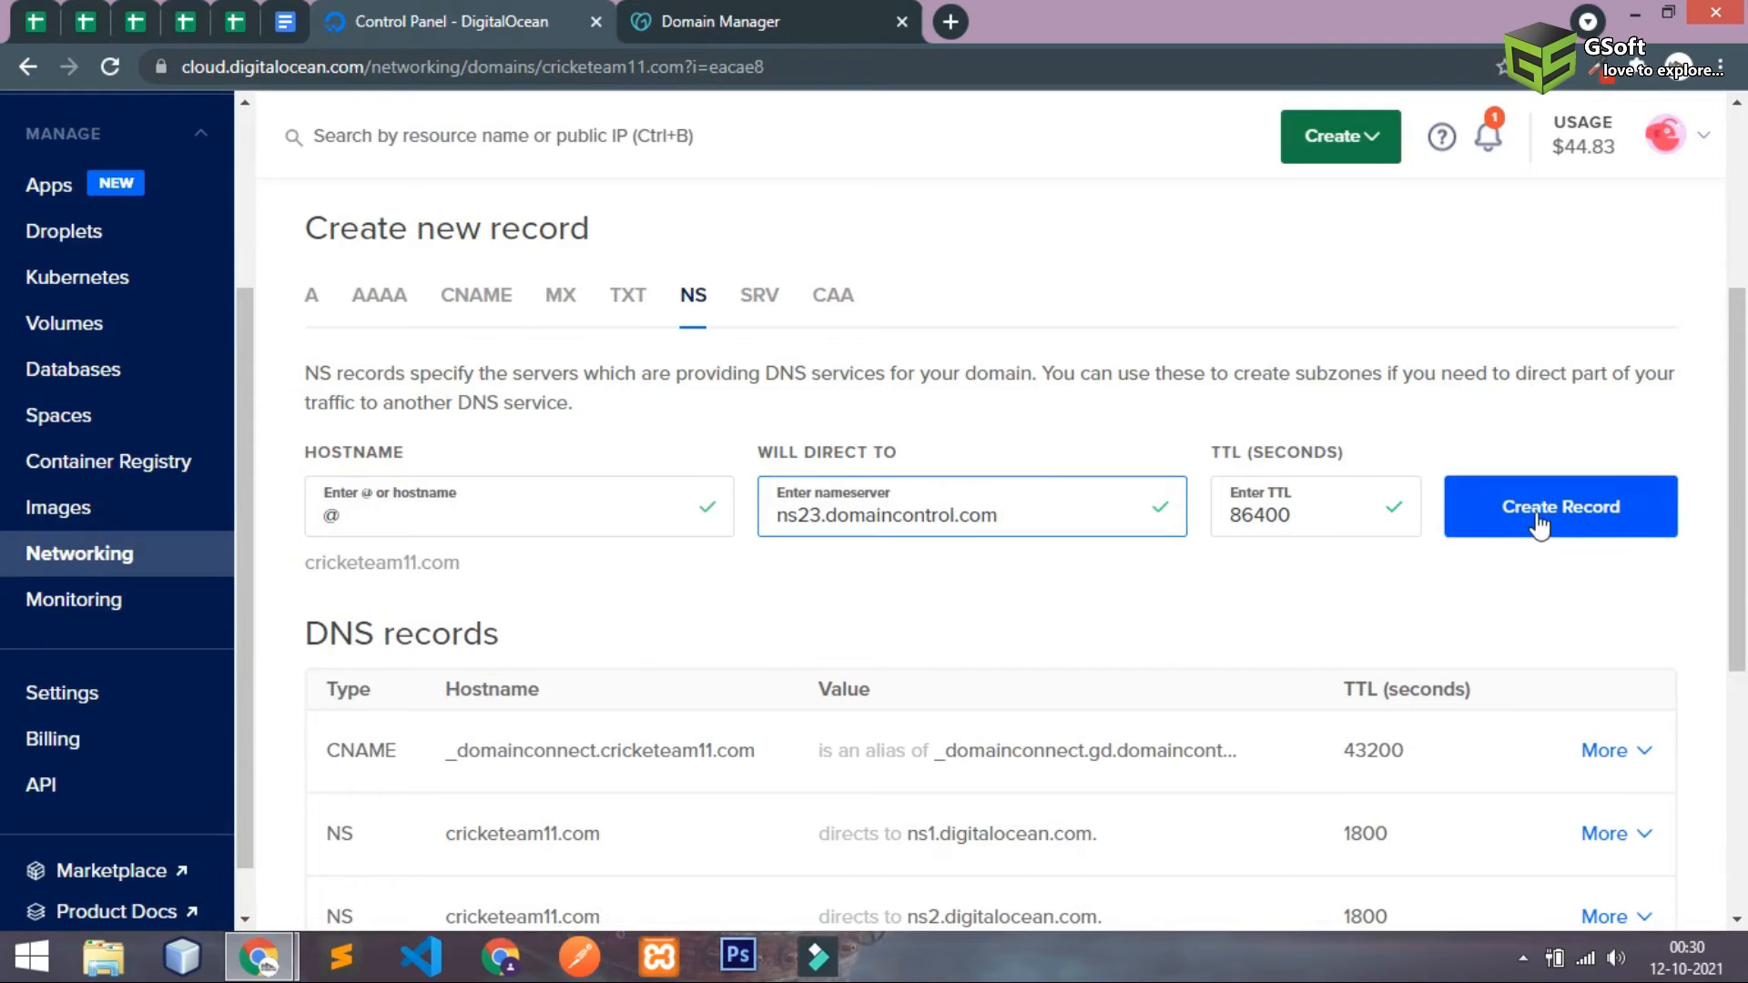
pyautogui.click(719, 21)
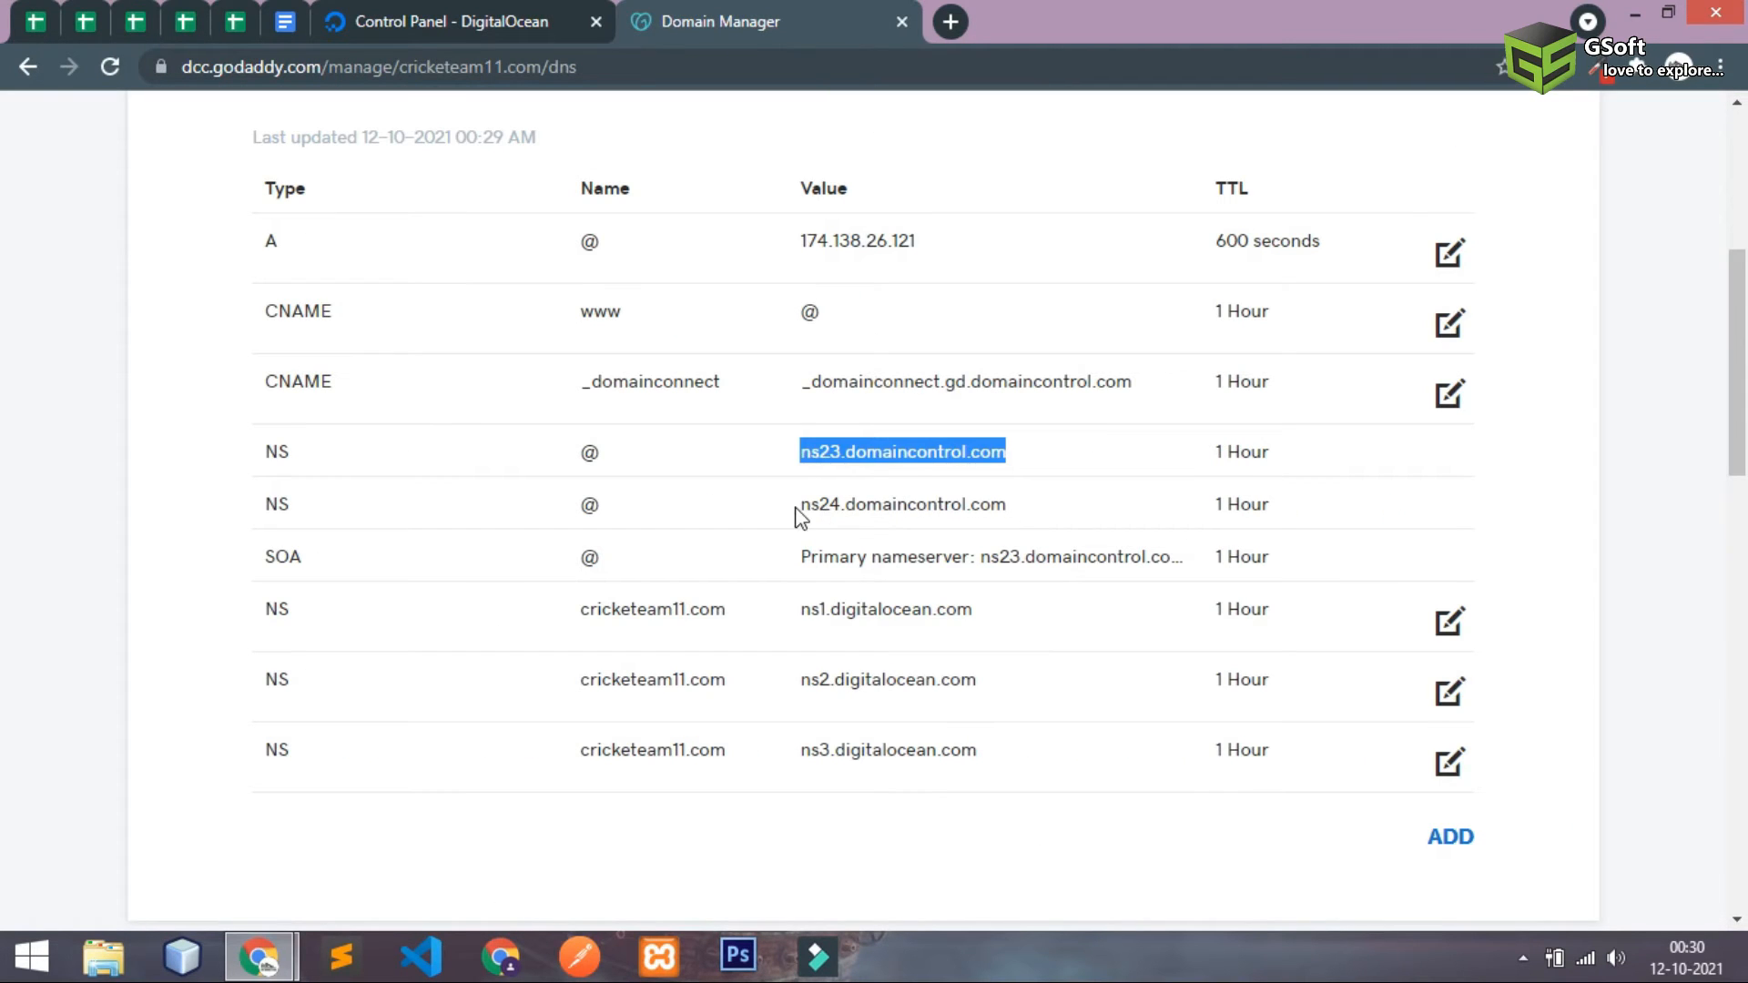
pyautogui.click(446, 21)
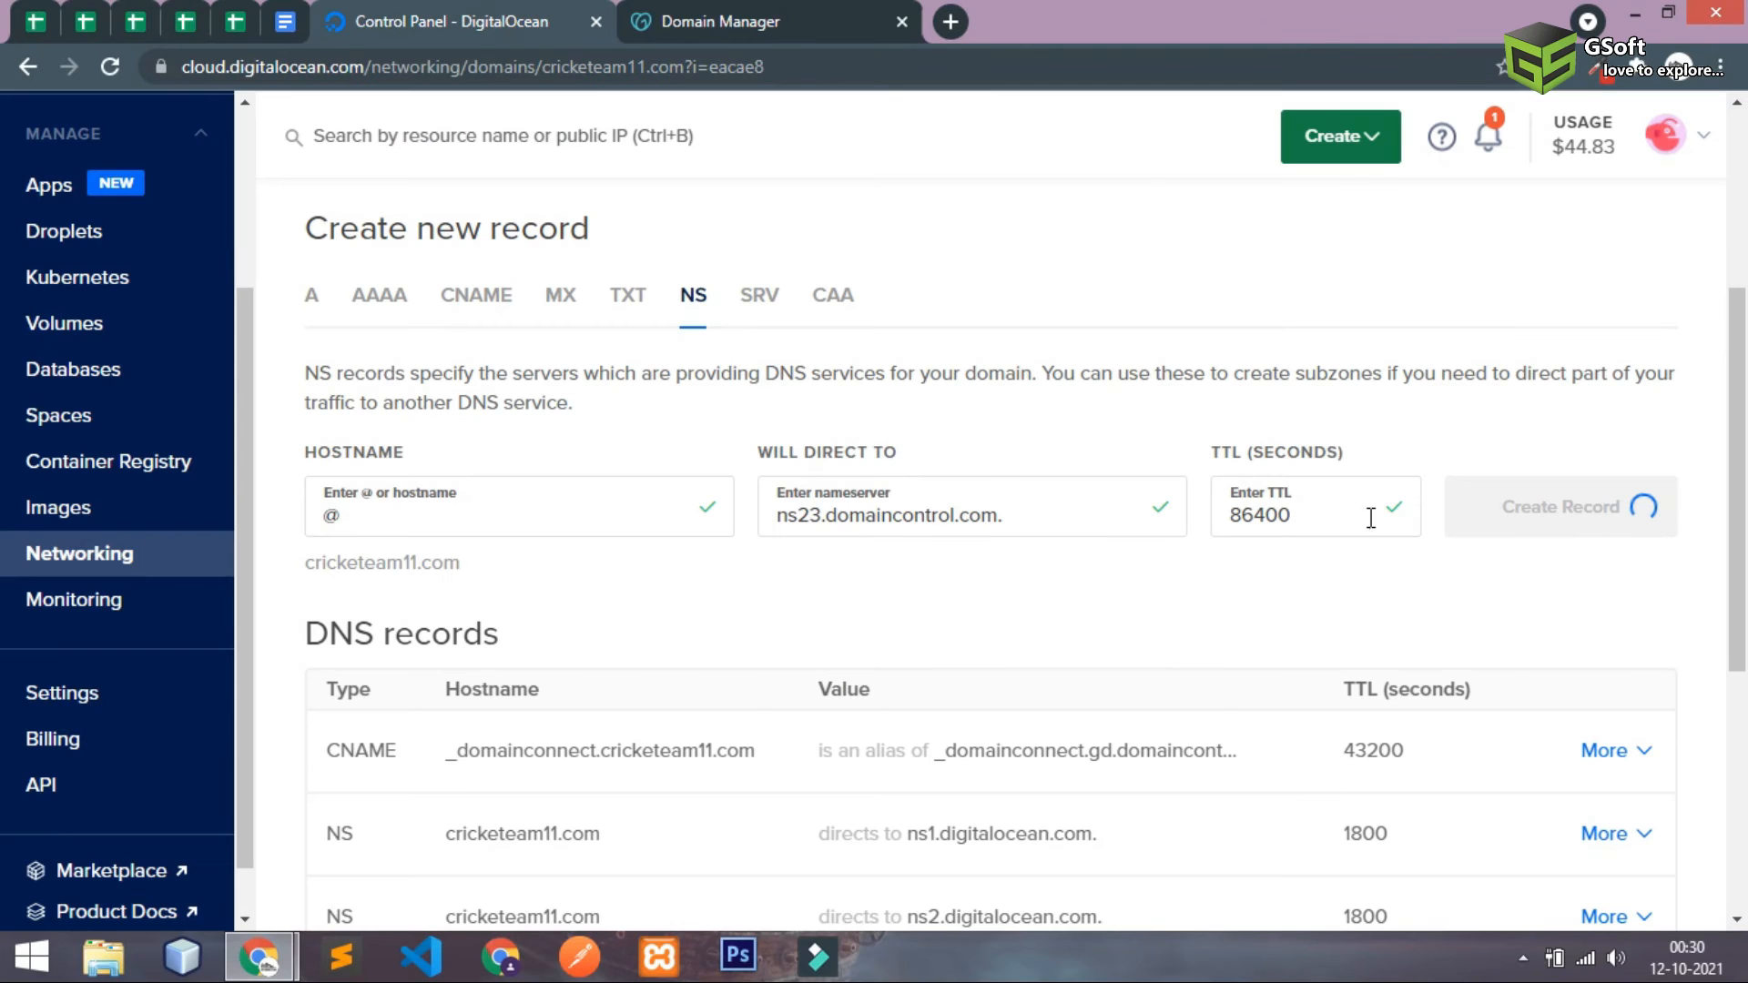
pyautogui.click(1559, 506)
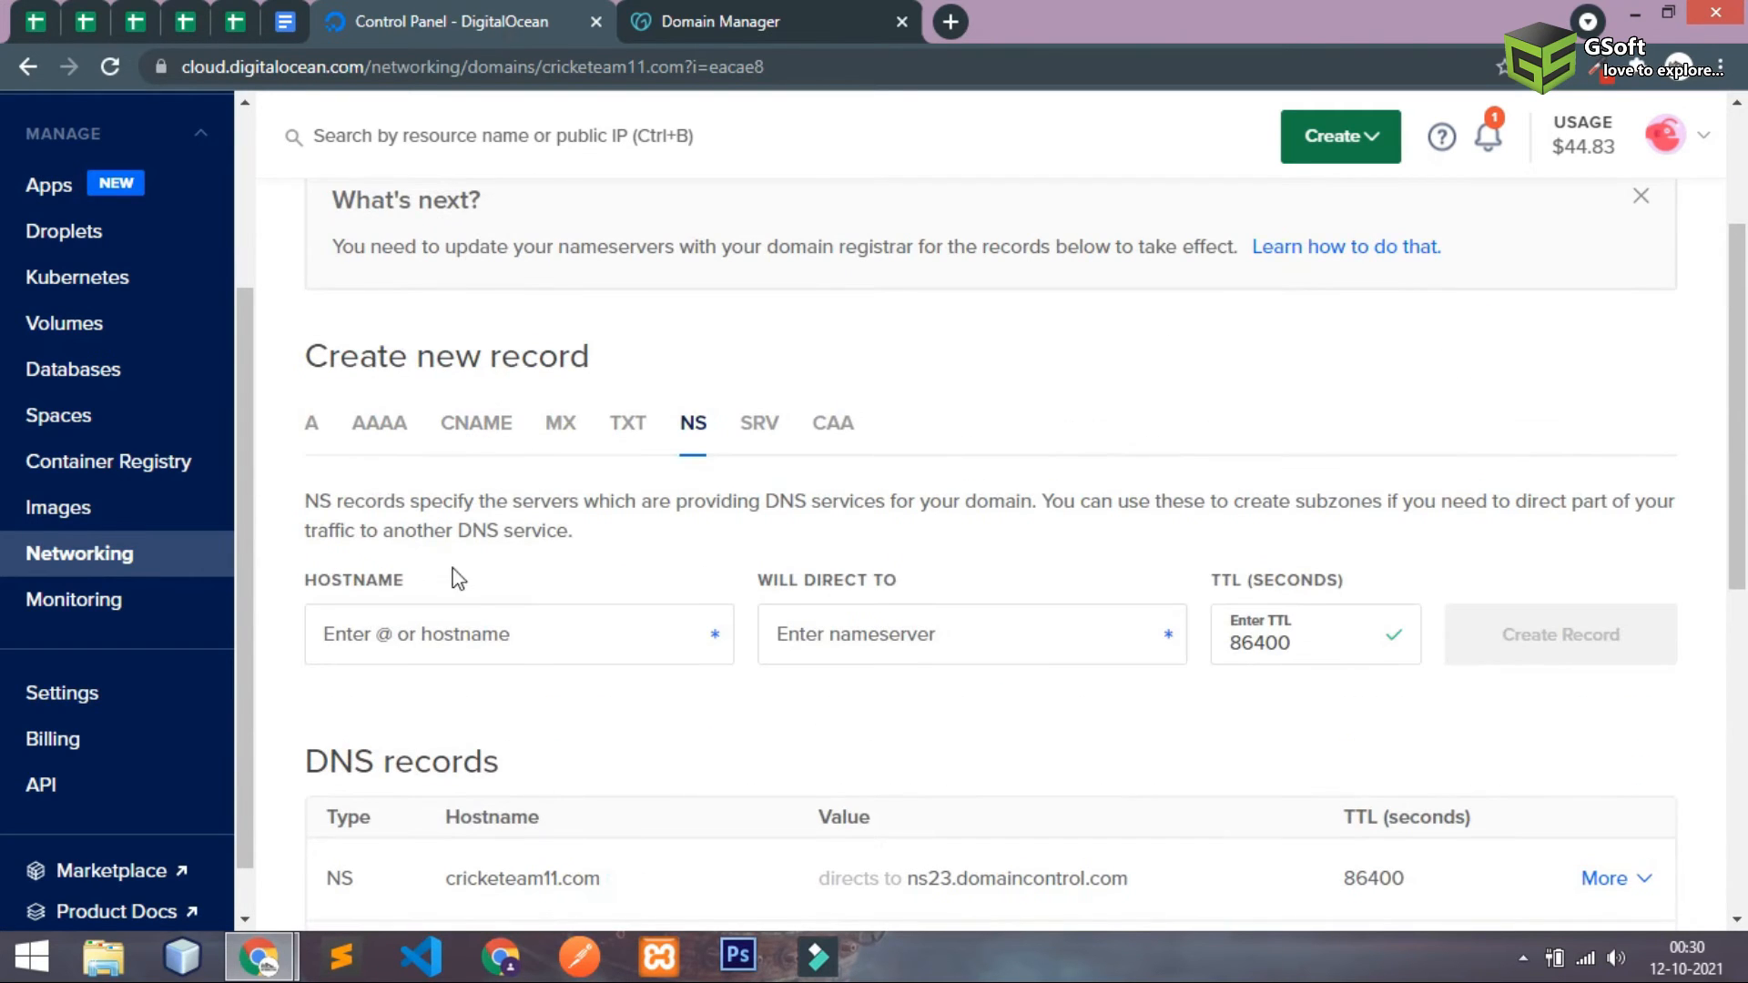
# - Create the root NS record for ns24.domaincontrol.com
pyautogui.write('ns24.domaincontrol.com')
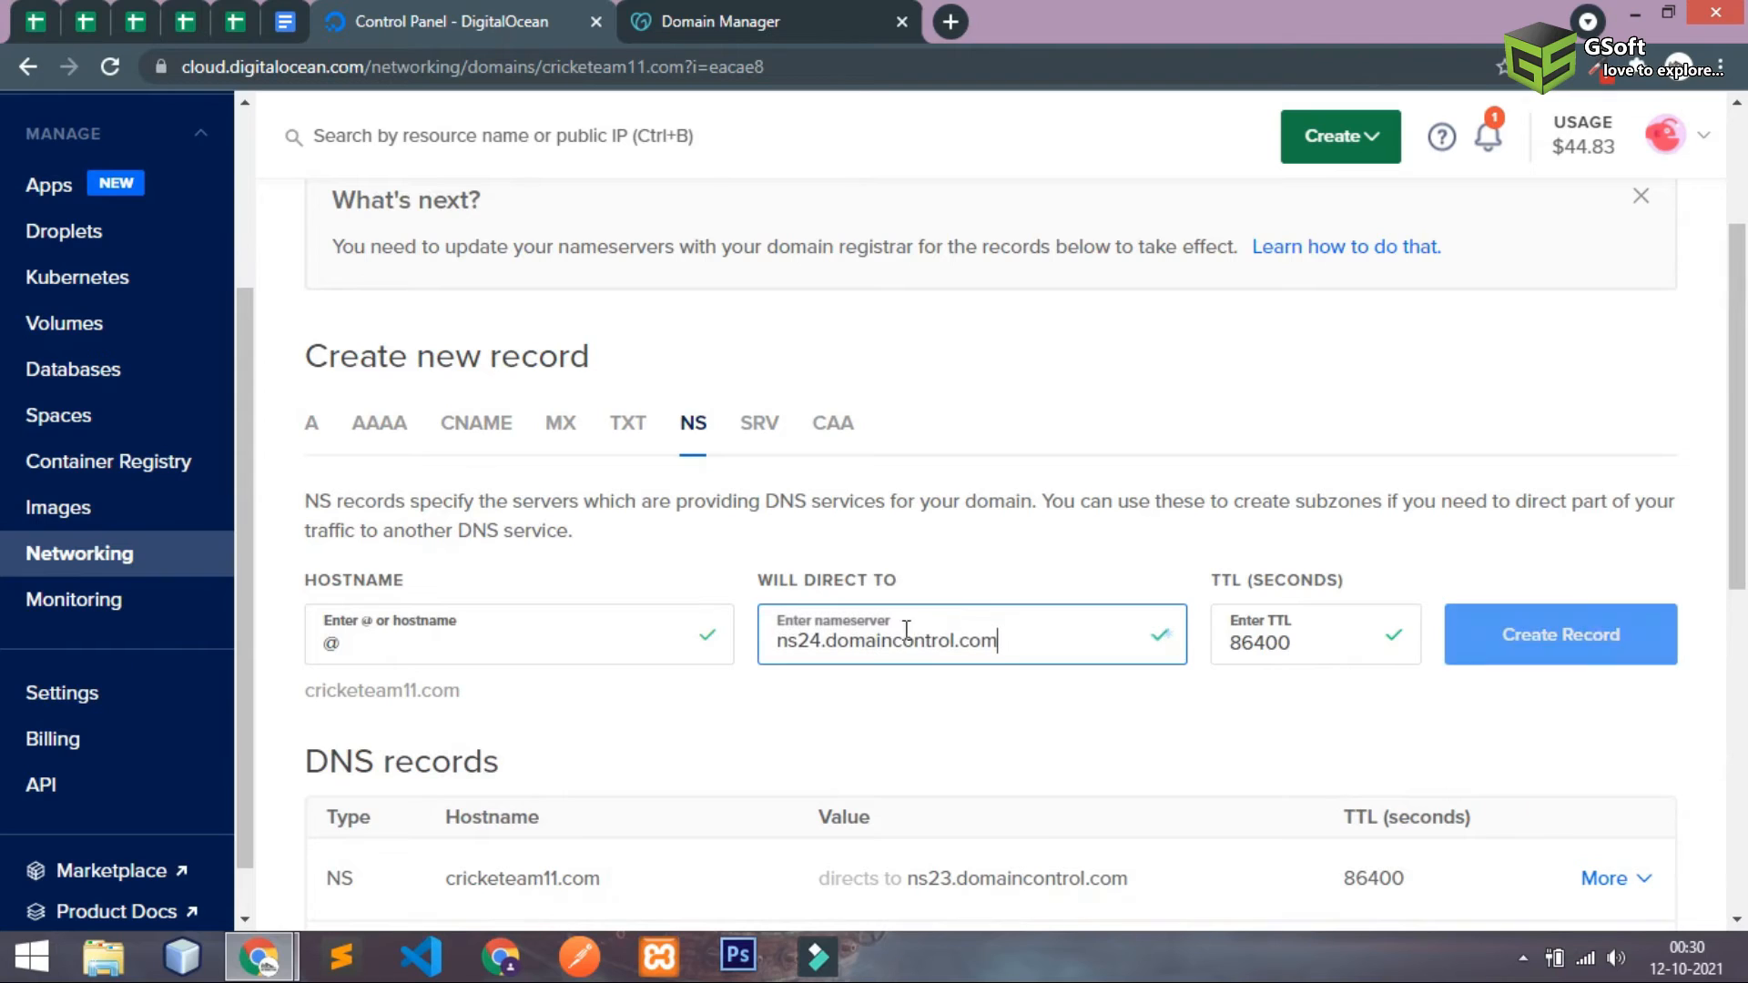
pyautogui.click(1558, 633)
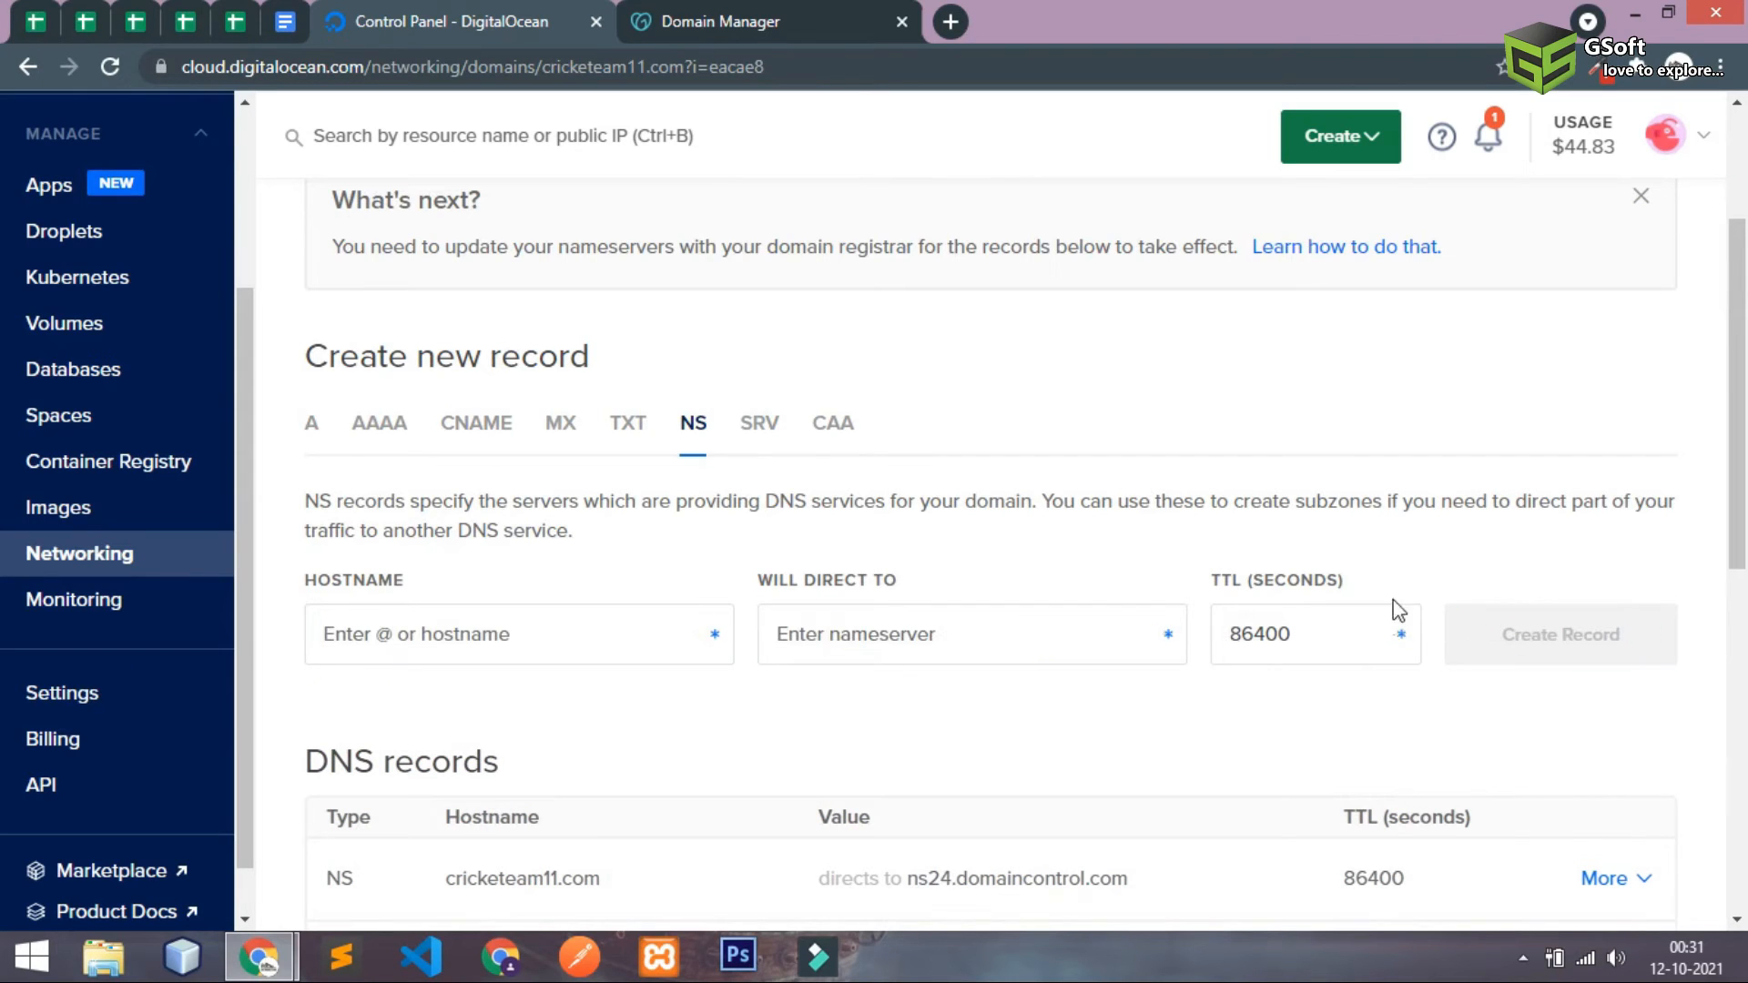
pyautogui.click(1558, 634)
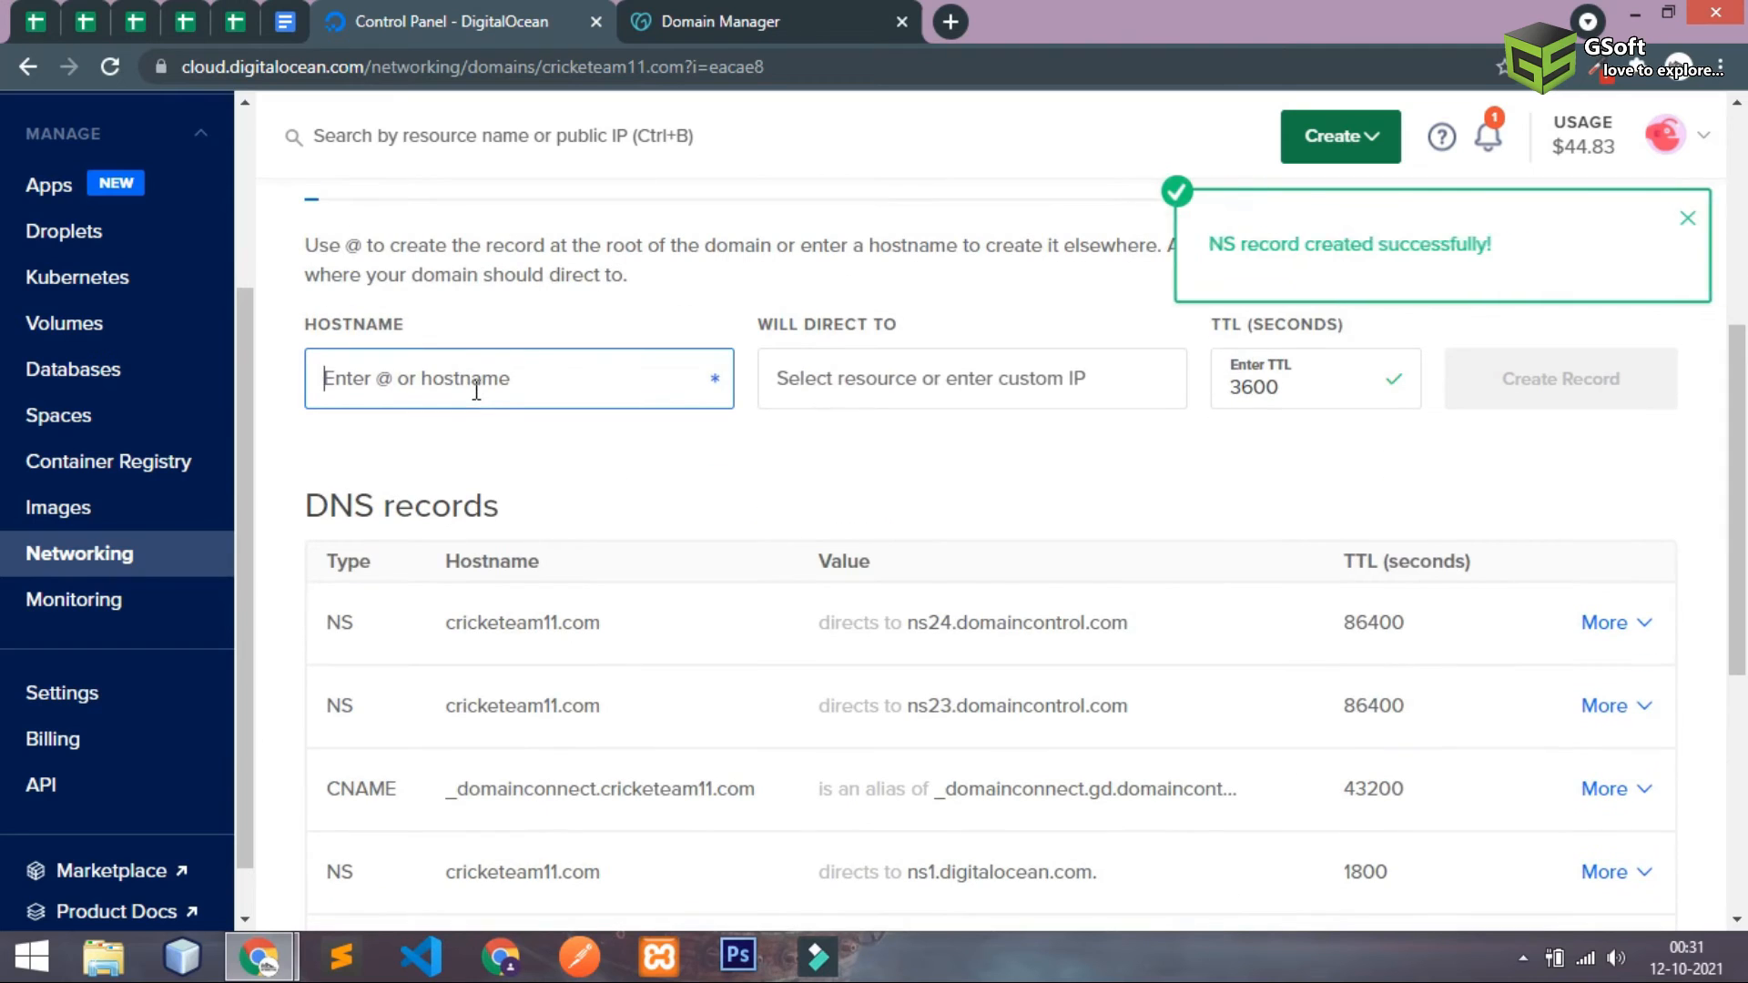
# - Create a root @ A record pointing to the cricketteam11 droplet
pyautogui.click(969, 378)
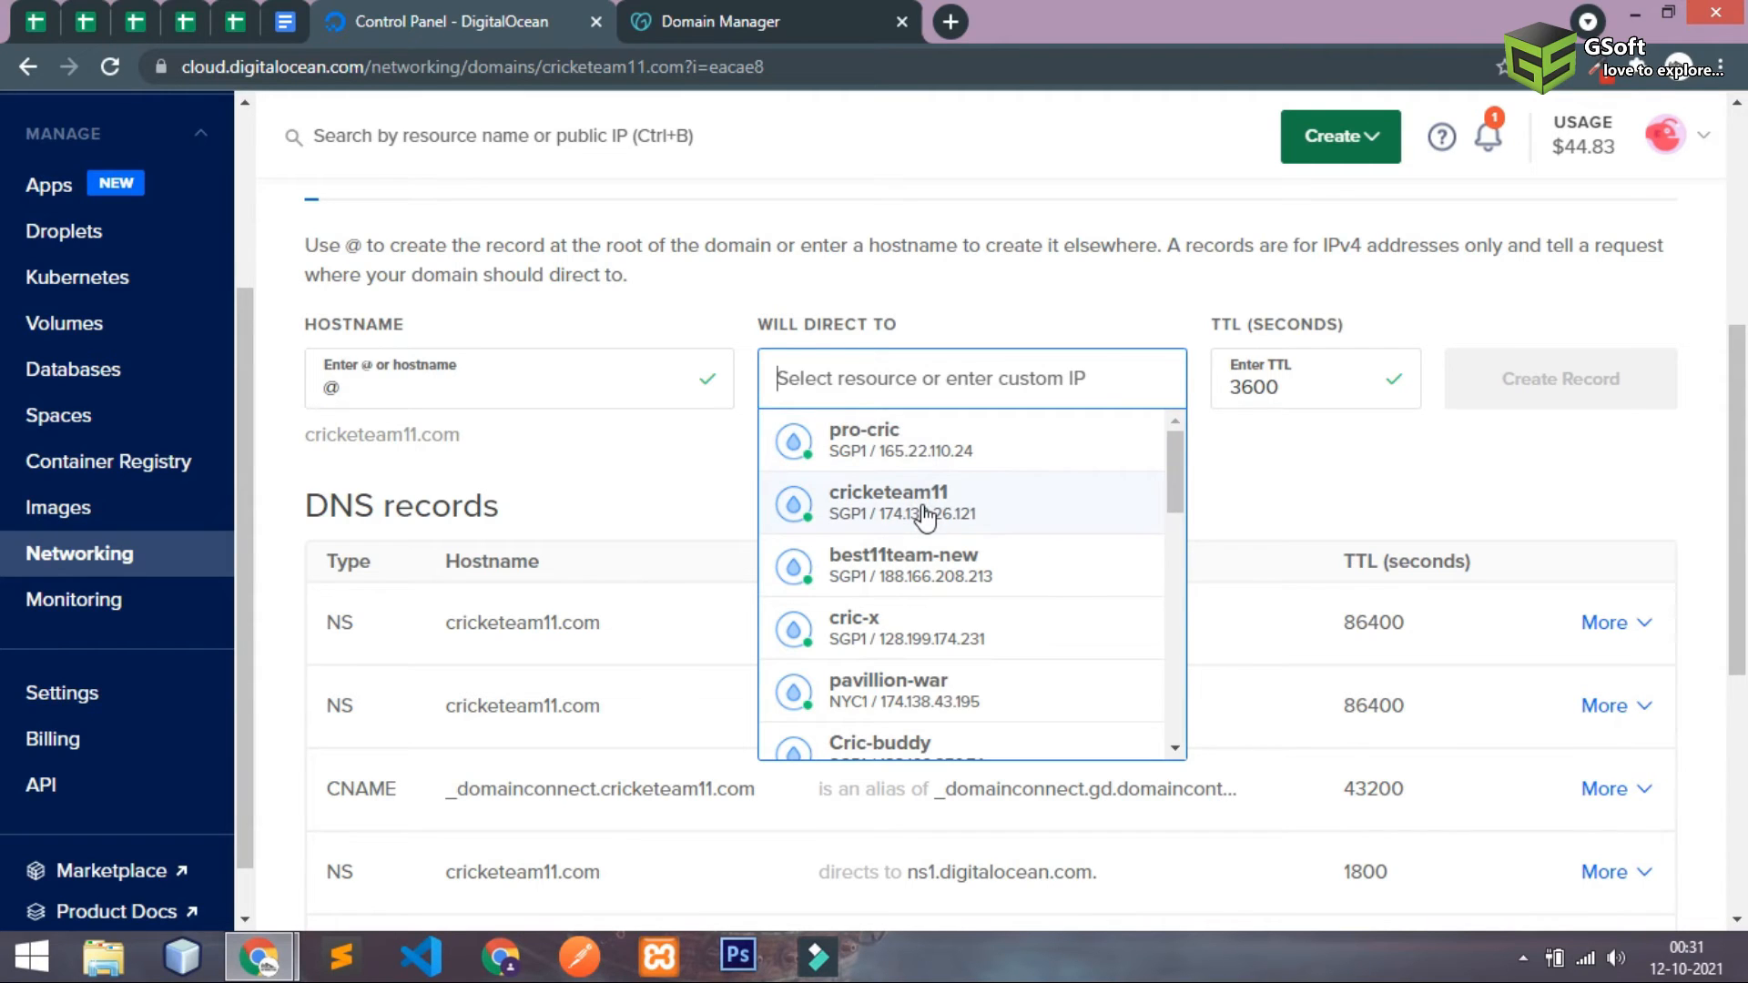
pyautogui.click(889, 503)
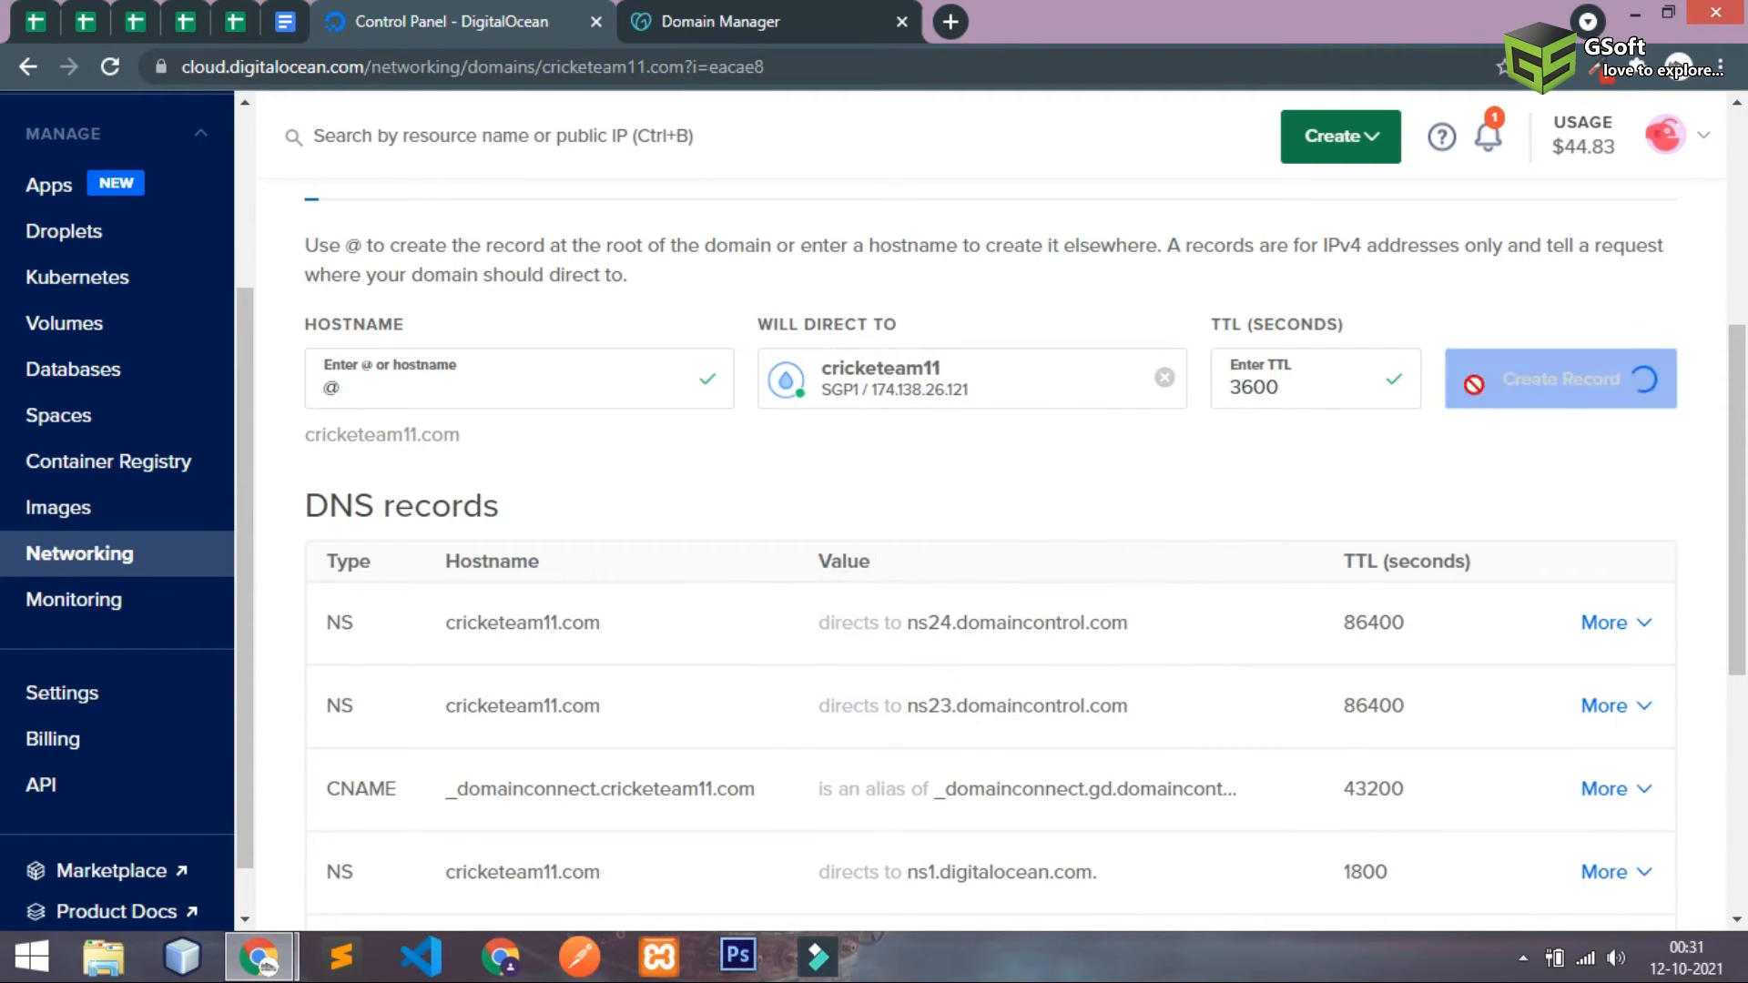
pyautogui.click(1558, 379)
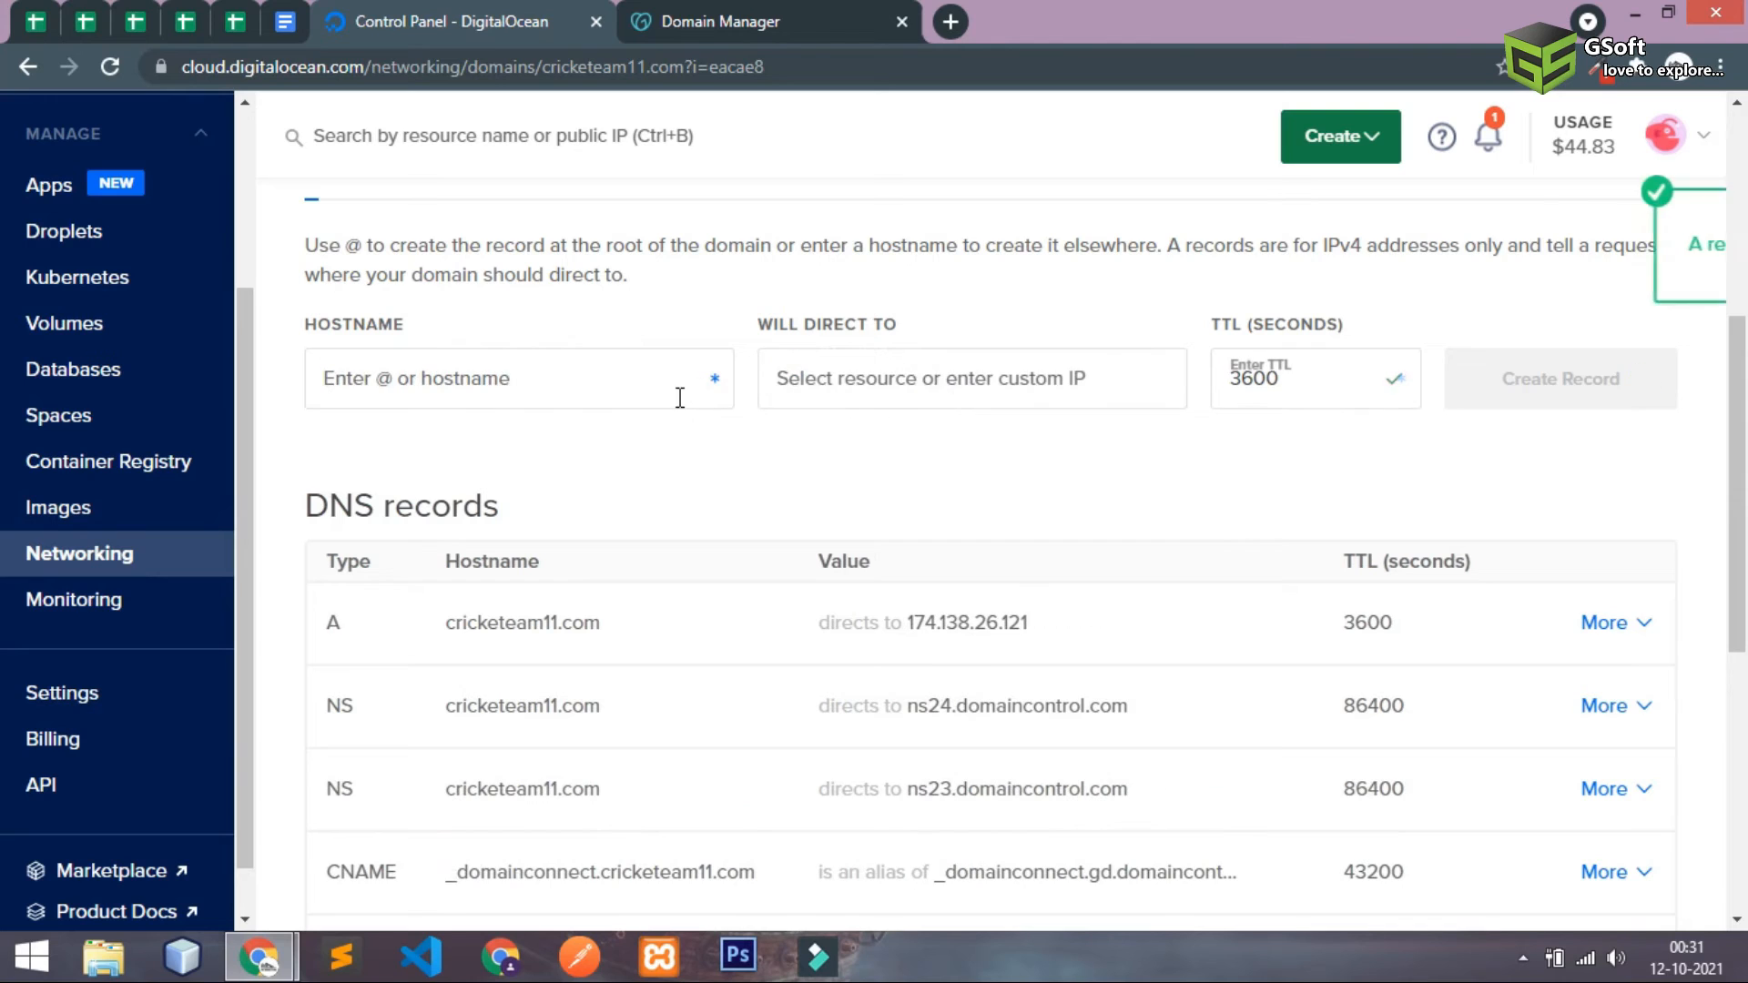
# - Create a www A record pointing to the cricketteam11 droplet at 174.138.26.121
pyautogui.click(1559, 378)
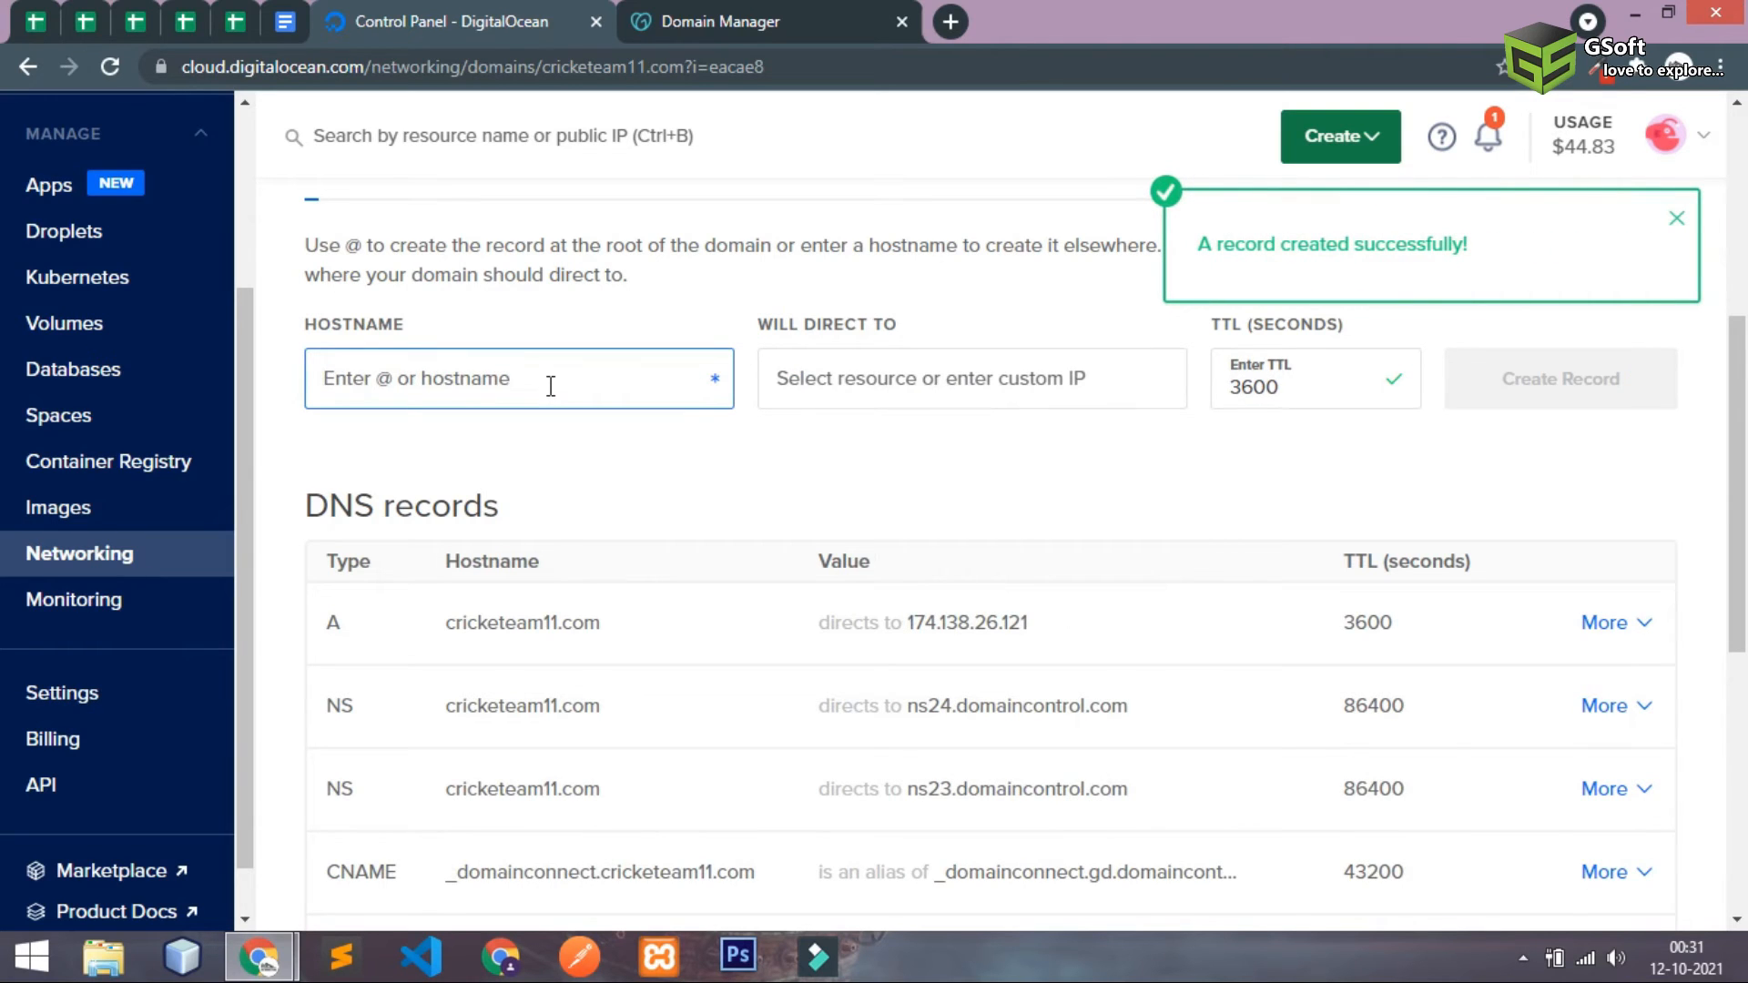
pyautogui.write('www')
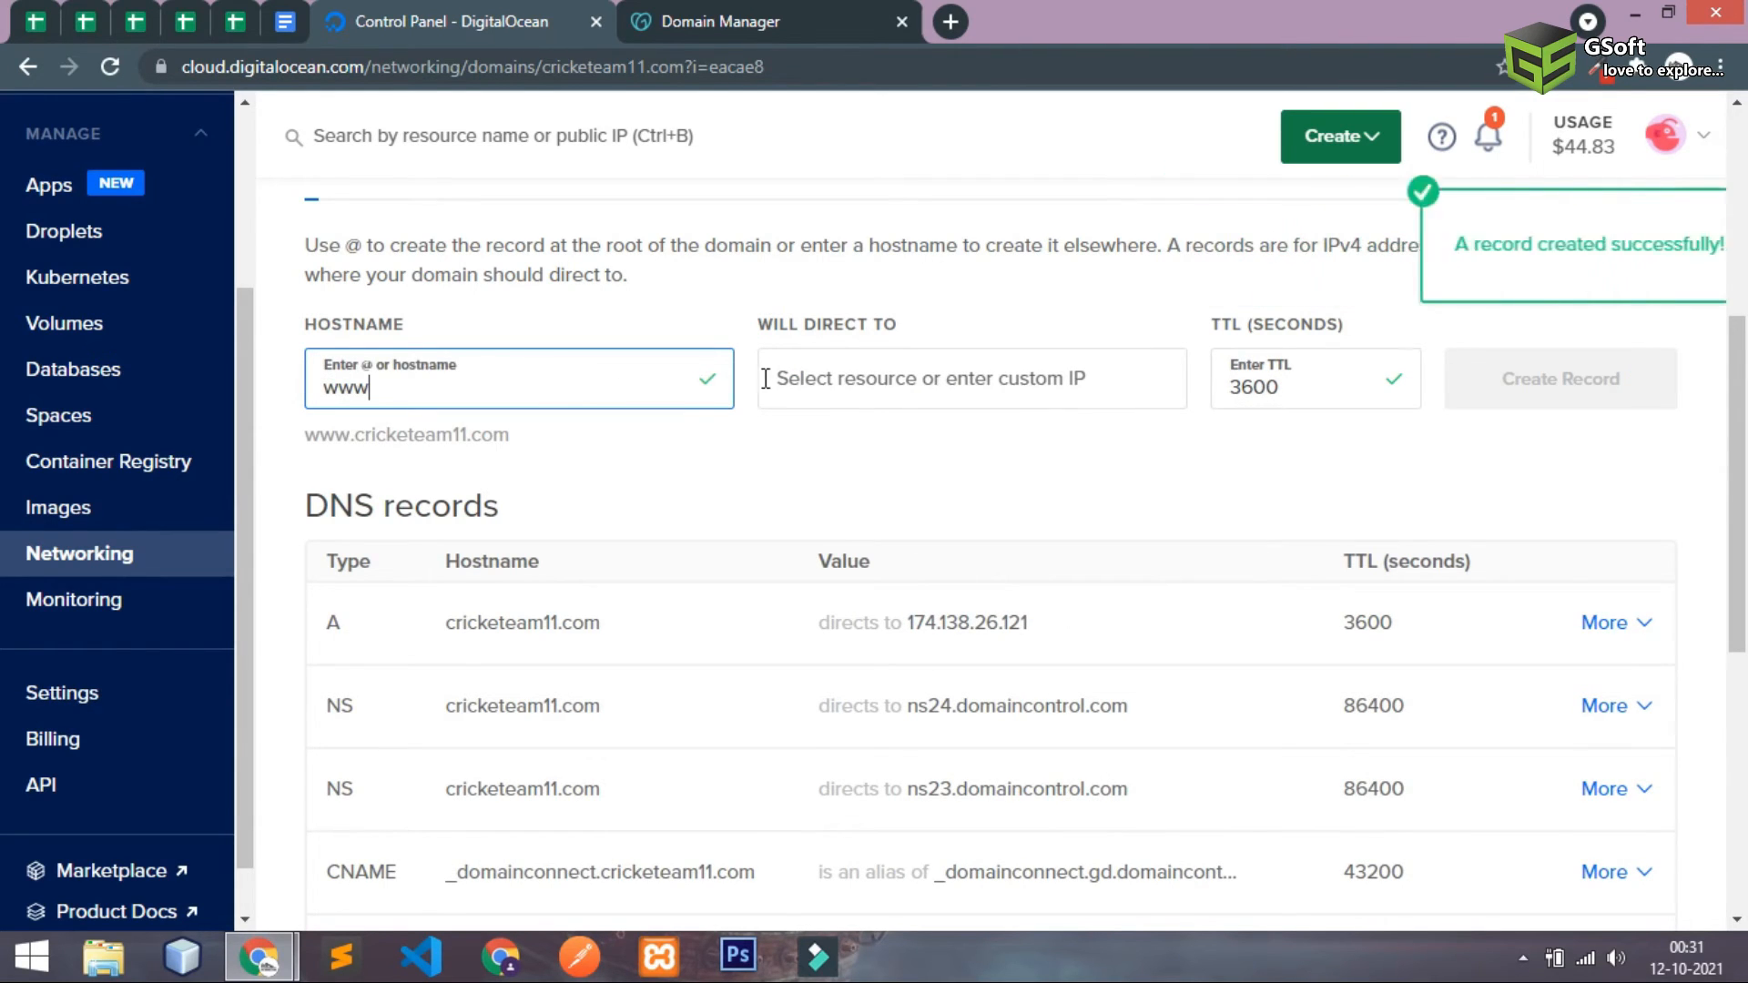
pyautogui.click(930, 378)
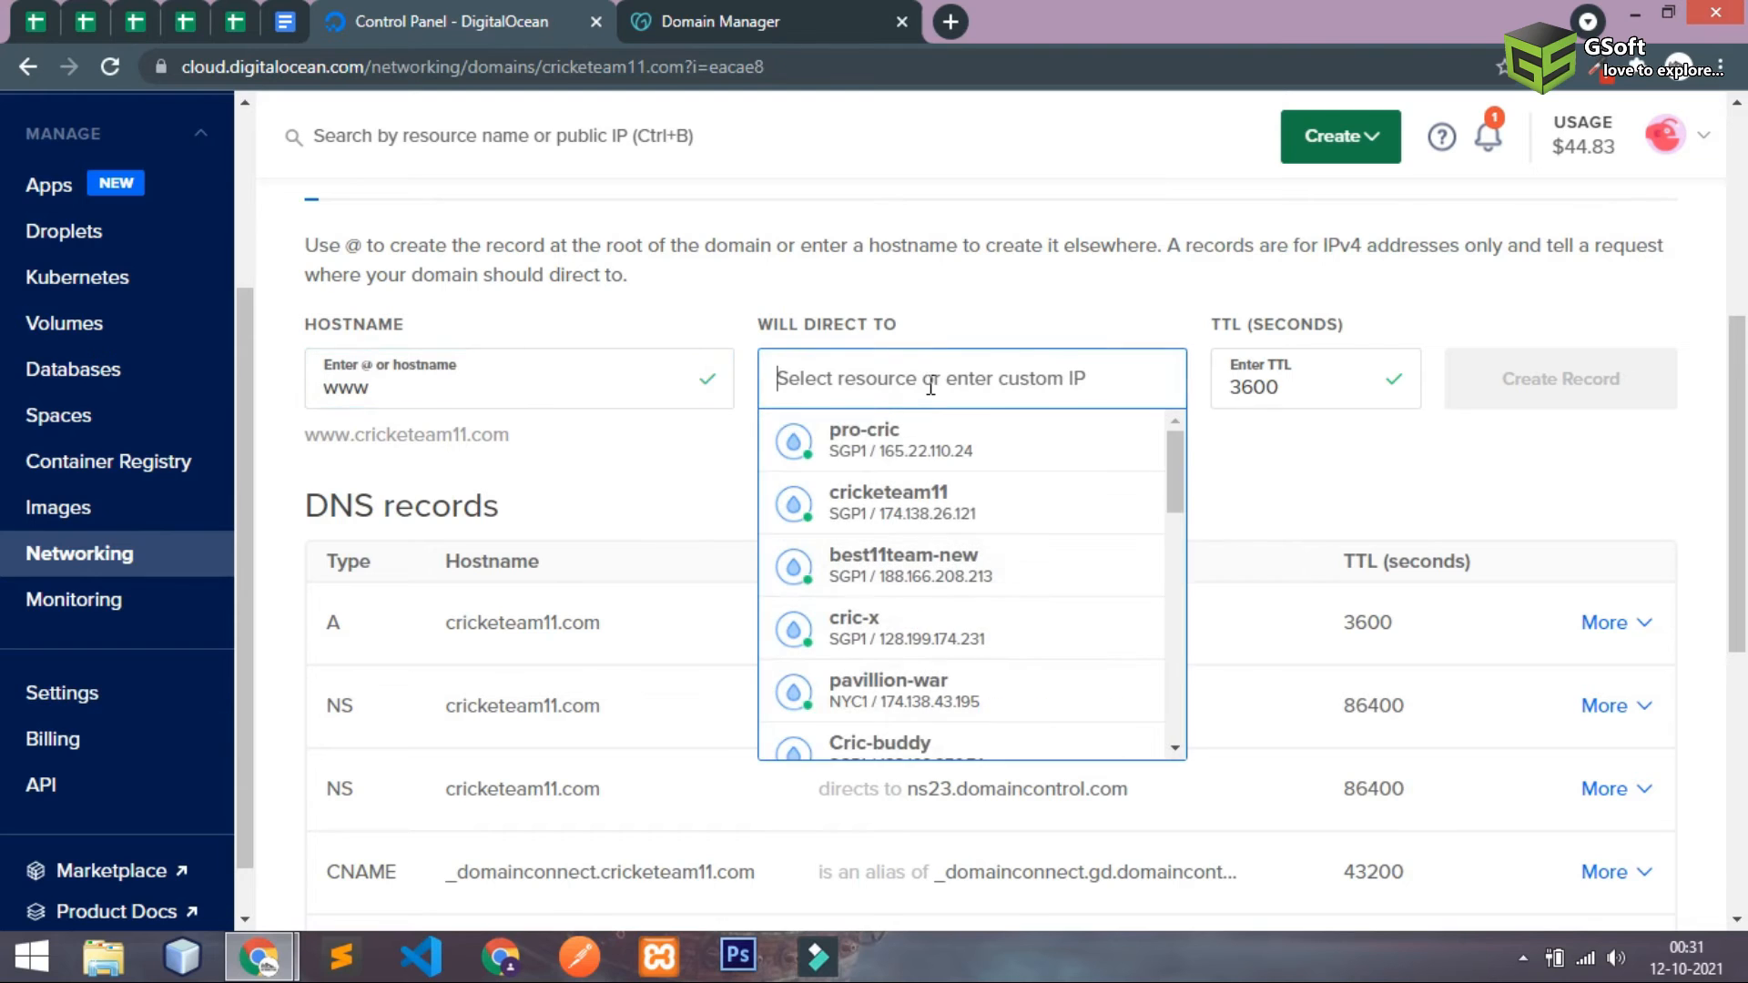
pyautogui.click(889, 502)
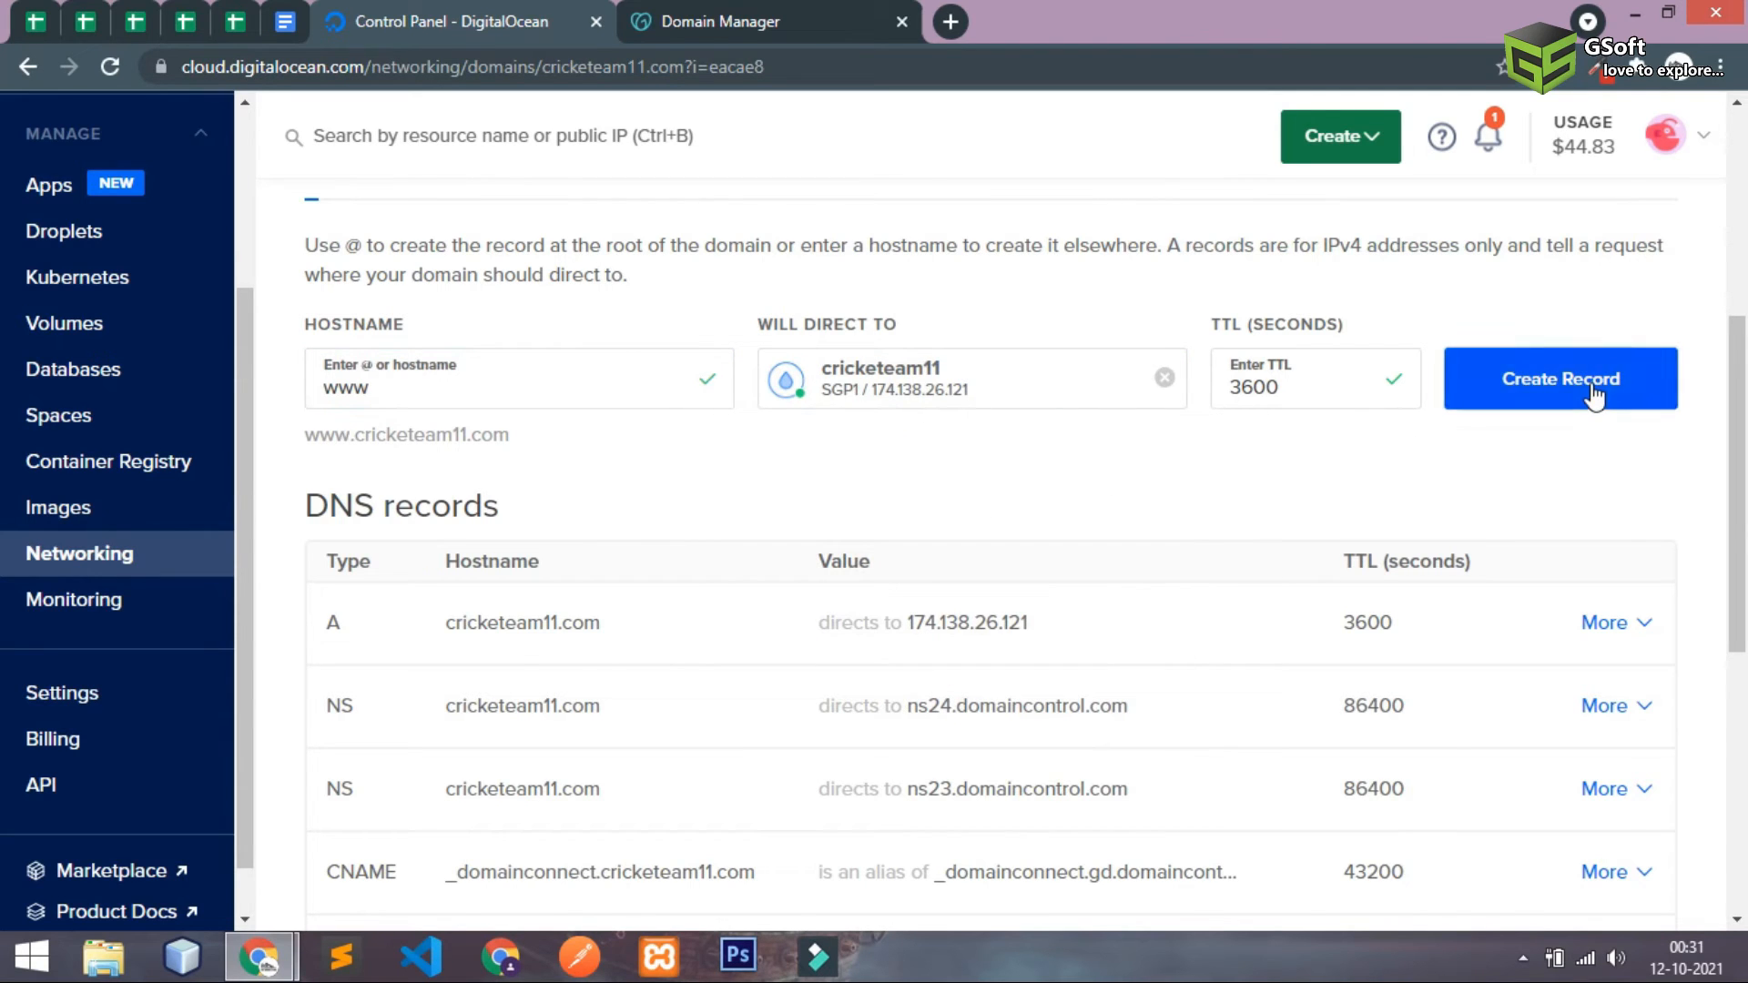
pyautogui.click(1559, 378)
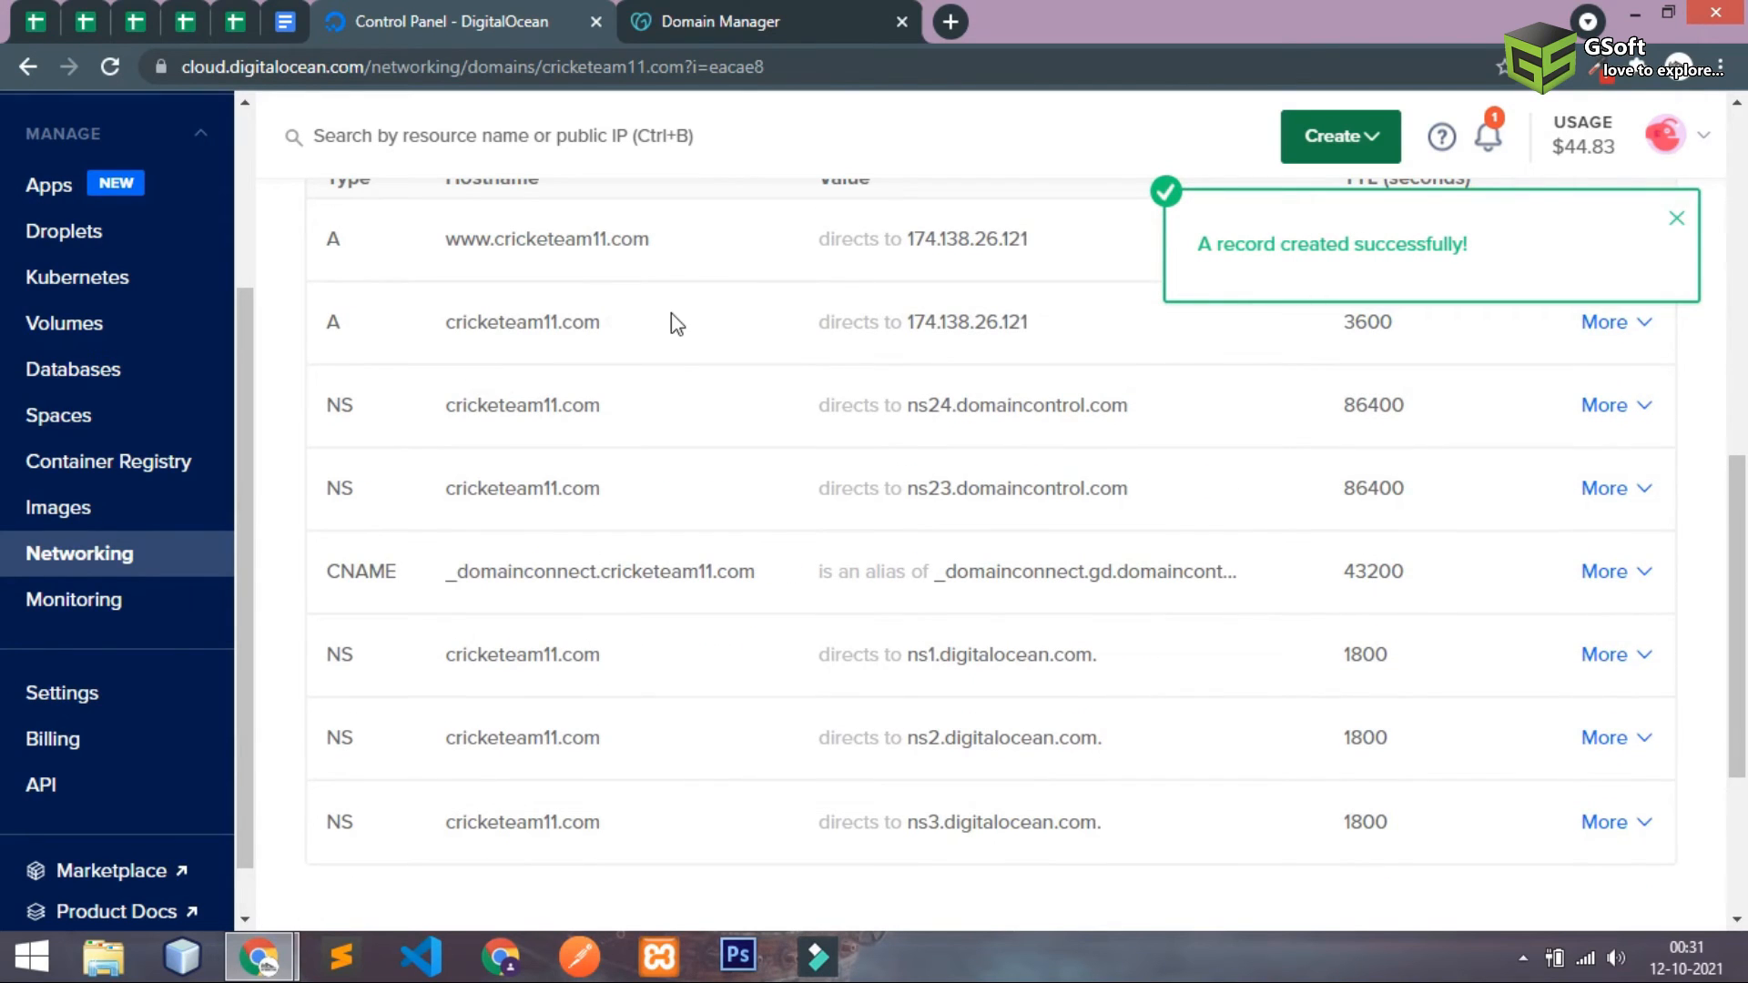
# - Test cricketteam11.com in a new Chrome tab, which still shows GoDaddy's parked page
pyautogui.click(735, 21)
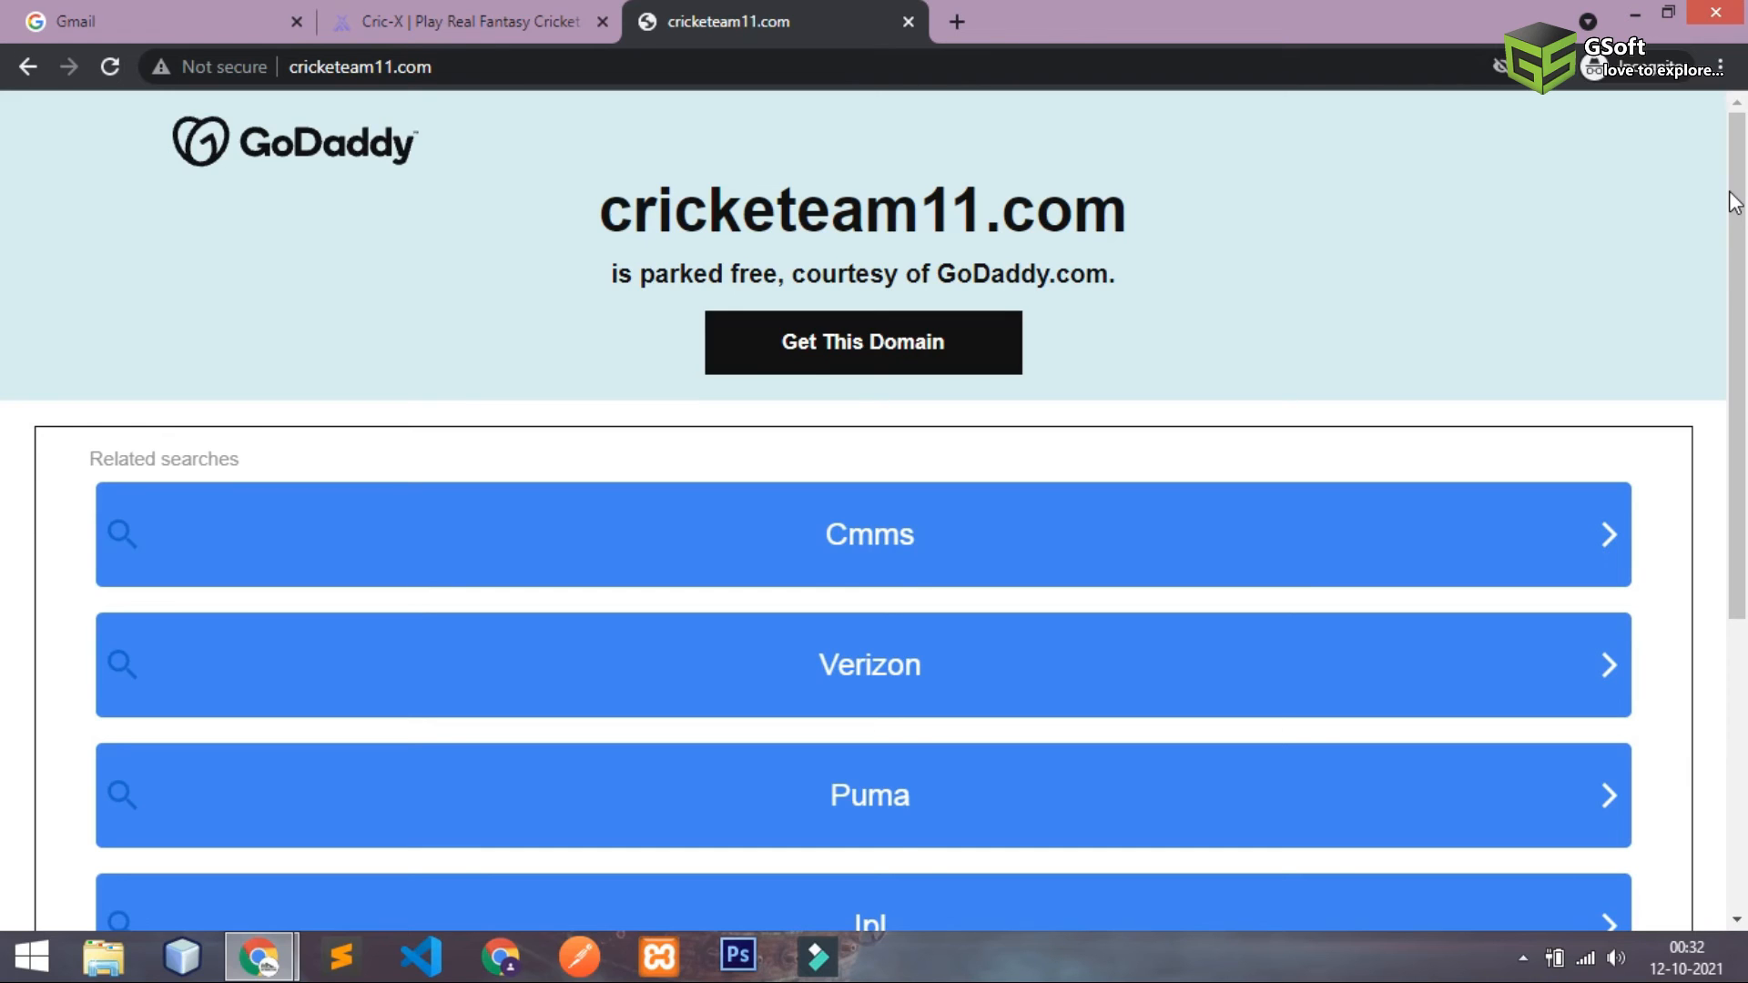
pyautogui.moveTo(1037, 108)
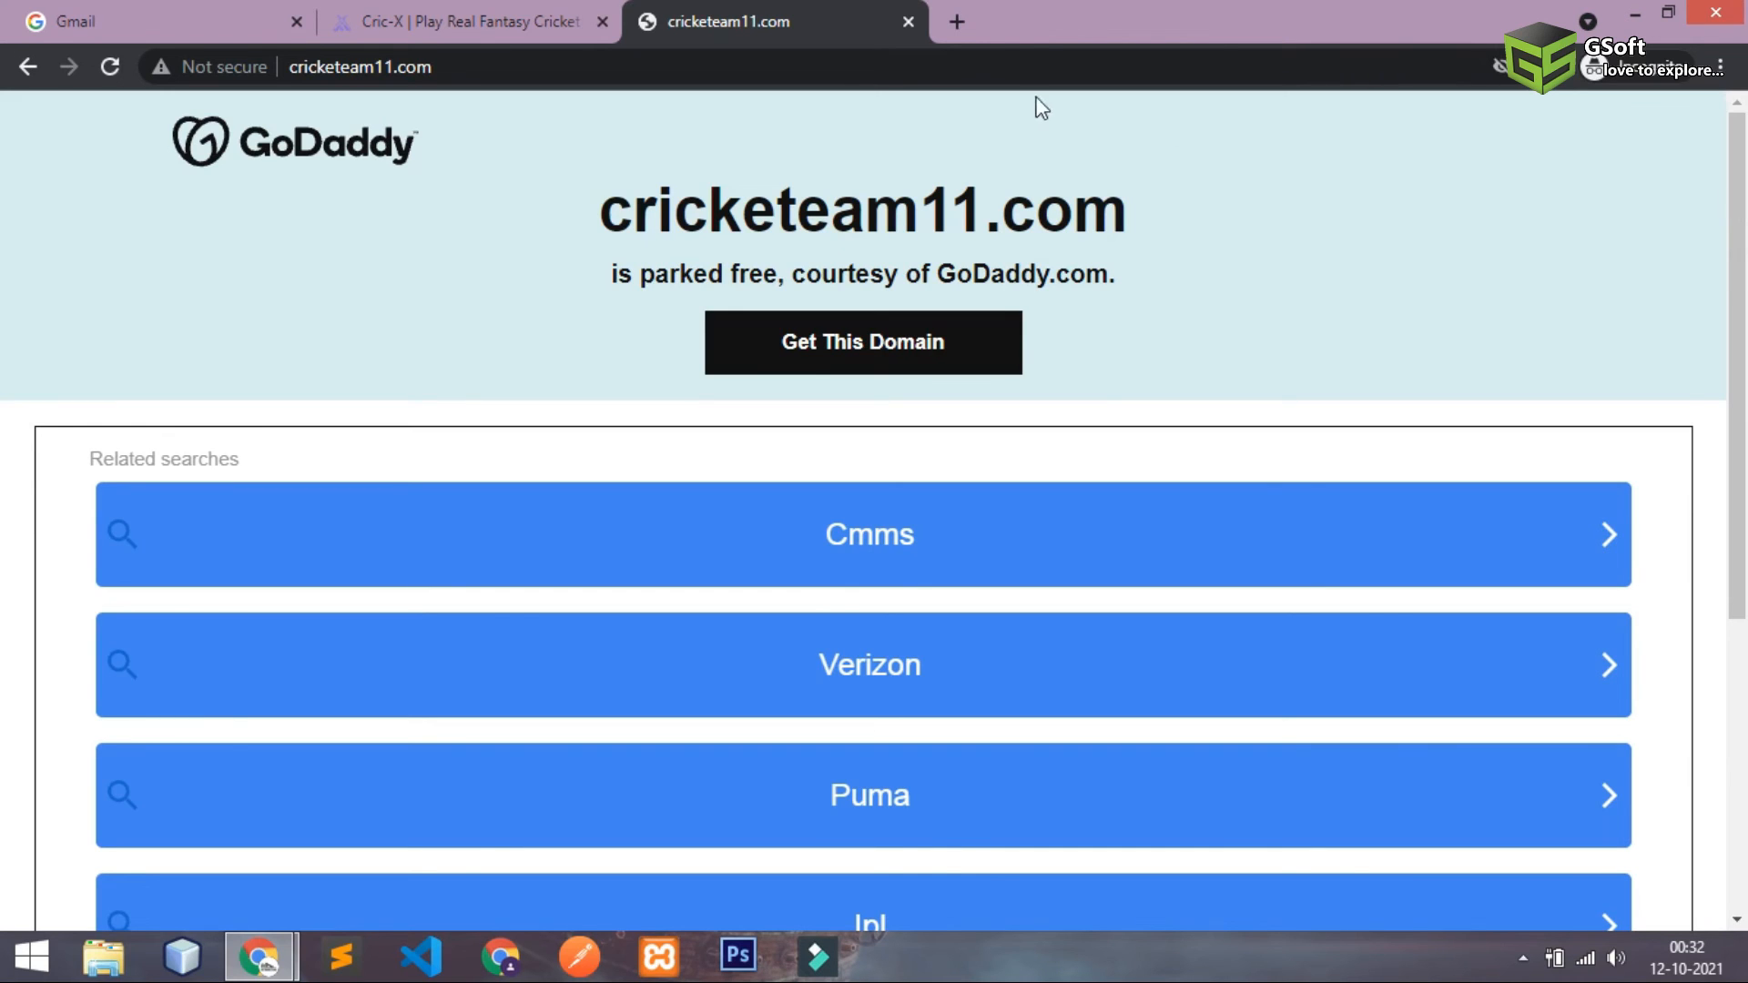